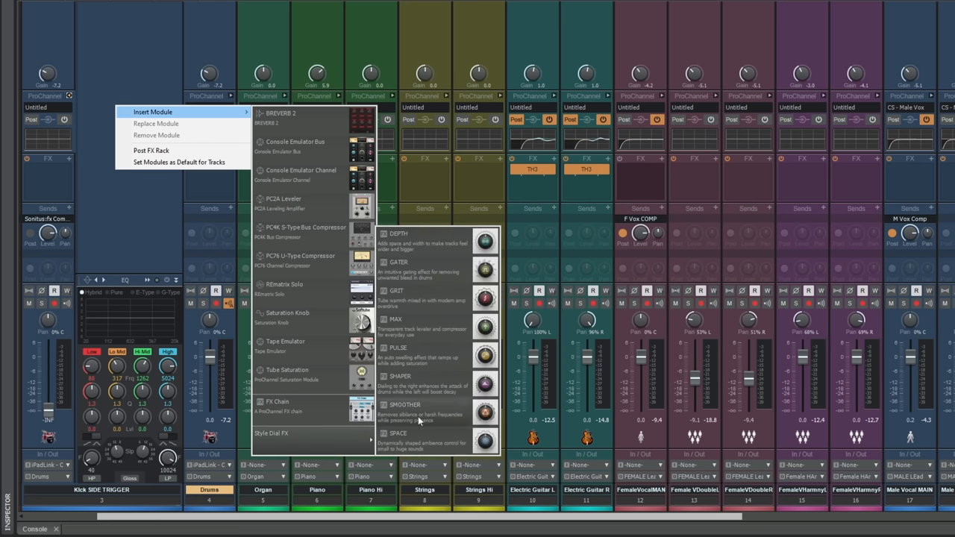
pyautogui.moveTo(406, 269)
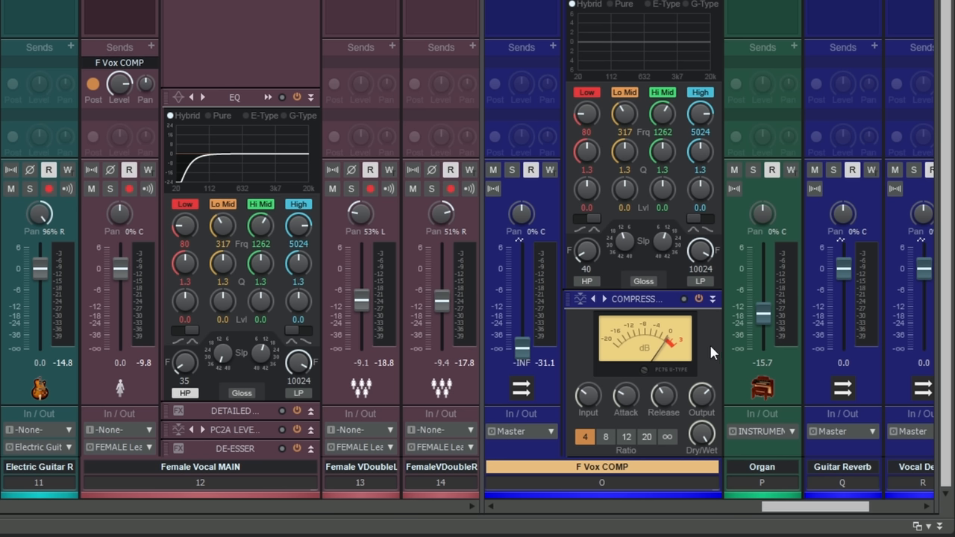
pyautogui.moveTo(708, 353)
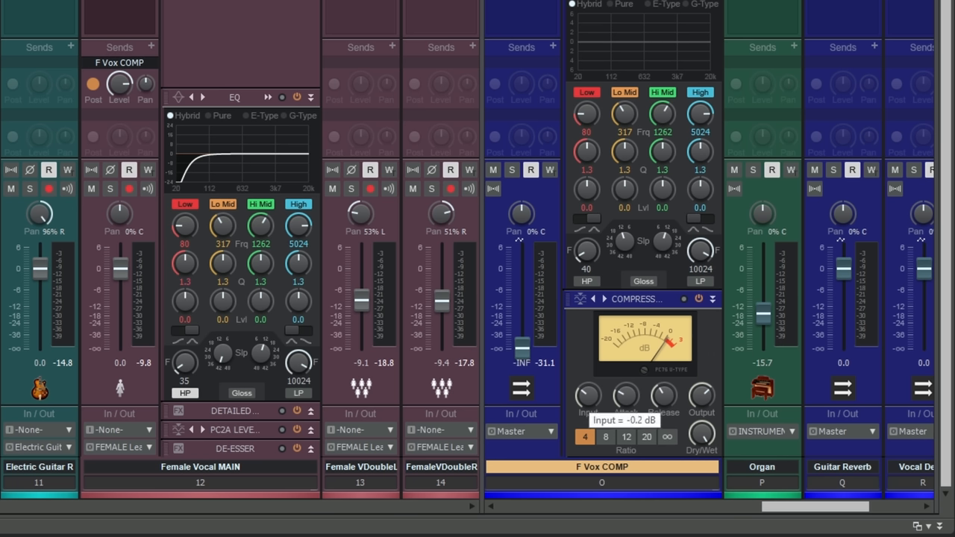
# - Ride the PC76 Input knob up and down, settling around 7.4 dB
pyautogui.moveTo(587, 396); pyautogui.dragTo(588, 385)
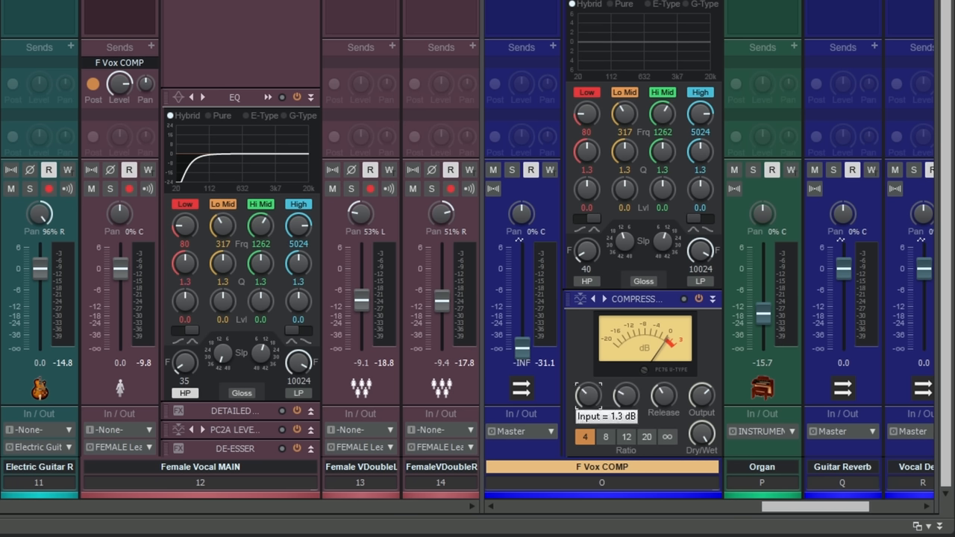
pyautogui.moveTo(588, 396); pyautogui.dragTo(588, 374)
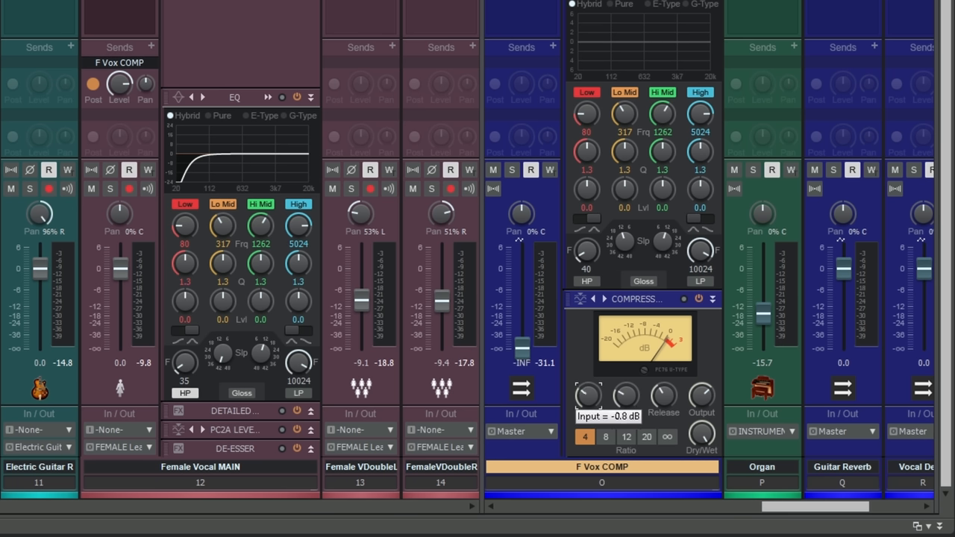
pyautogui.moveTo(587, 395); pyautogui.dragTo(586, 384)
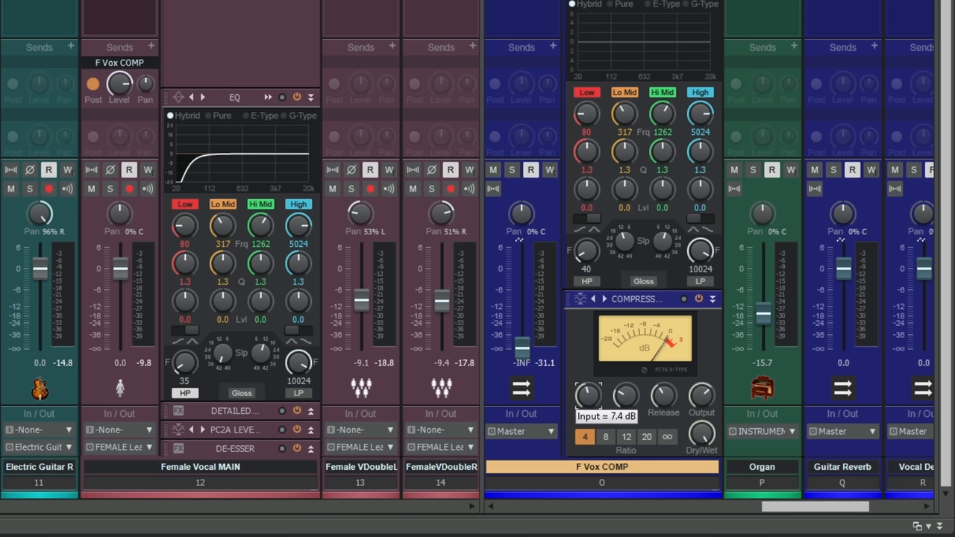
pyautogui.moveTo(702, 399)
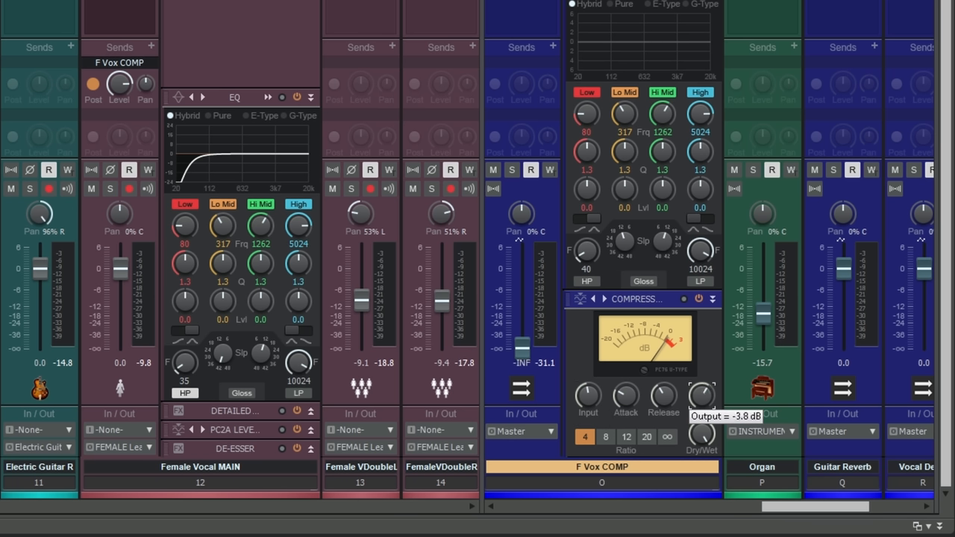
pyautogui.moveTo(719, 354)
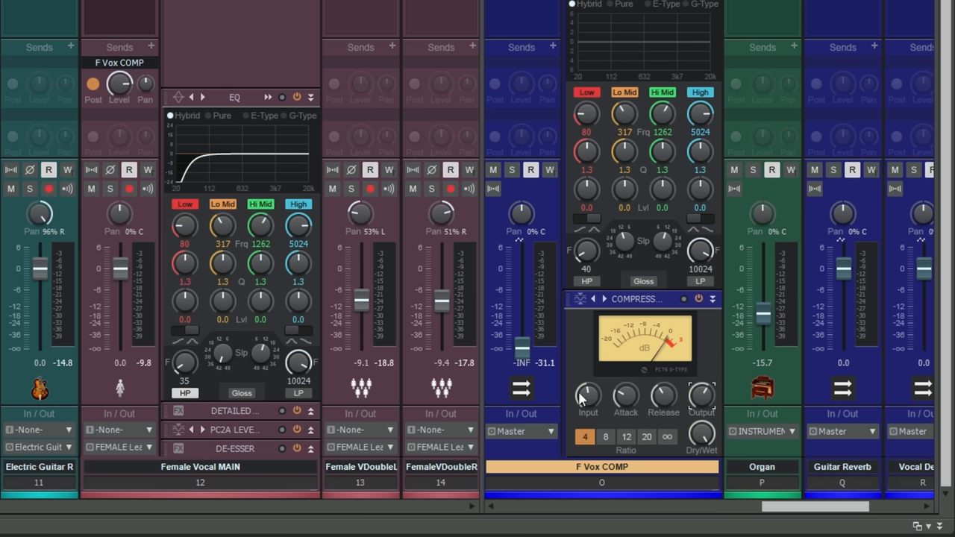
pyautogui.moveTo(626, 396)
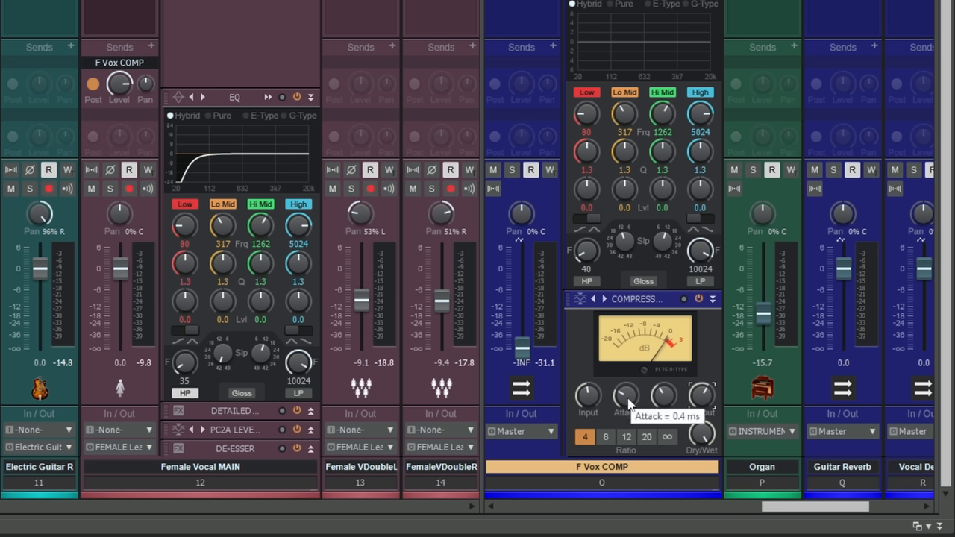
# - Shorten the PC76 compressor attack from 0.4 ms toward 0.2 ms
pyautogui.moveTo(626, 392); pyautogui.dragTo(625, 403)
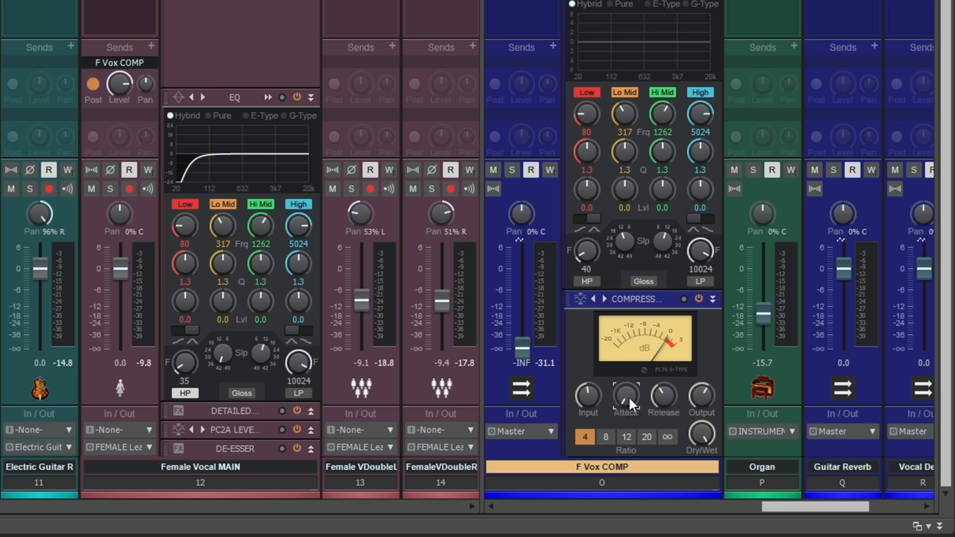
pyautogui.moveTo(626, 396)
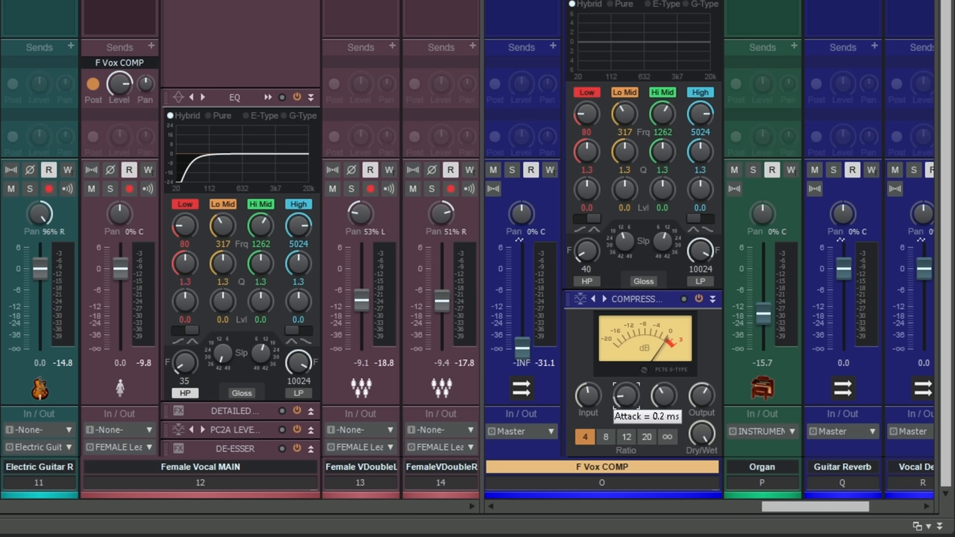
pyautogui.moveTo(663, 396)
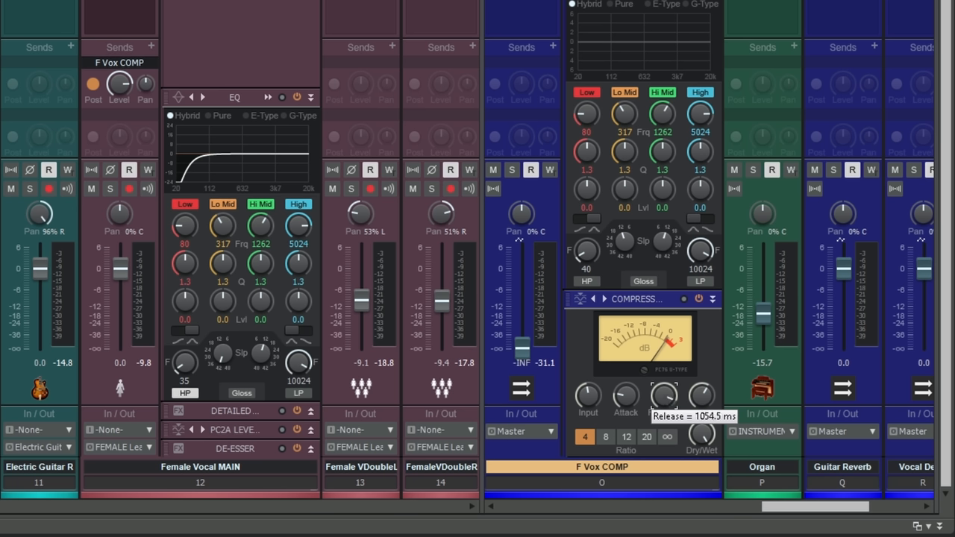
pyautogui.moveTo(652, 433)
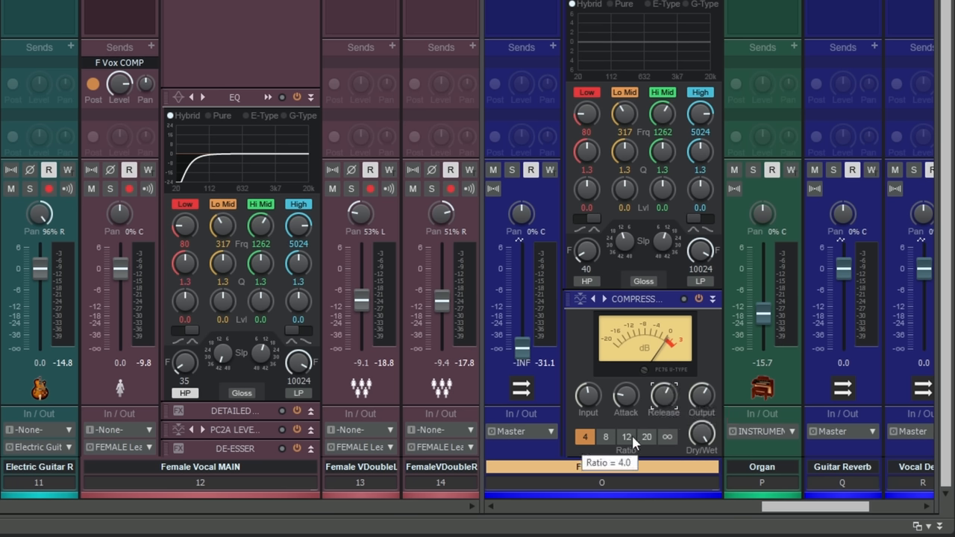
pyautogui.moveTo(674, 447)
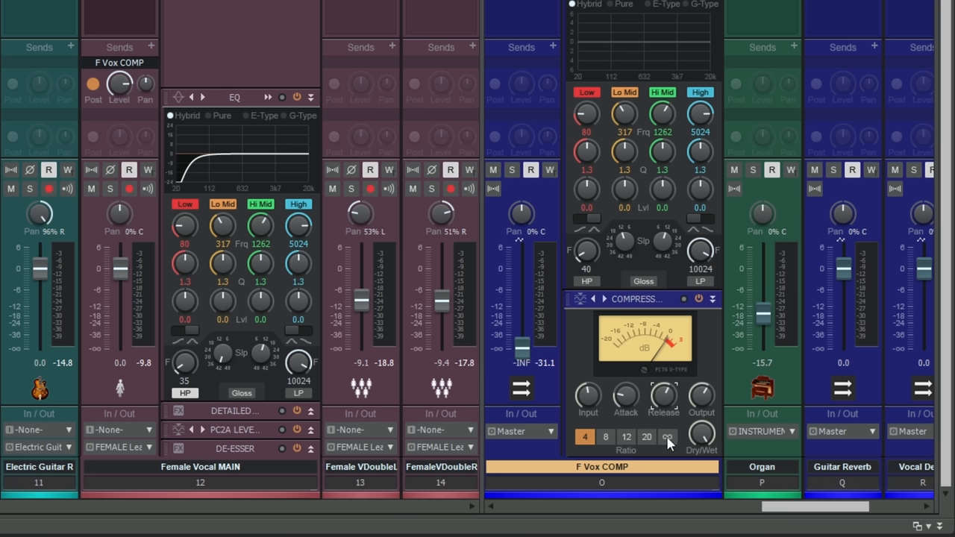
pyautogui.moveTo(642, 445)
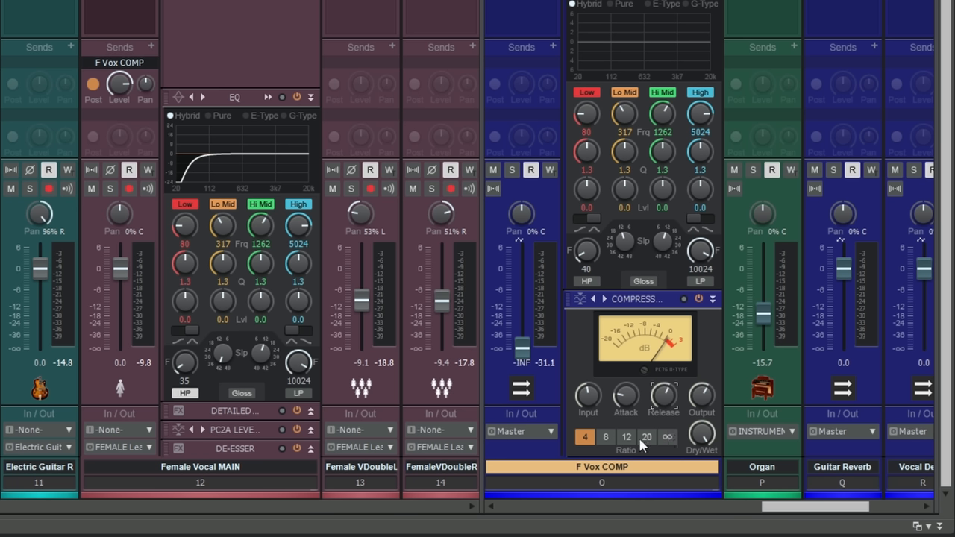
pyautogui.moveTo(668, 437)
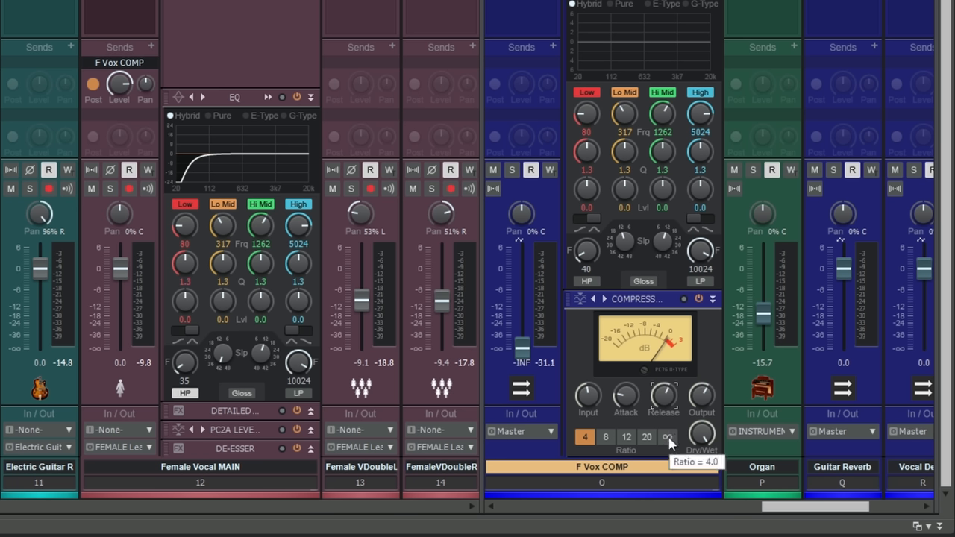
pyautogui.moveTo(708, 340)
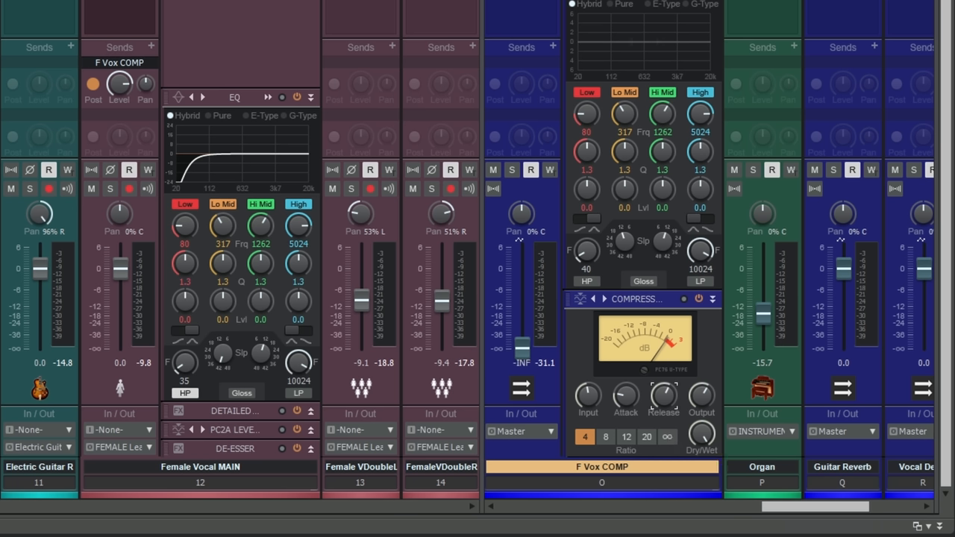
pyautogui.moveTo(694, 351)
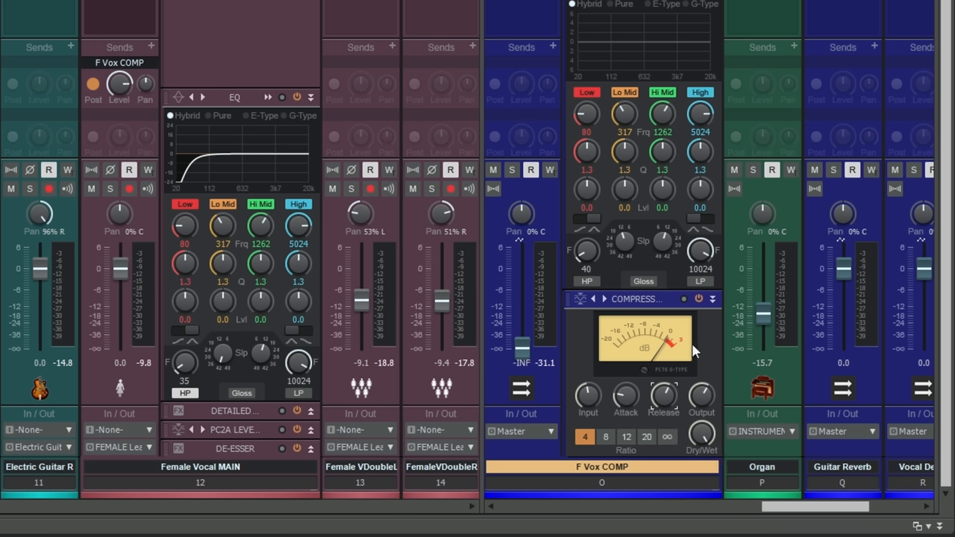
pyautogui.moveTo(710, 343)
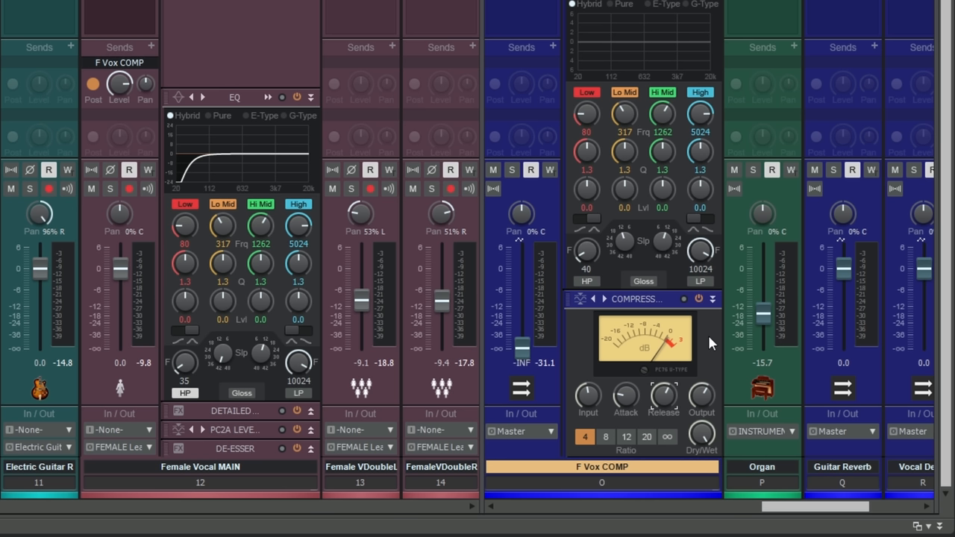
pyautogui.moveTo(668, 384)
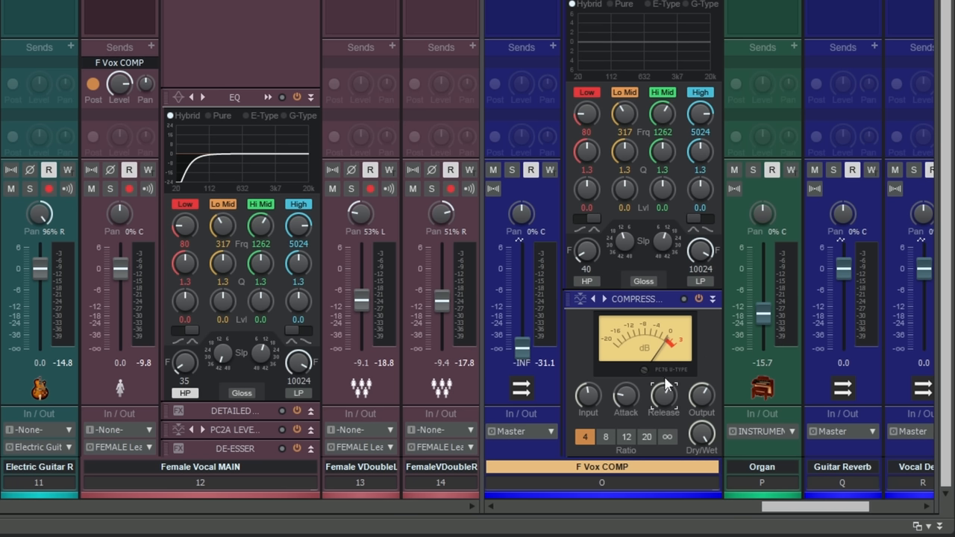
pyautogui.moveTo(626, 395)
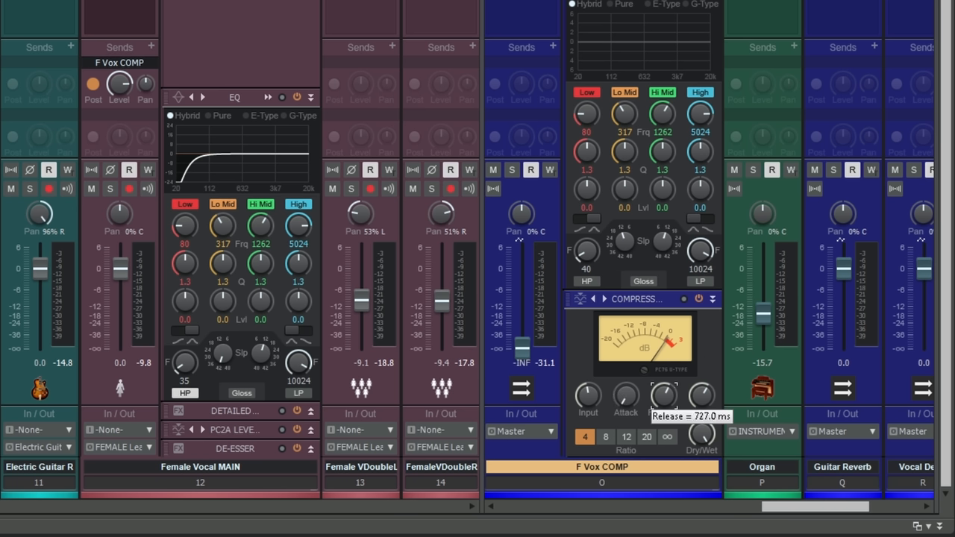
# - Lengthen the release to about 990 ms and set the ratio to infinity
pyautogui.moveTo(664, 392); pyautogui.dragTo(664, 380)
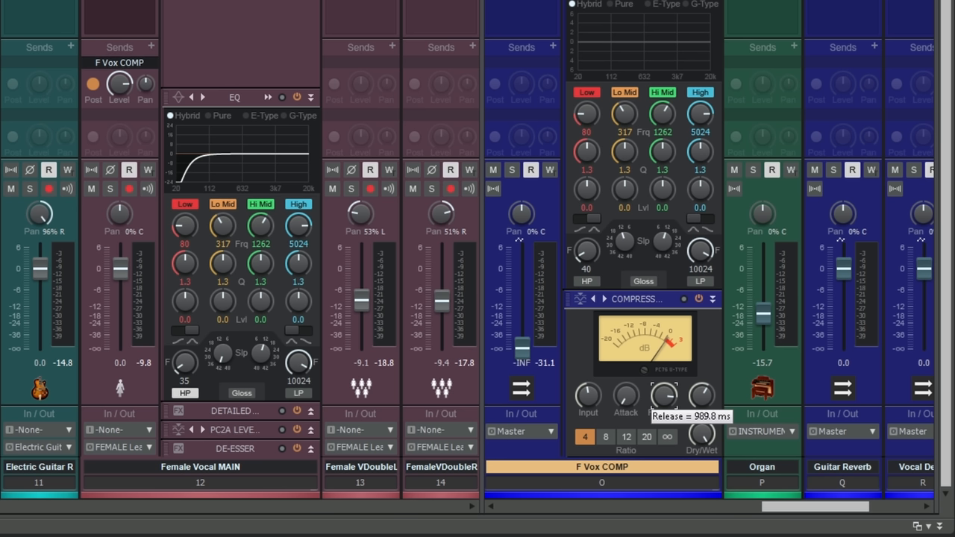
pyautogui.moveTo(590, 410)
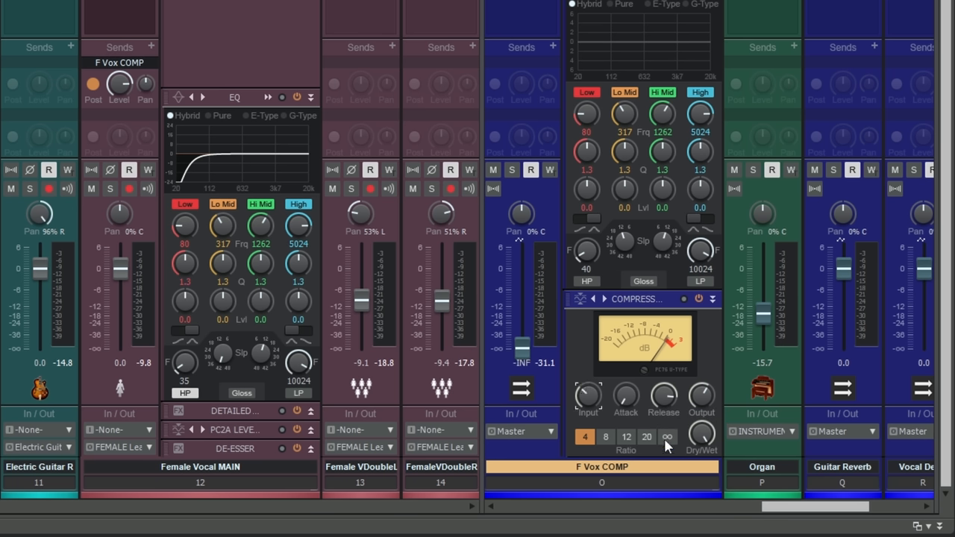
pyautogui.click(667, 436)
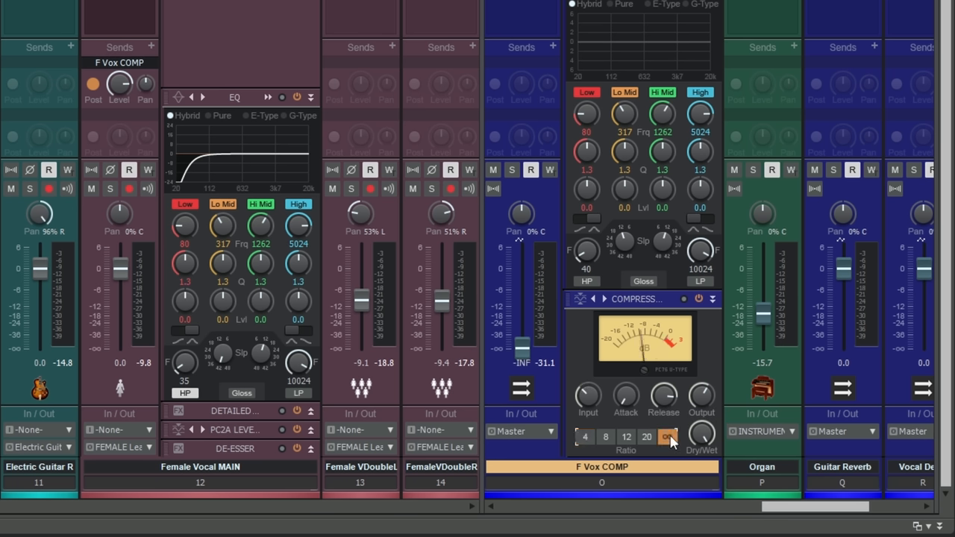
pyautogui.click(667, 437)
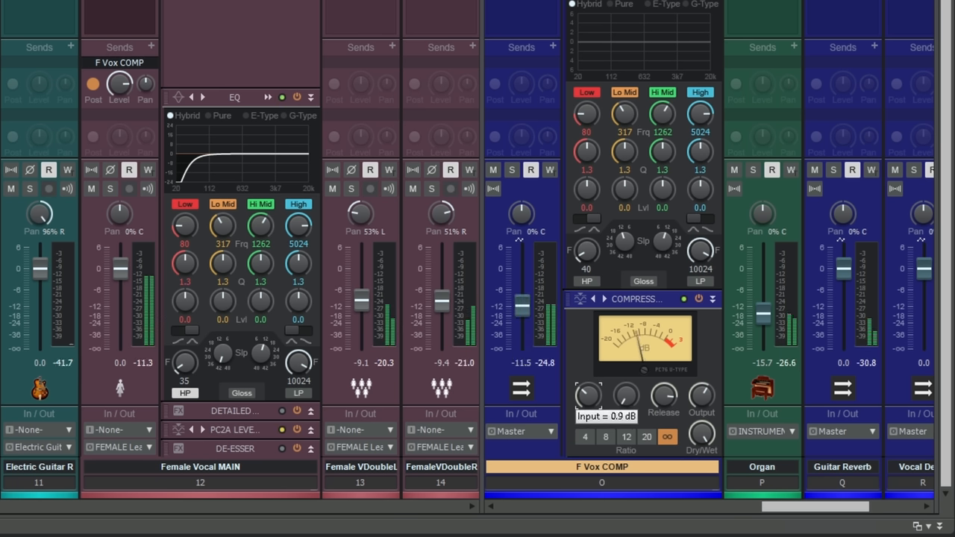
# - Drive the compressor input up through 12 dB to about 17 dB
pyautogui.moveTo(588, 394); pyautogui.dragTo(604, 373)
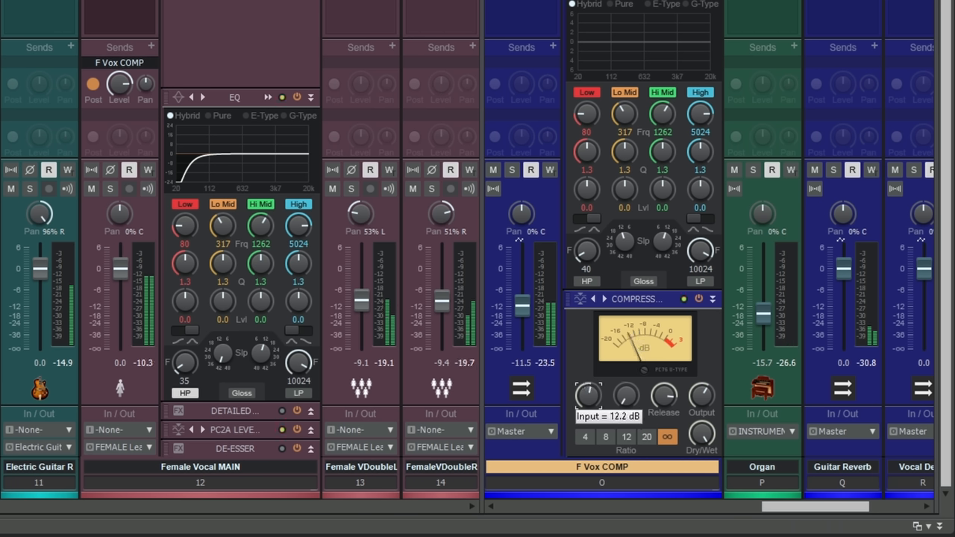
pyautogui.moveTo(588, 395); pyautogui.dragTo(597, 385)
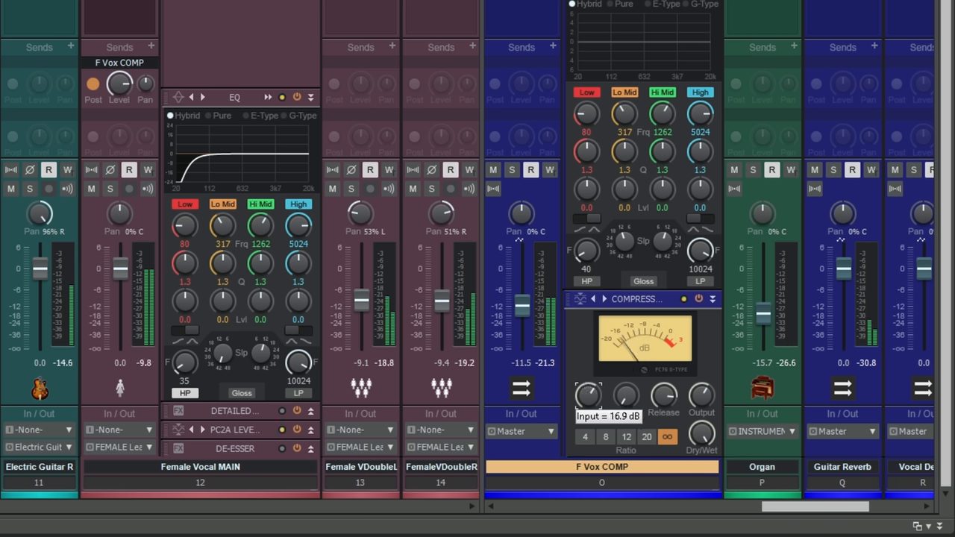
pyautogui.moveTo(588, 396); pyautogui.dragTo(590, 384)
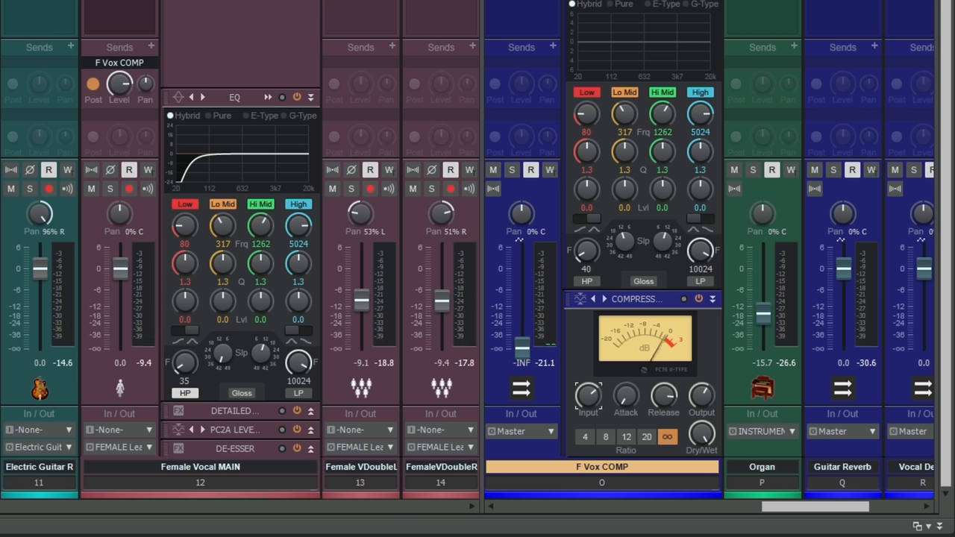
pyautogui.moveTo(660, 348)
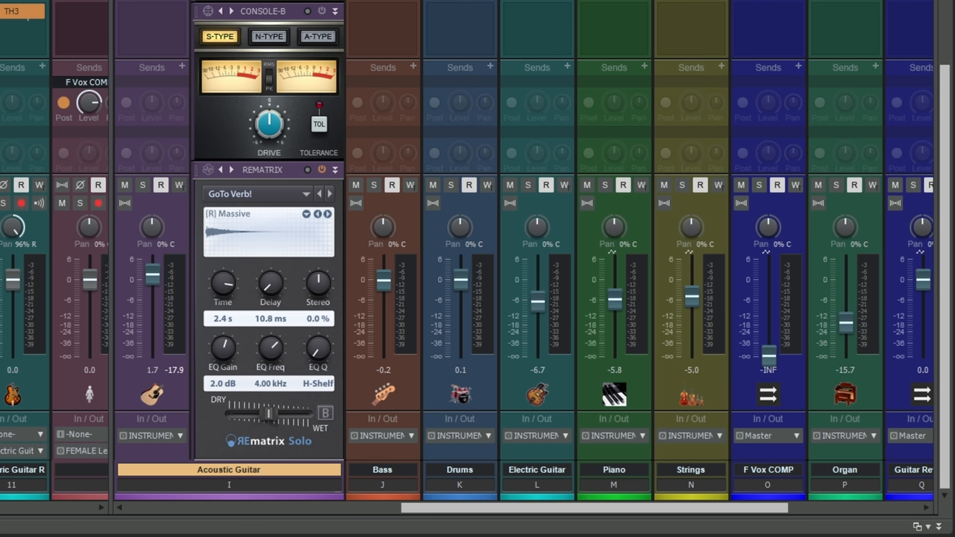
pyautogui.moveTo(274, 310)
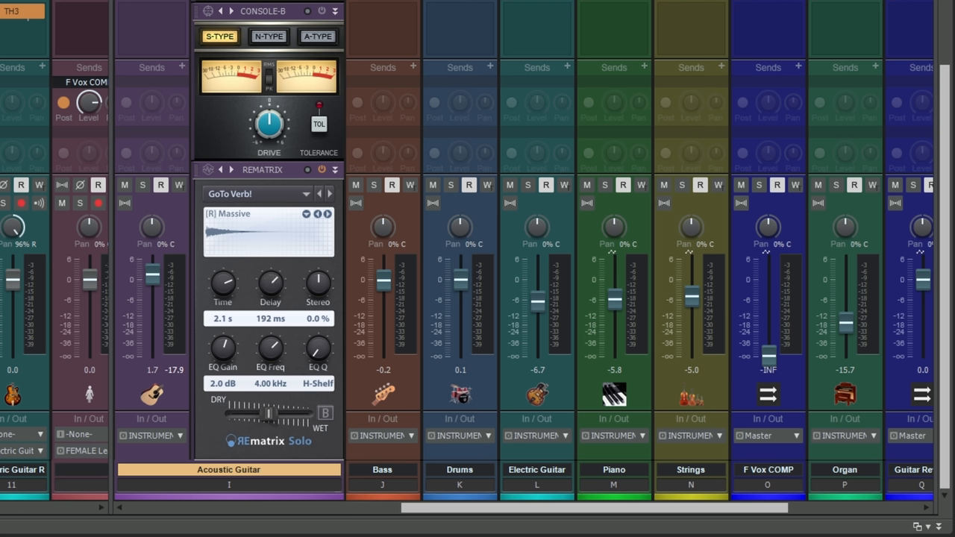
# - Set the REmatrix Solo to 37.2 ms delay, EQ +4.2 dB at 8.05 kHz, Q 0.26
pyautogui.moveTo(270, 280); pyautogui.dragTo(270, 265)
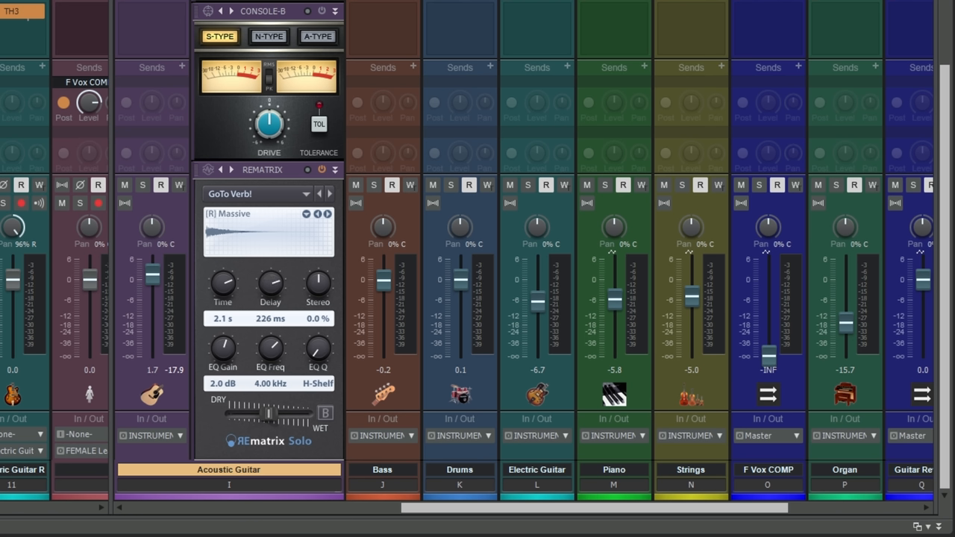
pyautogui.moveTo(271, 288); pyautogui.dragTo(270, 313)
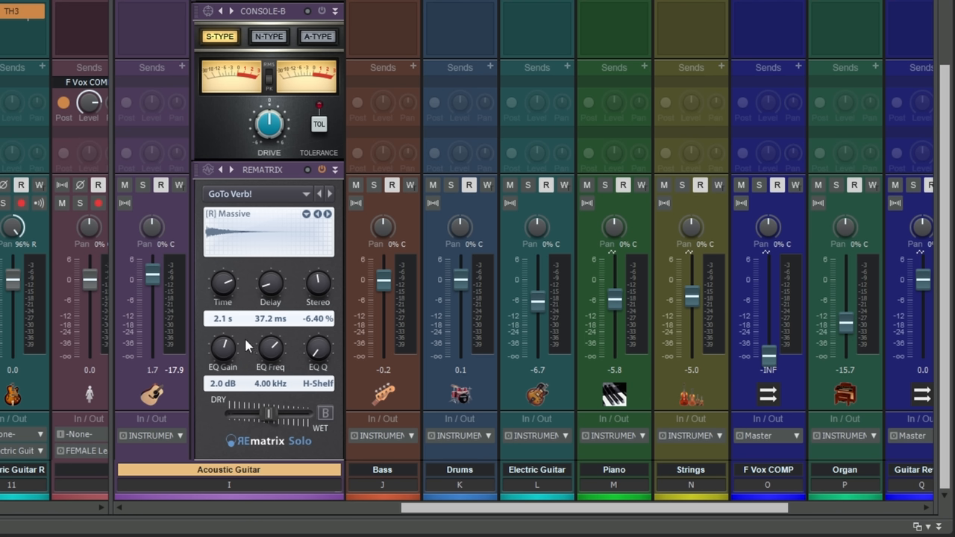
pyautogui.moveTo(250, 343)
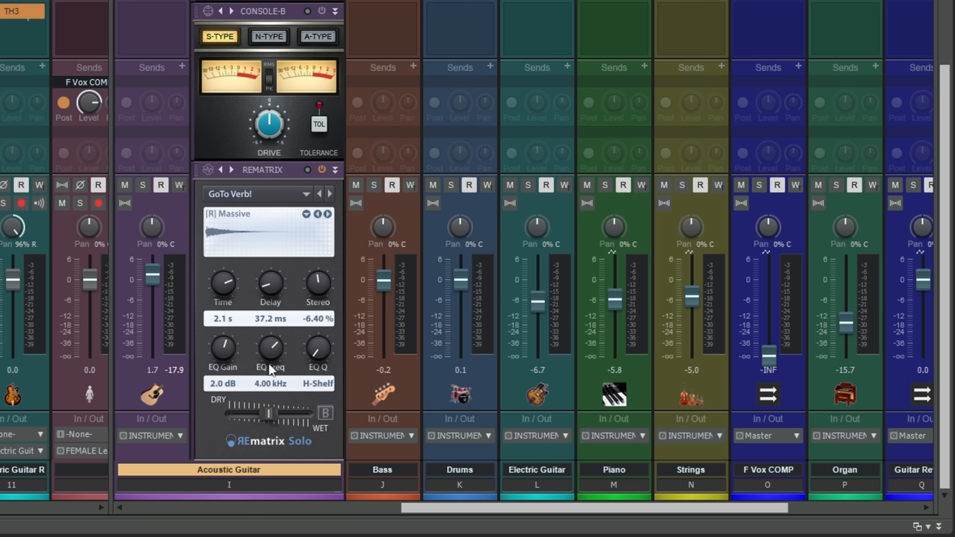
pyautogui.moveTo(270, 350); pyautogui.dragTo(276, 336)
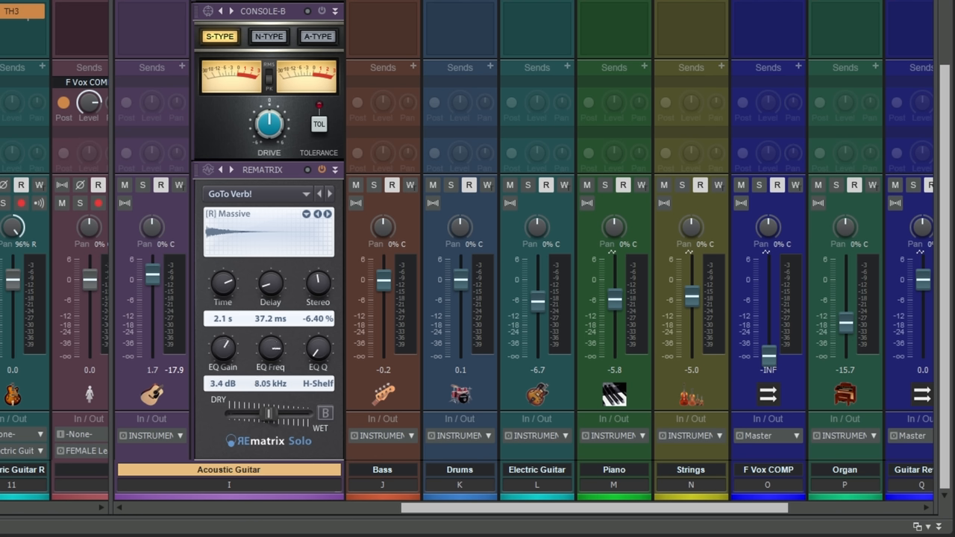
pyautogui.moveTo(222, 347); pyautogui.dragTo(224, 343)
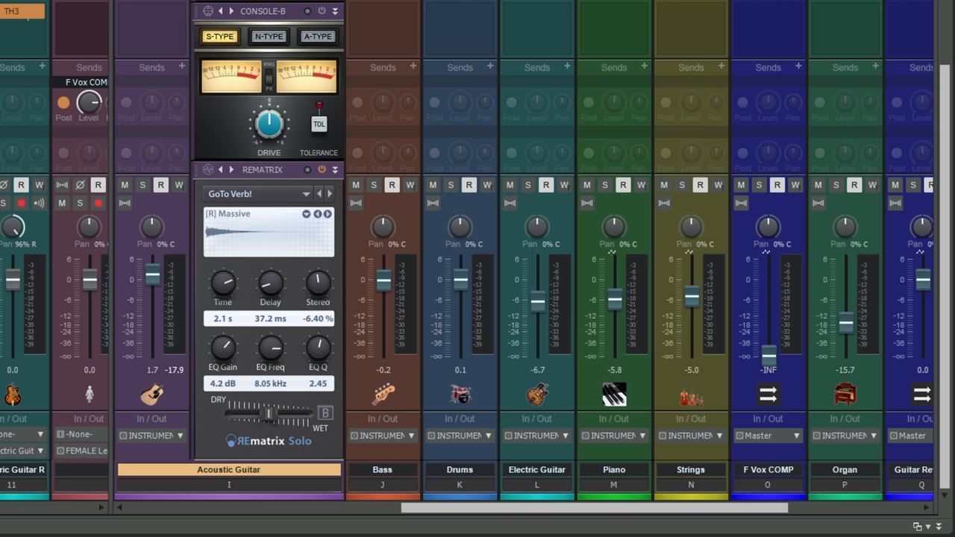
pyautogui.moveTo(317, 351); pyautogui.dragTo(317, 366)
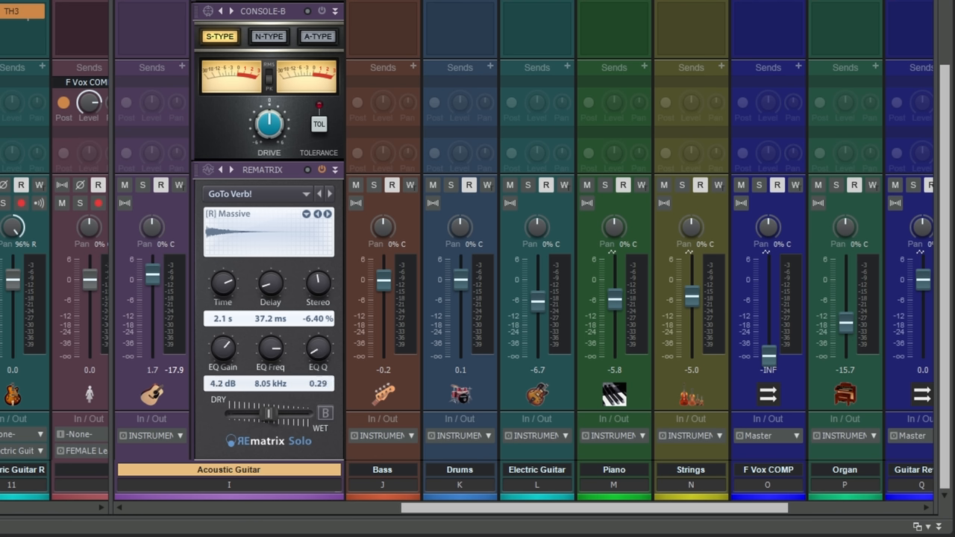
pyautogui.moveTo(317, 350); pyautogui.dragTo(317, 354)
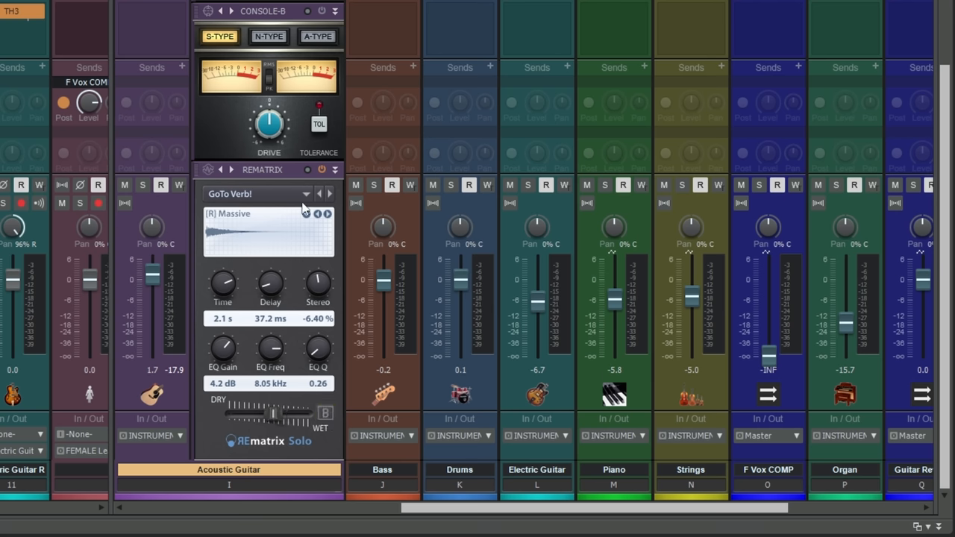
# - Step the reverb to the Warm Large preset and load the User Guitar Plate impulse
pyautogui.click(330, 194)
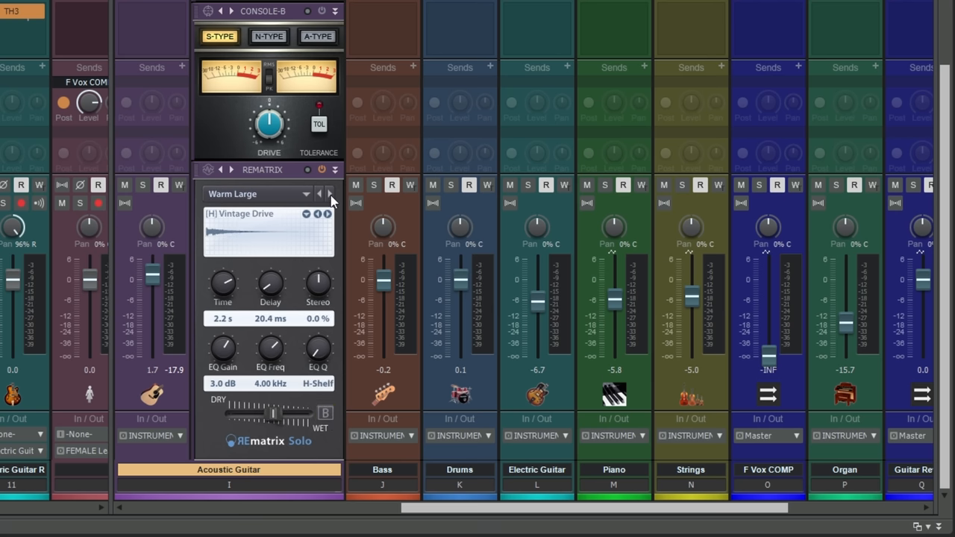
pyautogui.click(329, 194)
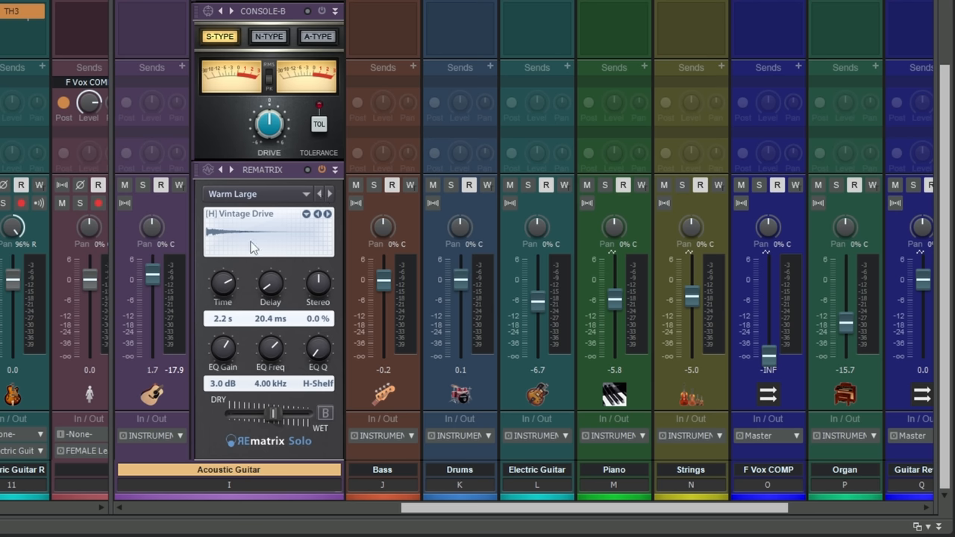
pyautogui.moveTo(289, 239)
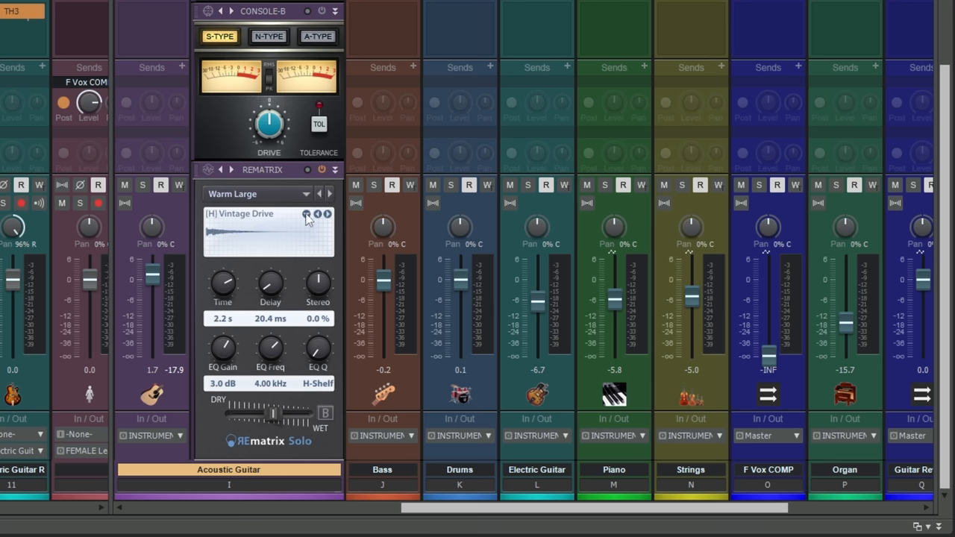
pyautogui.click(308, 214)
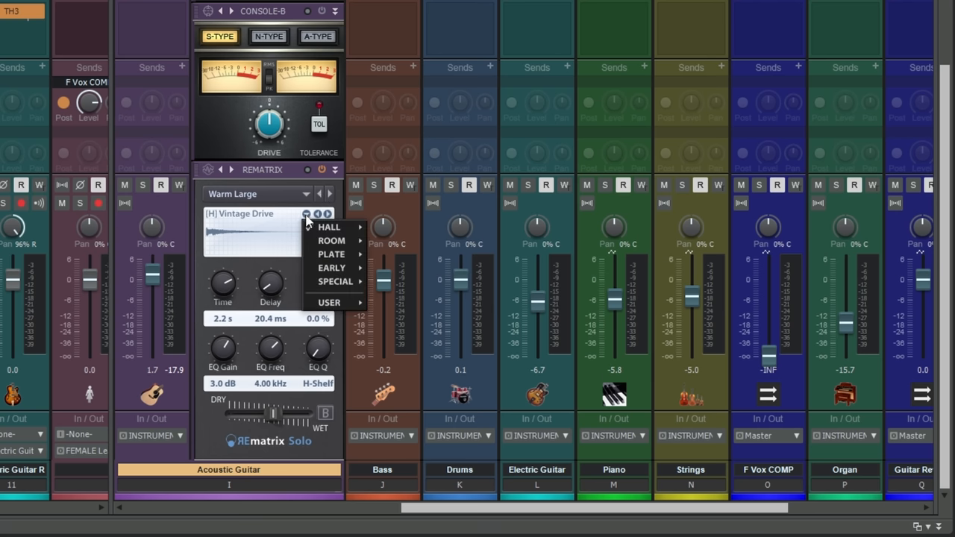
pyautogui.moveTo(328, 227)
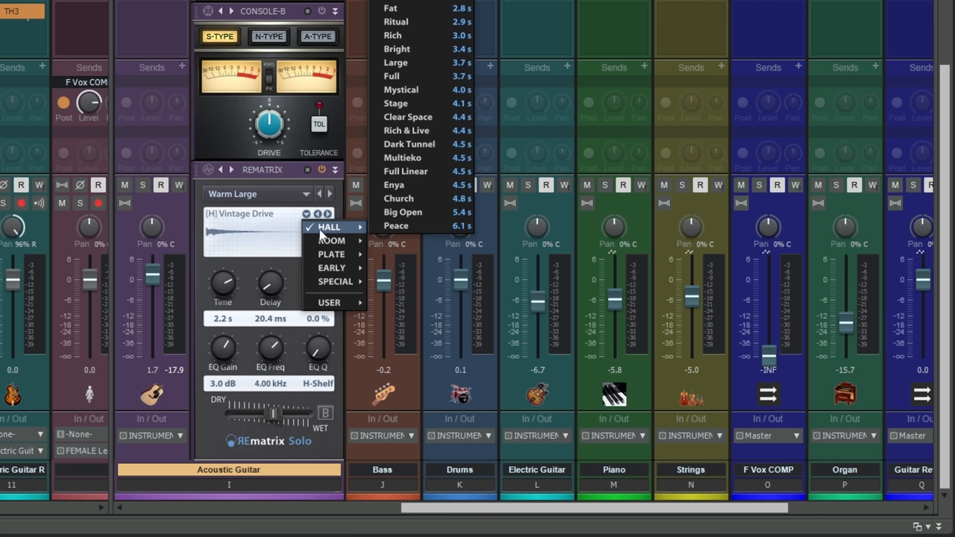
pyautogui.moveTo(323, 233)
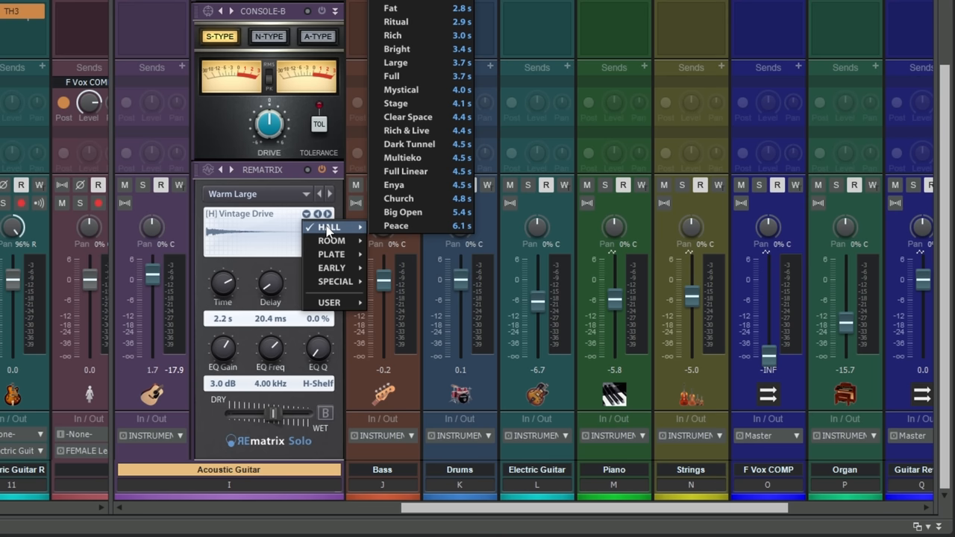
pyautogui.moveTo(331, 254)
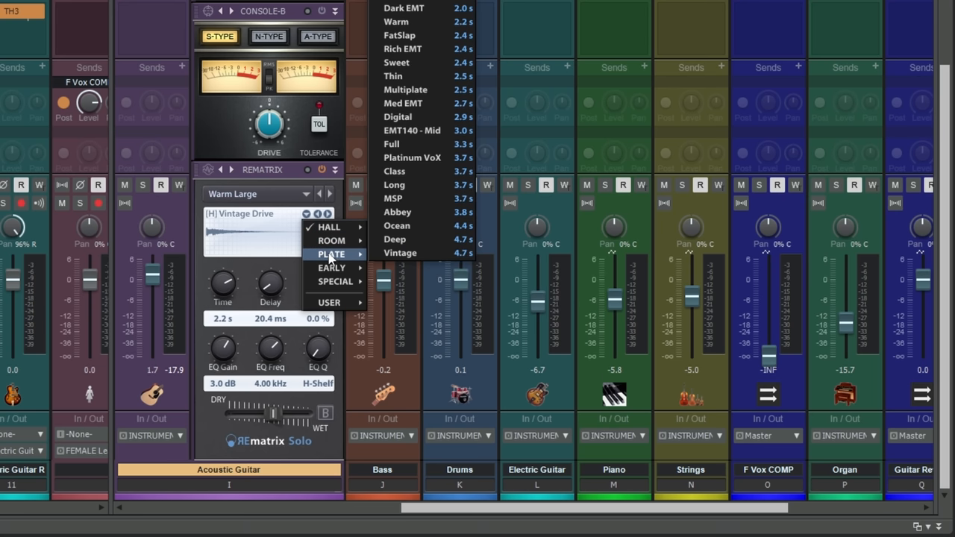
pyautogui.moveTo(331, 268)
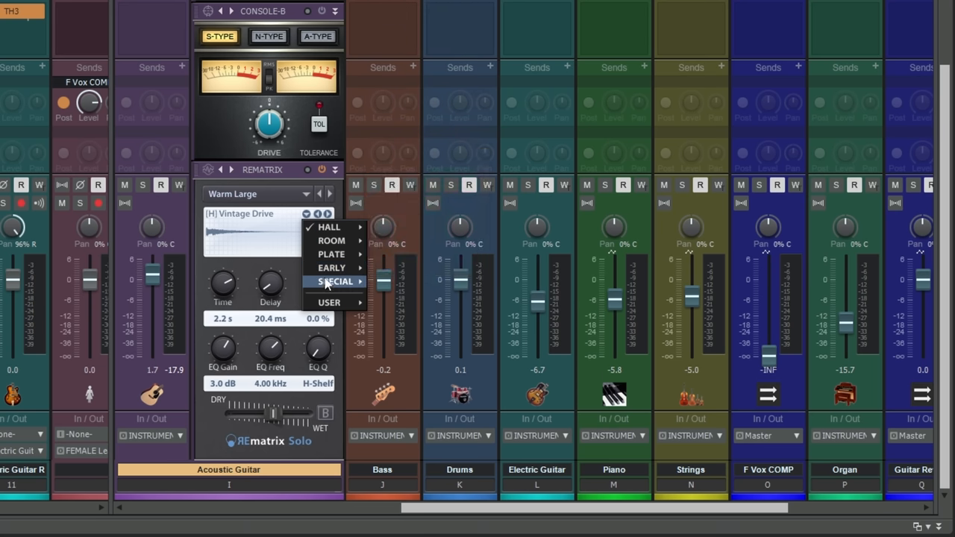
pyautogui.moveTo(328, 302)
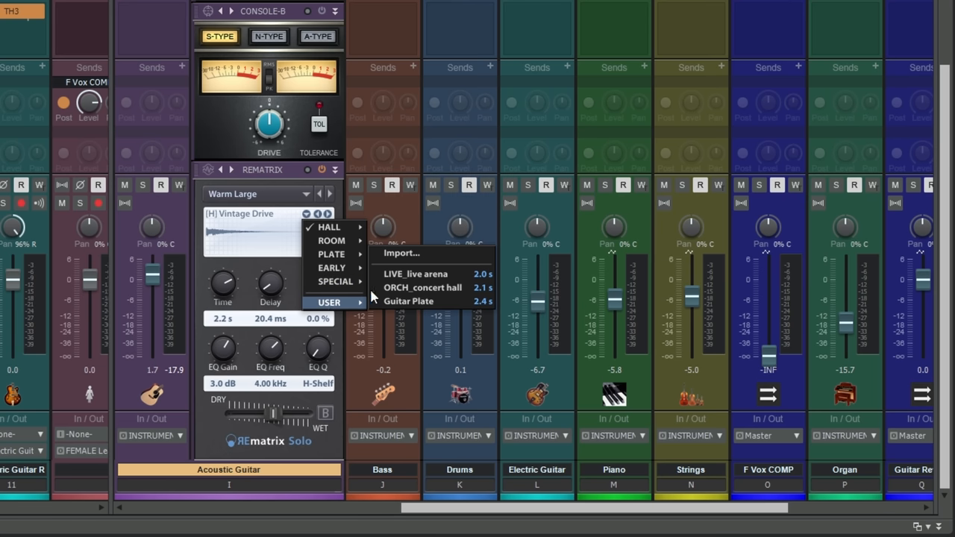
pyautogui.moveTo(401, 253)
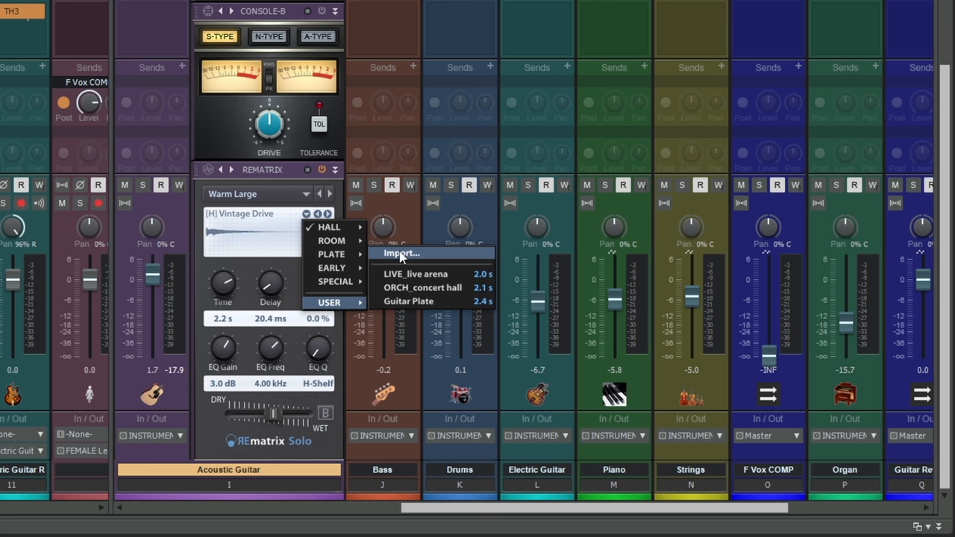
pyautogui.moveTo(409, 302)
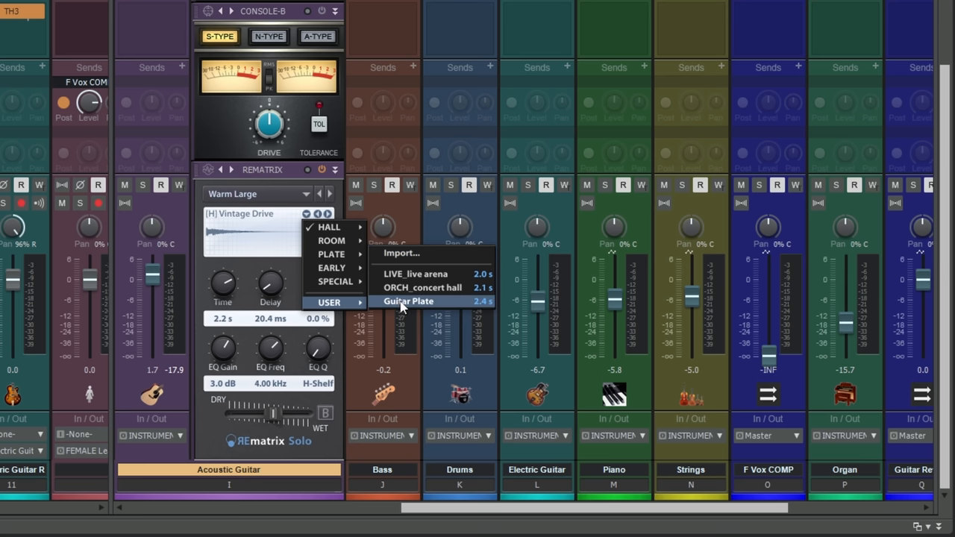
pyautogui.moveTo(404, 306)
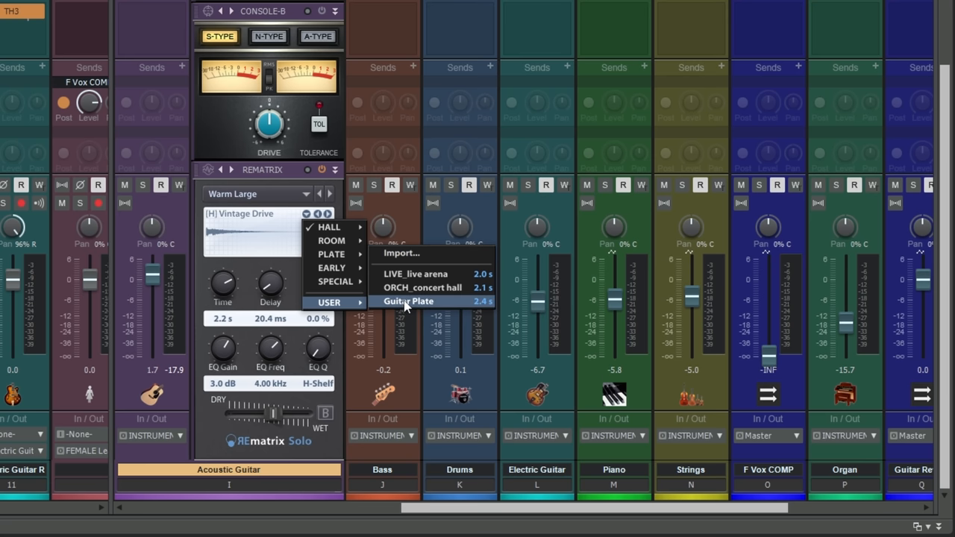
pyautogui.click(408, 301)
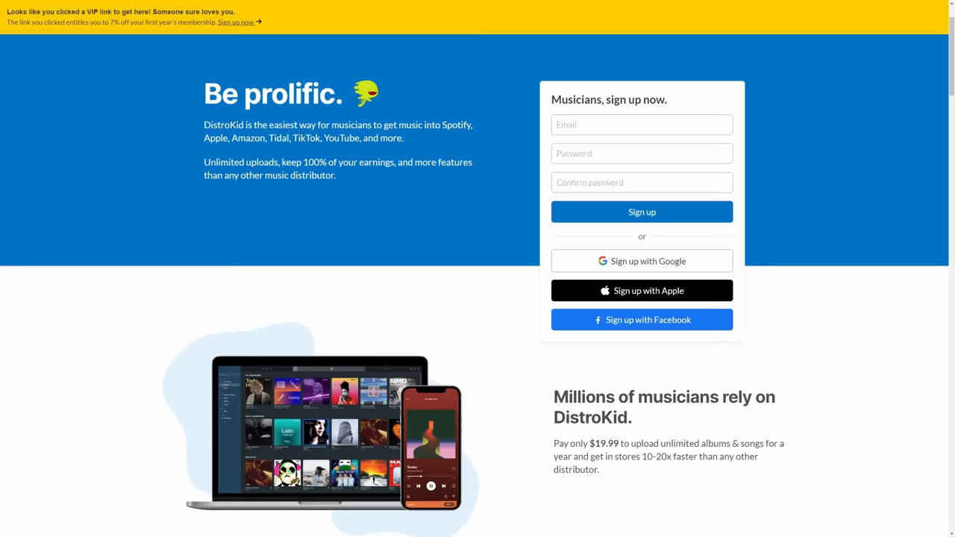
# - Scroll the DistroKid page past the sign-up form to the streaming store logos
pyautogui.scroll(-3)
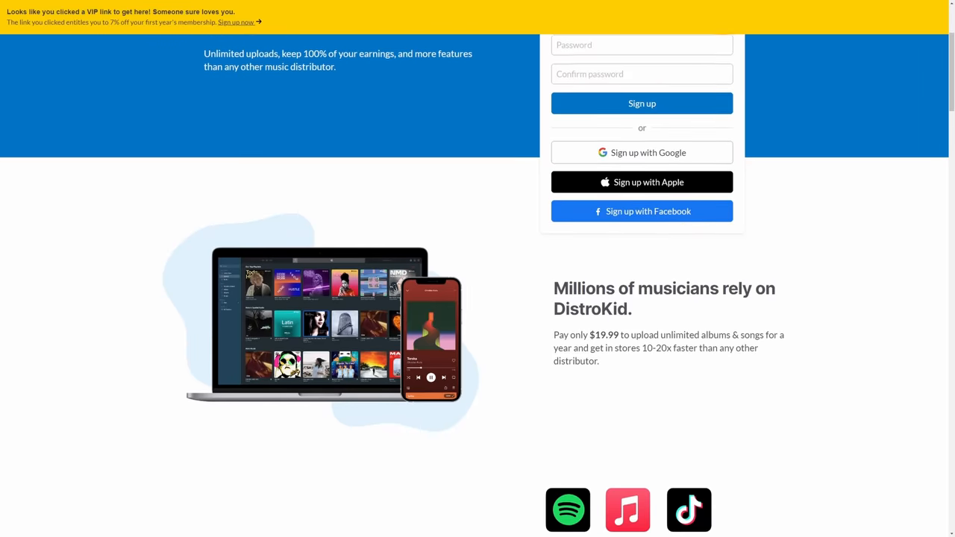
pyautogui.scroll(-3)
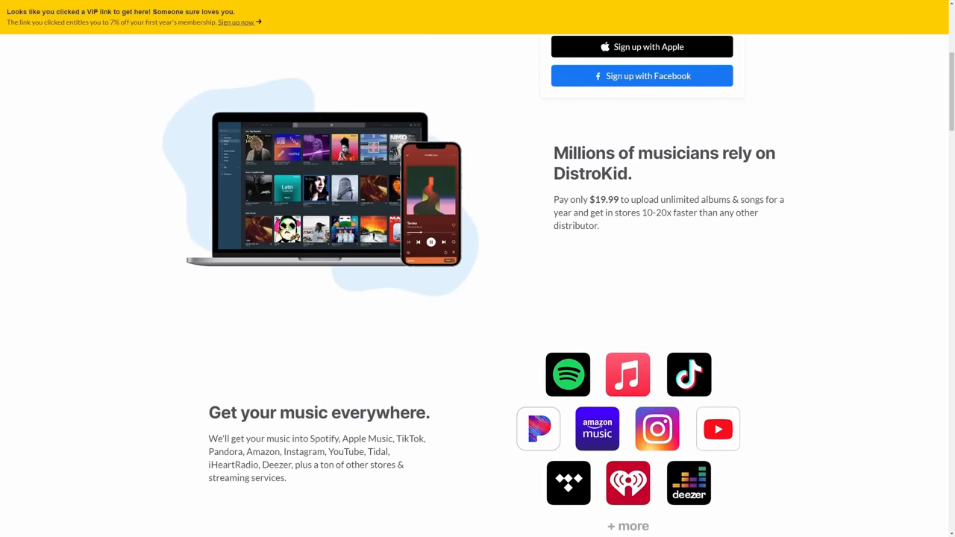
pyautogui.scroll(-3)
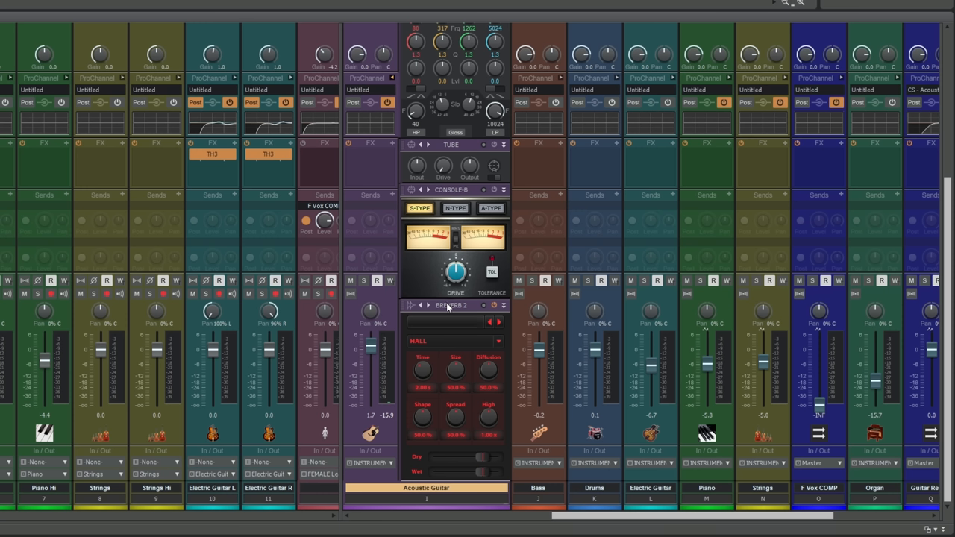
pyautogui.moveTo(448, 307)
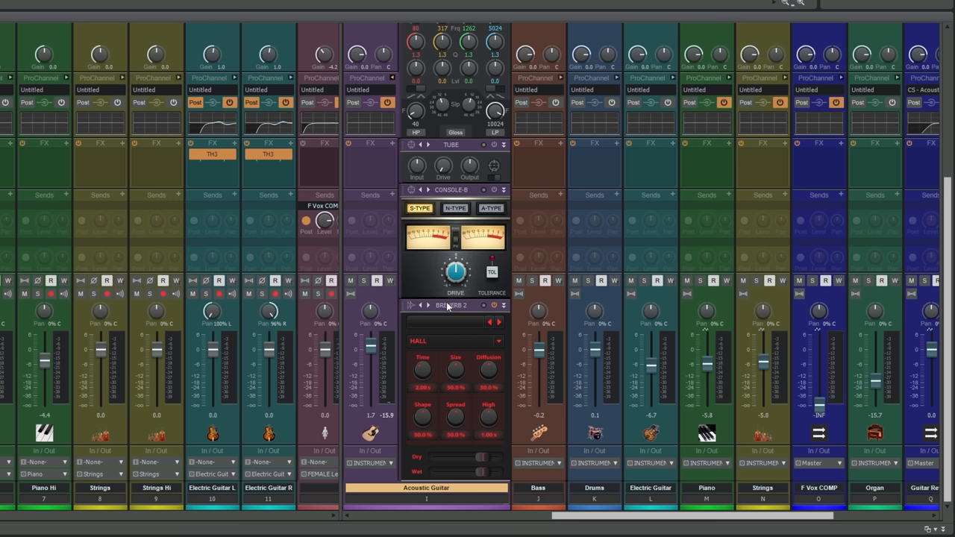
pyautogui.moveTo(414, 370)
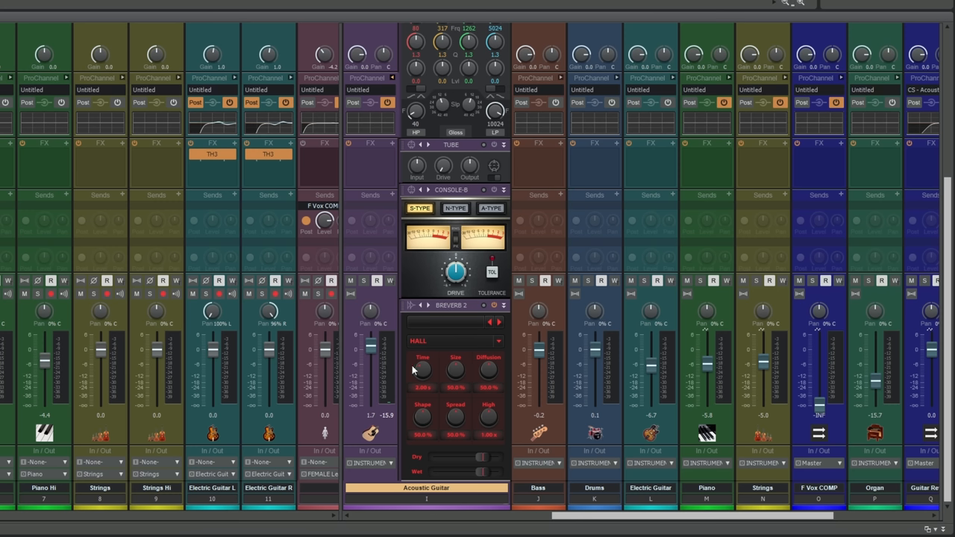
pyautogui.moveTo(424, 430)
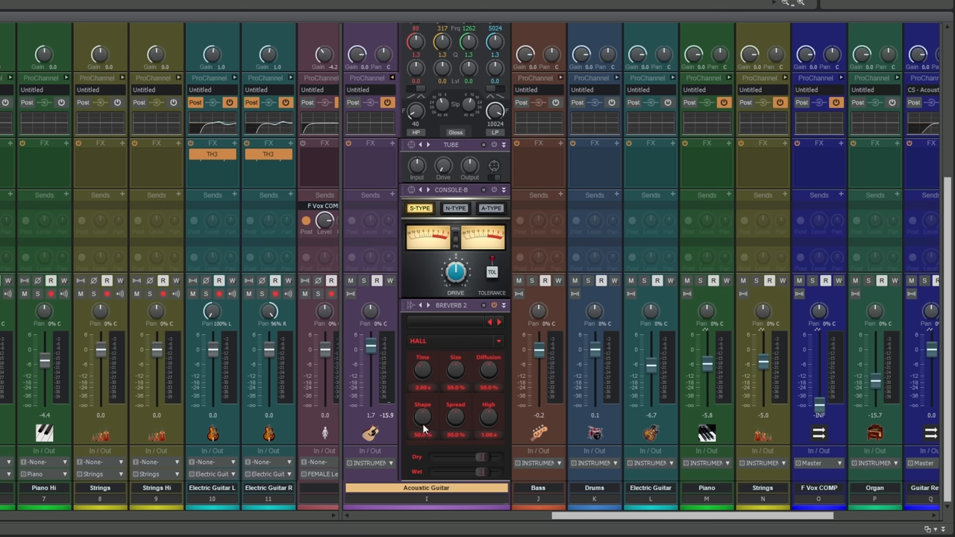
pyautogui.moveTo(462, 439)
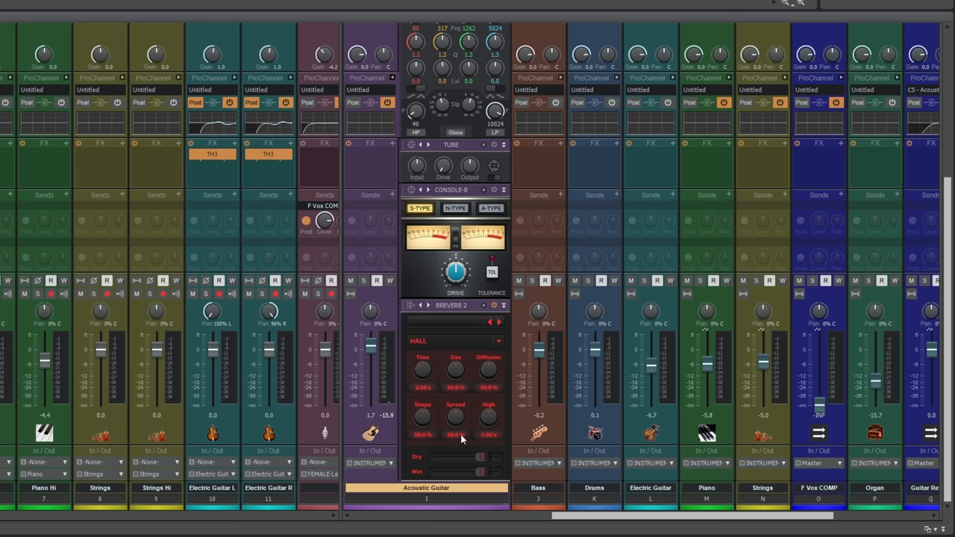
pyautogui.moveTo(453, 338)
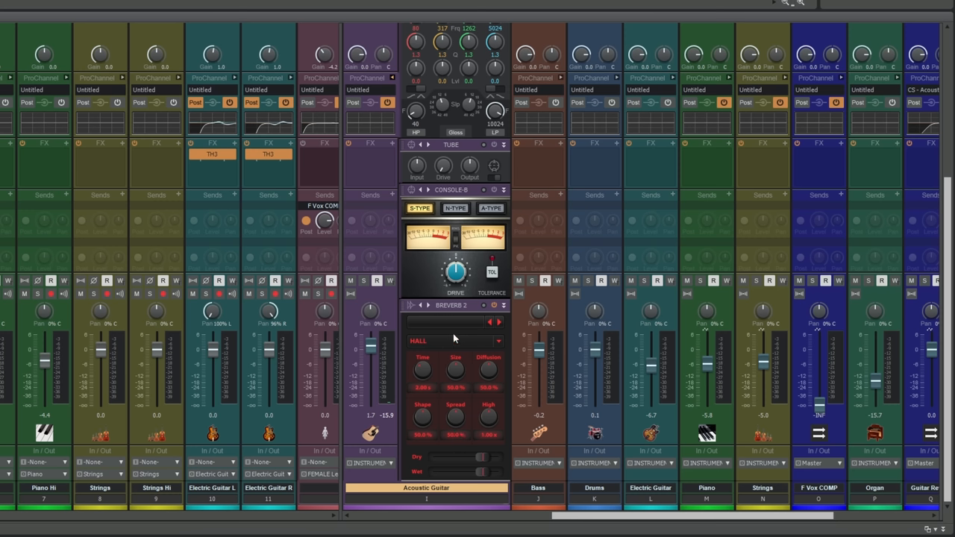
pyautogui.moveTo(474, 334)
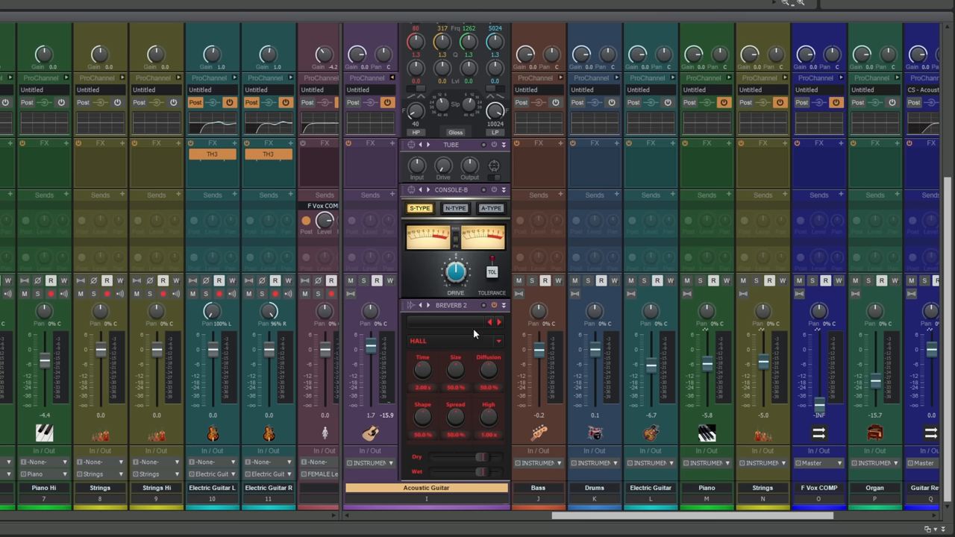
pyautogui.moveTo(458, 349)
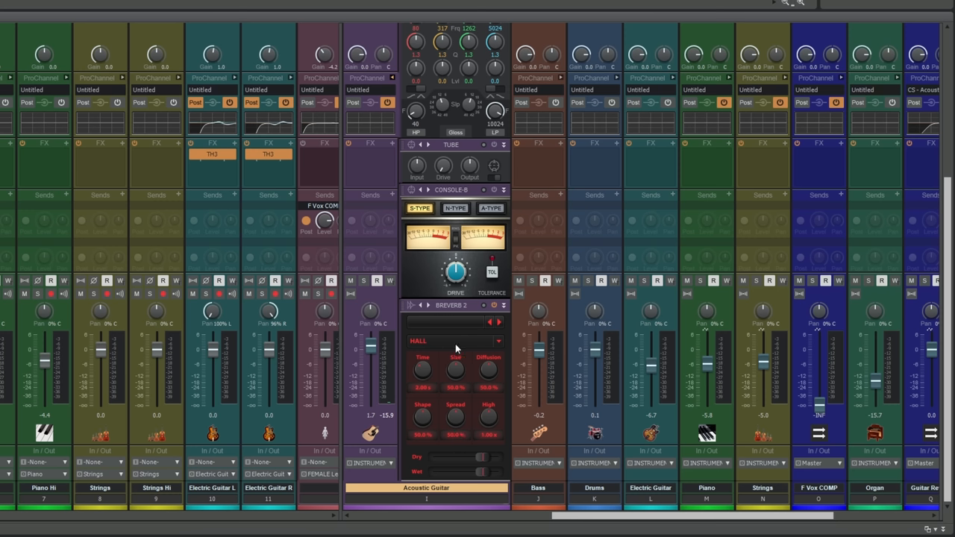
pyautogui.moveTo(425, 349)
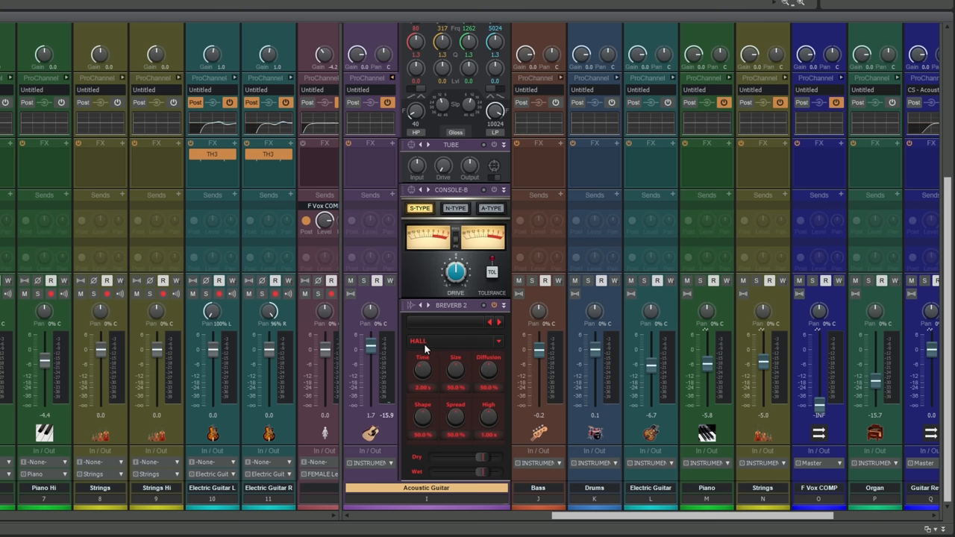
pyautogui.click(454, 342)
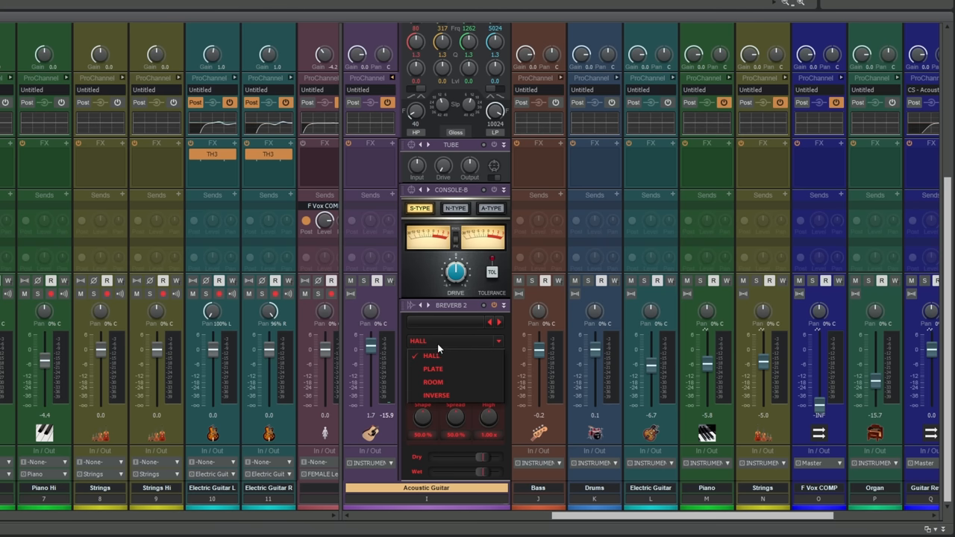
pyautogui.moveTo(436, 396)
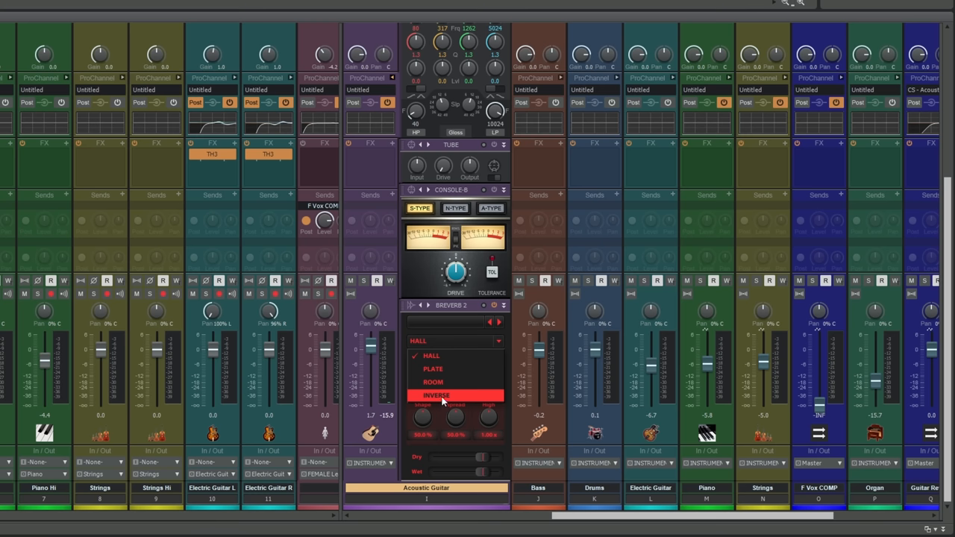
pyautogui.moveTo(433, 370)
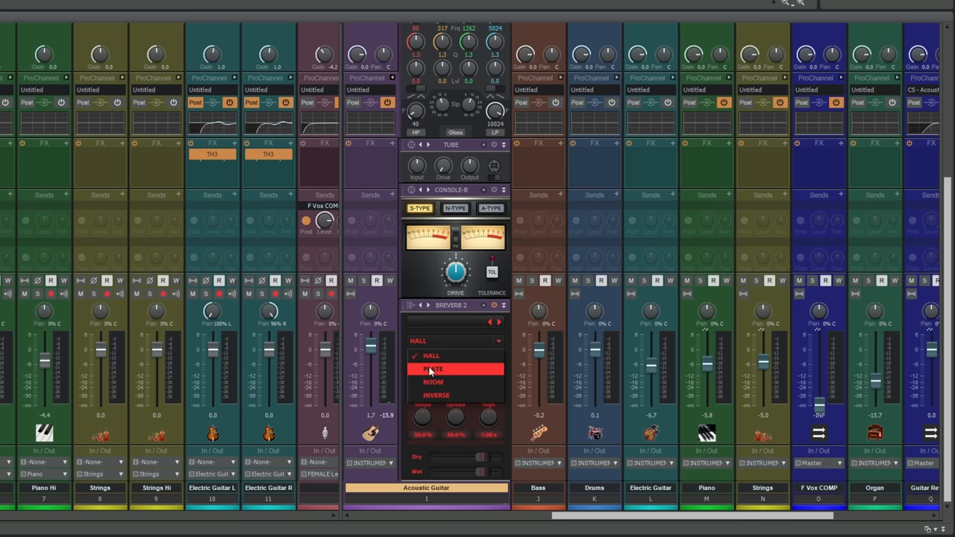
pyautogui.click(433, 369)
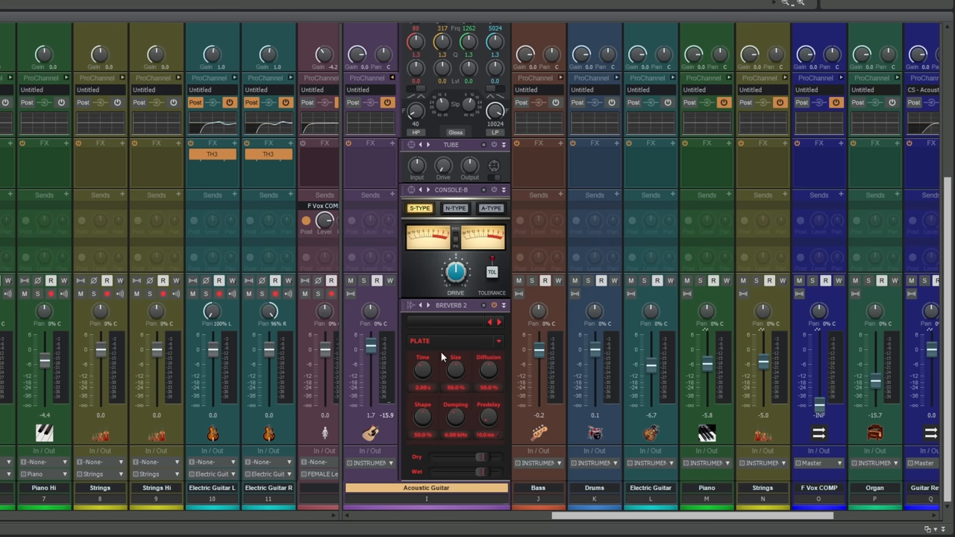
pyautogui.click(455, 341)
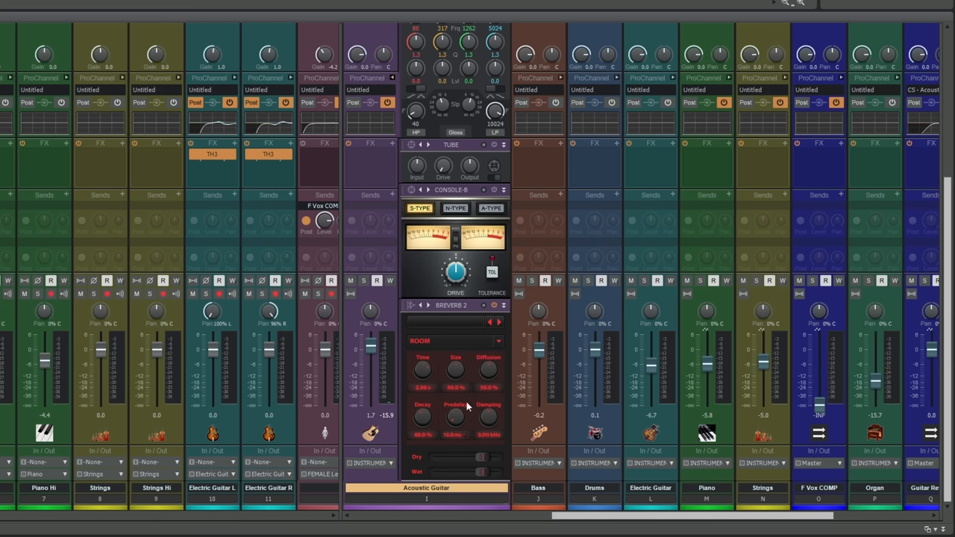
pyautogui.click(455, 341)
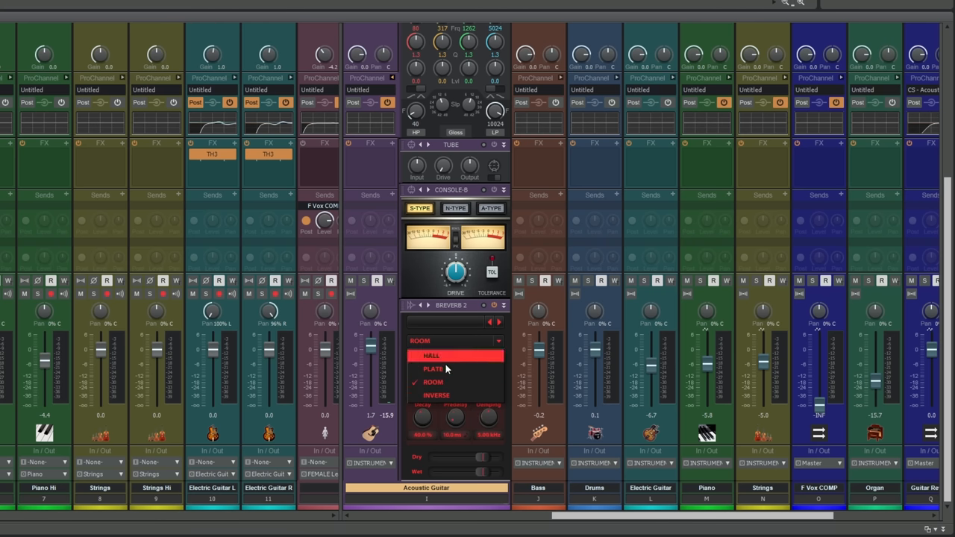
pyautogui.click(436, 396)
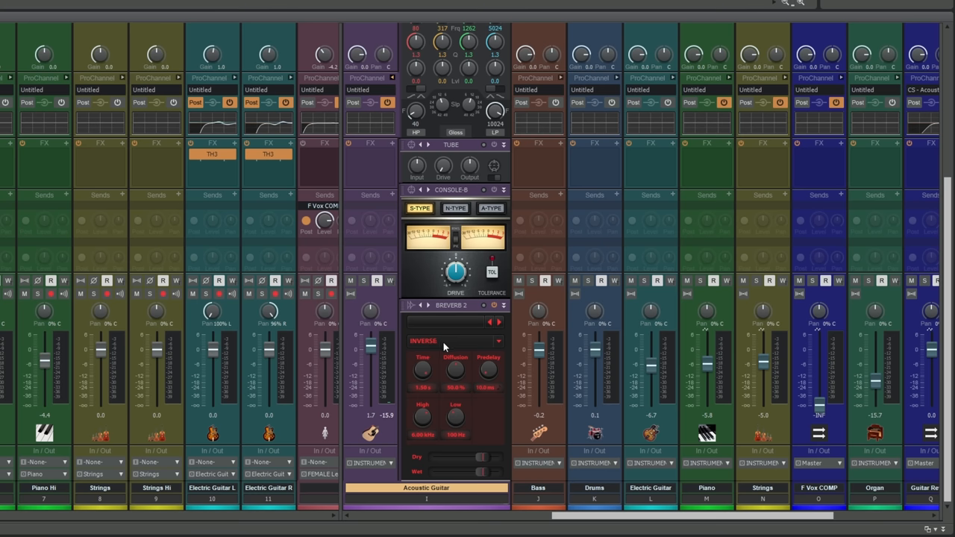
pyautogui.moveTo(447, 345)
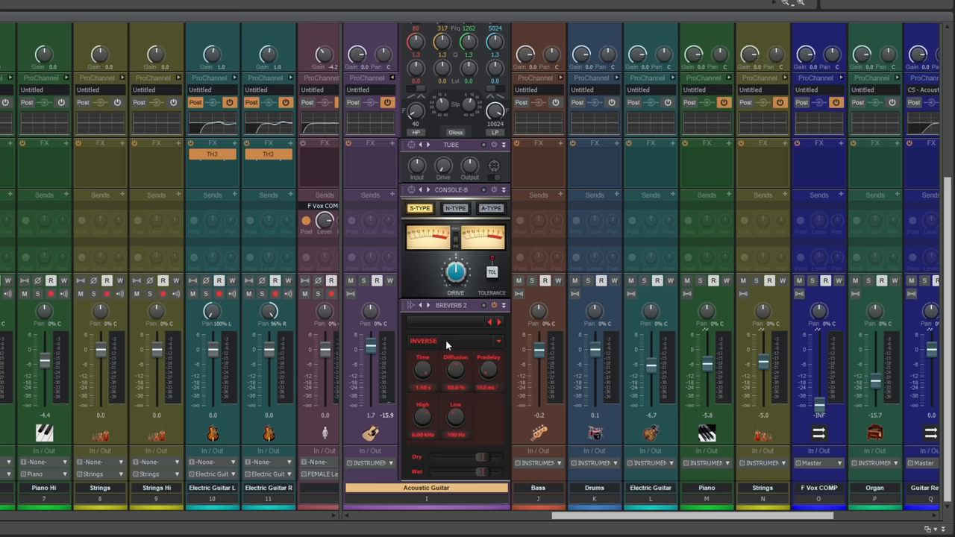
pyautogui.click(453, 341)
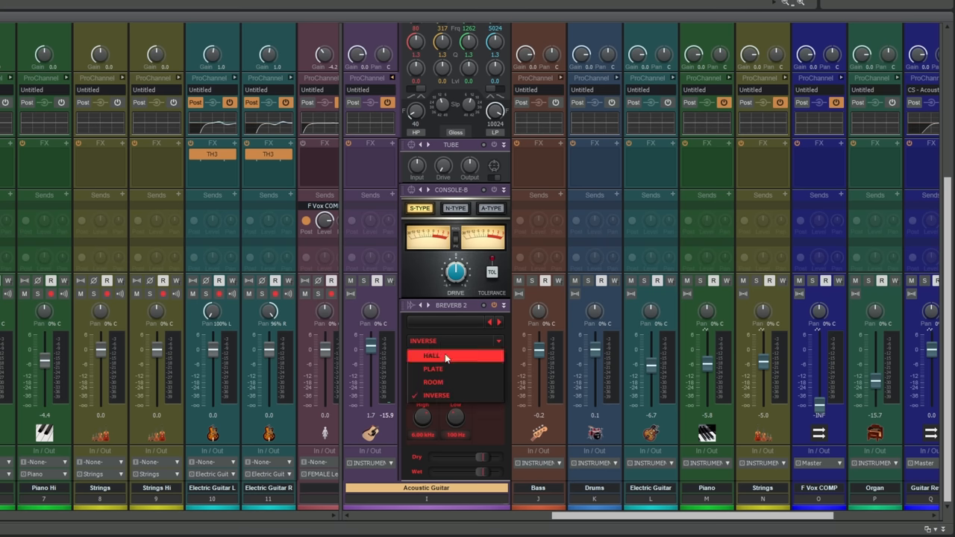
pyautogui.click(432, 355)
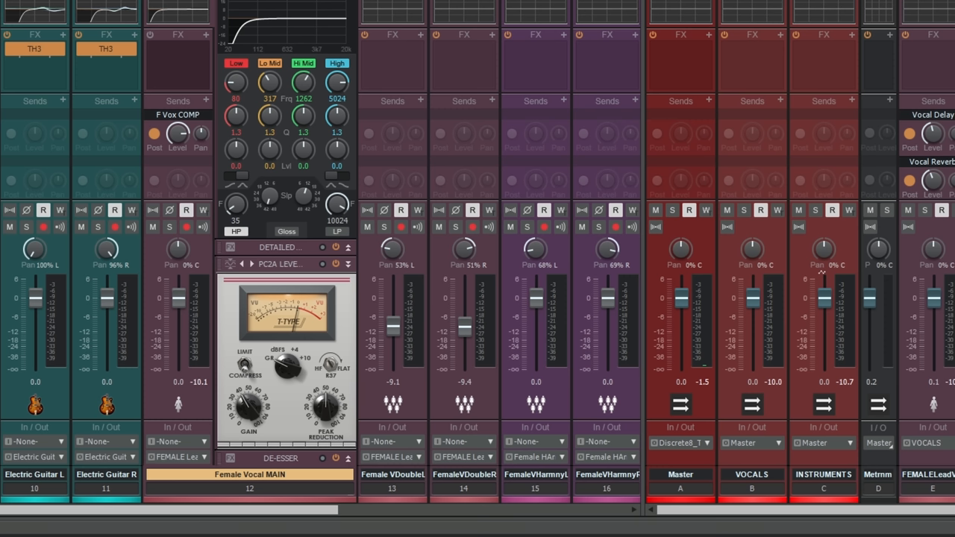
pyautogui.moveTo(283, 414)
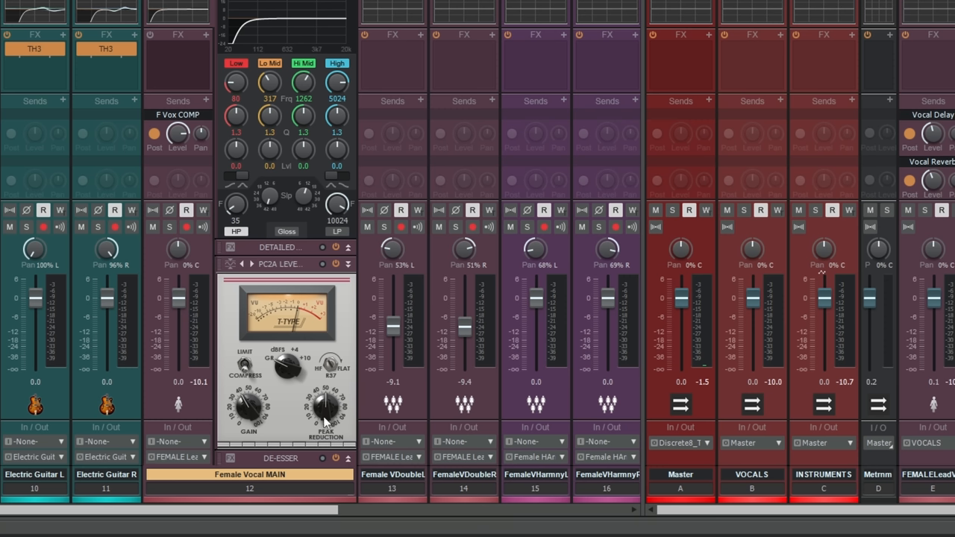
pyautogui.moveTo(289, 405)
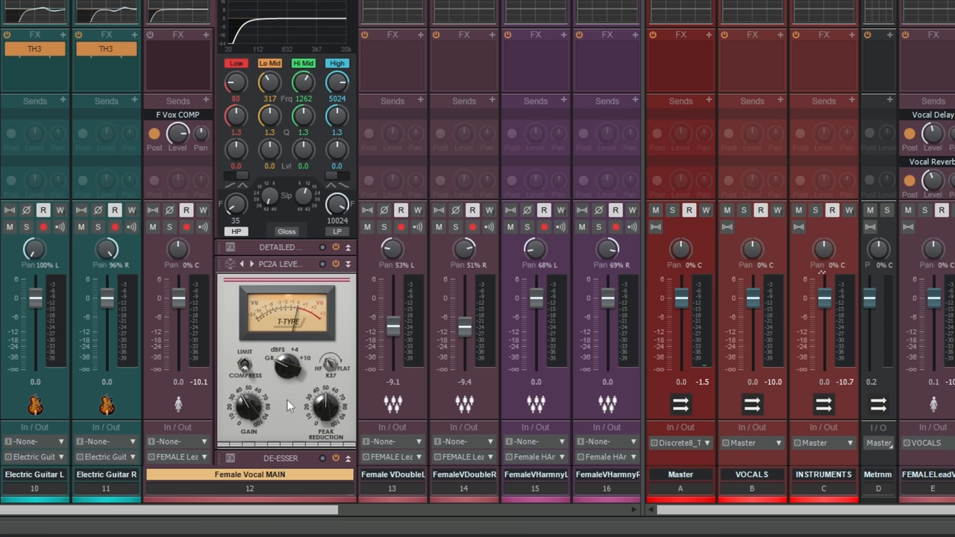
pyautogui.moveTo(256, 417)
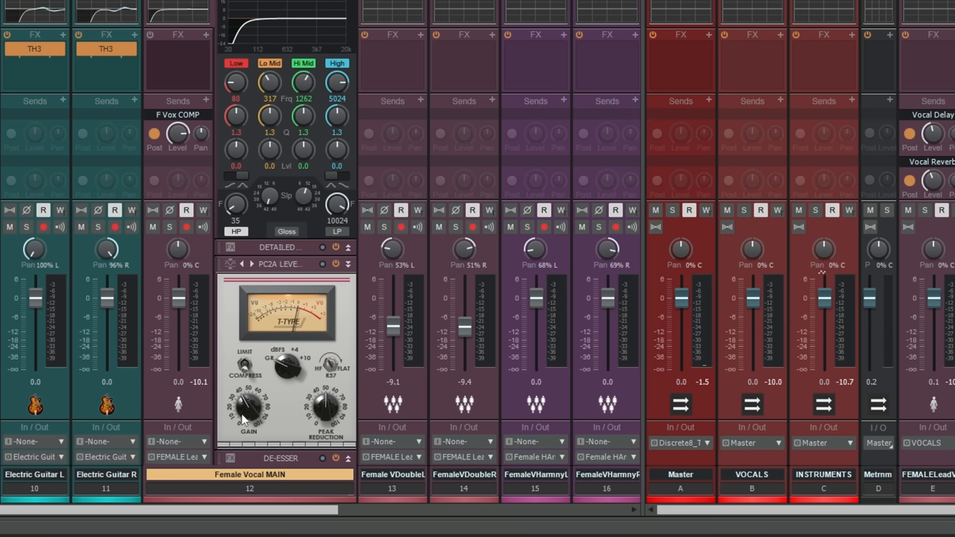
pyautogui.moveTo(250, 414)
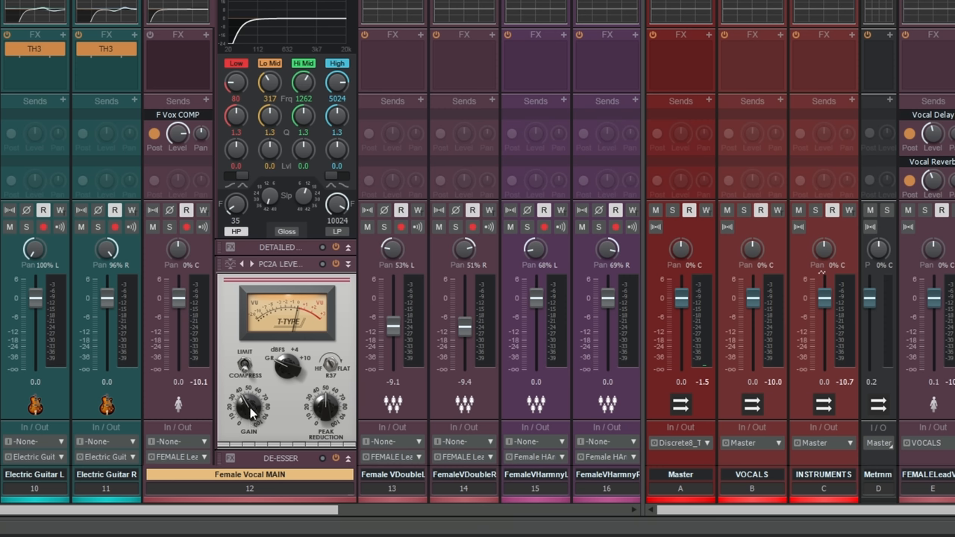
pyautogui.moveTo(250, 416)
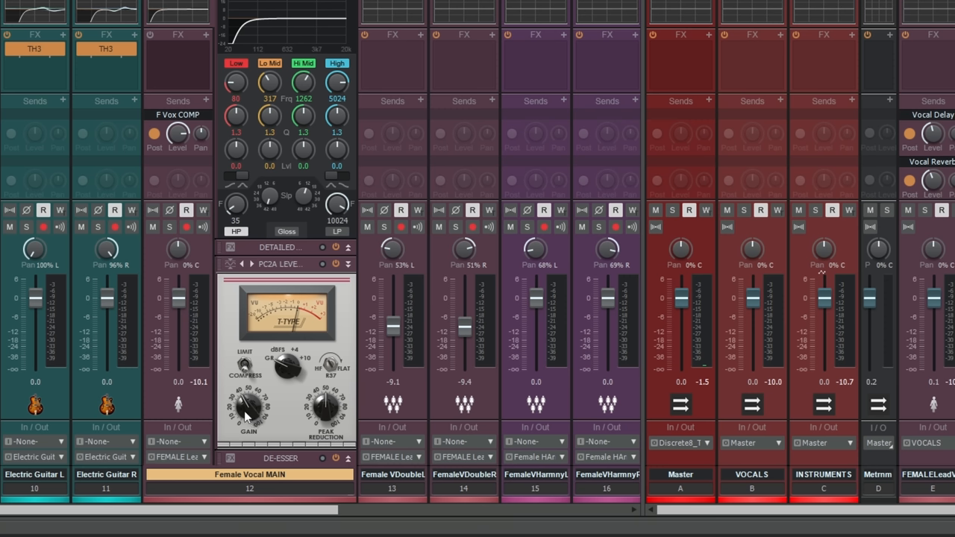
pyautogui.moveTo(332, 419)
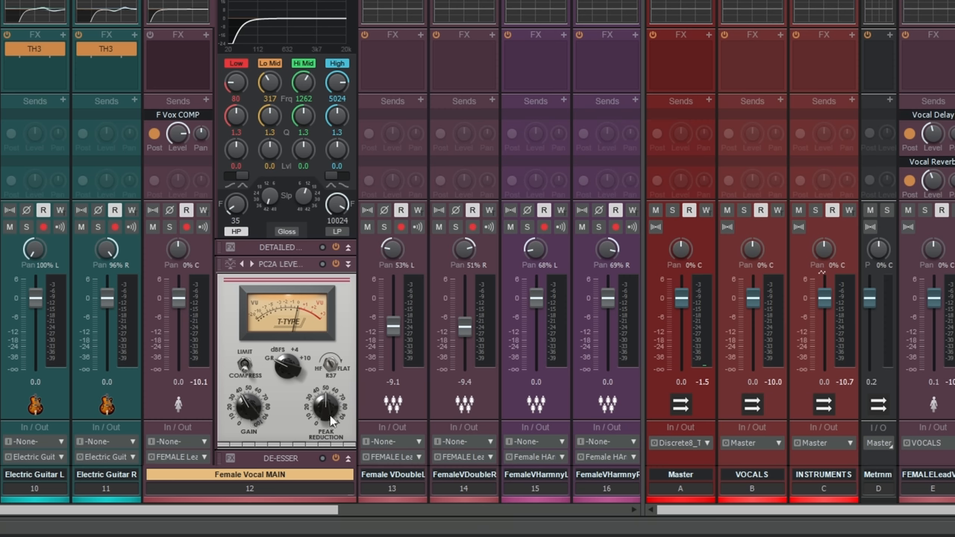
pyautogui.moveTo(292, 415)
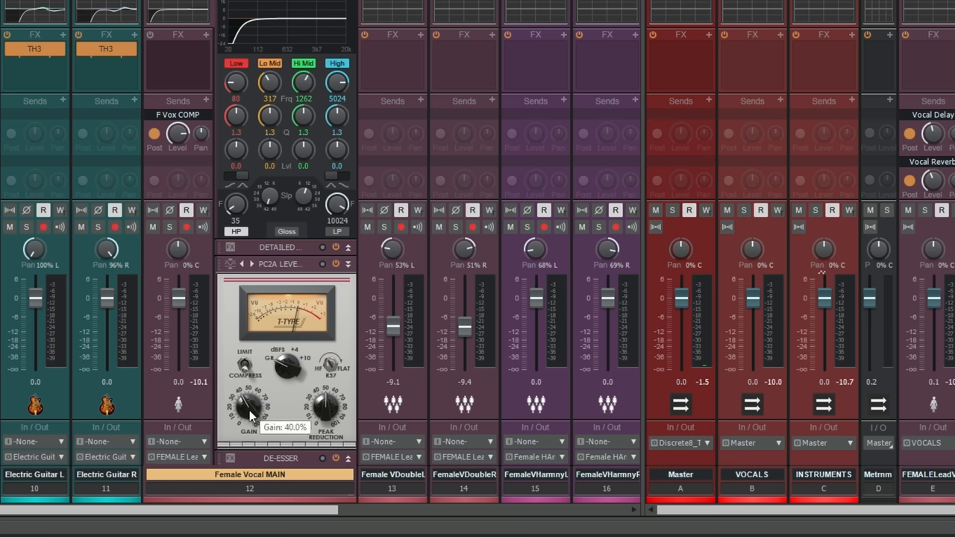
pyautogui.moveTo(343, 411)
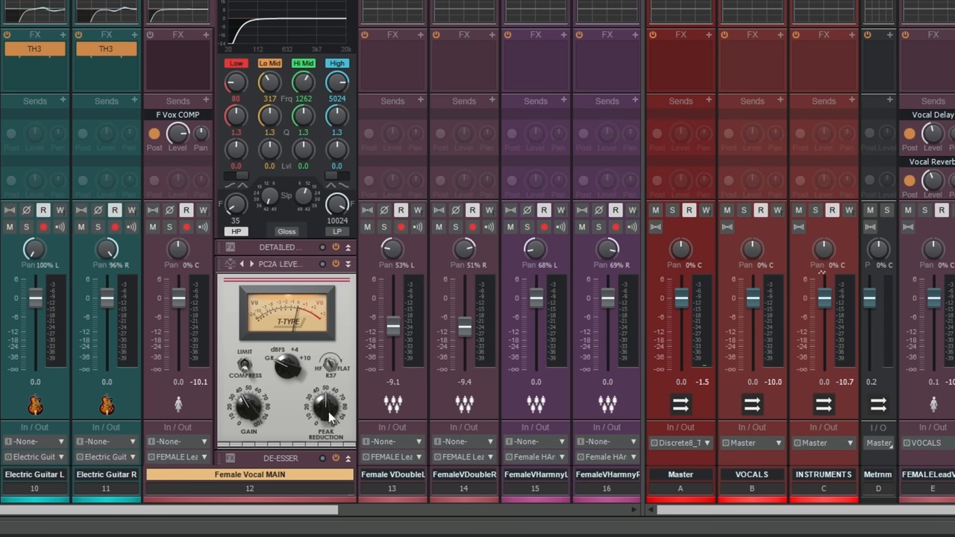
pyautogui.moveTo(326, 406)
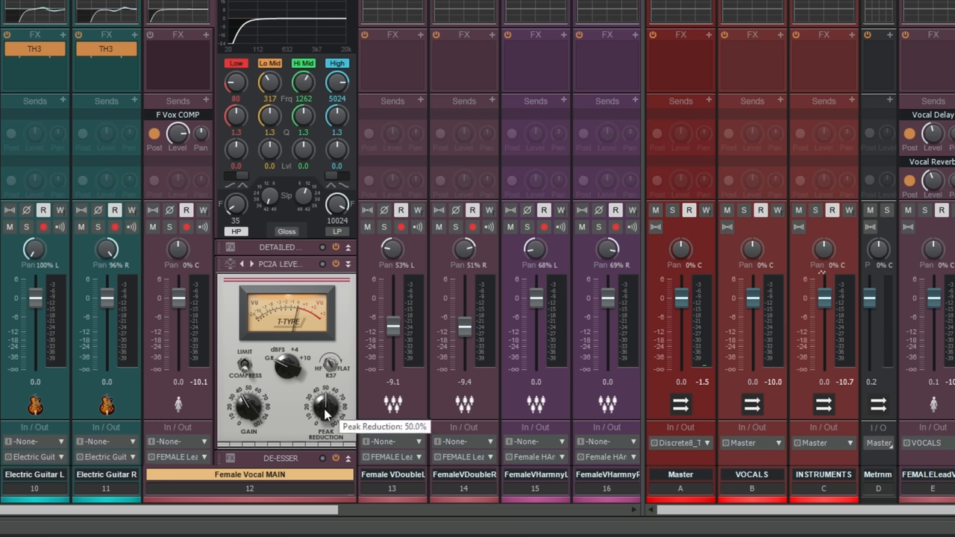
pyautogui.moveTo(293, 406)
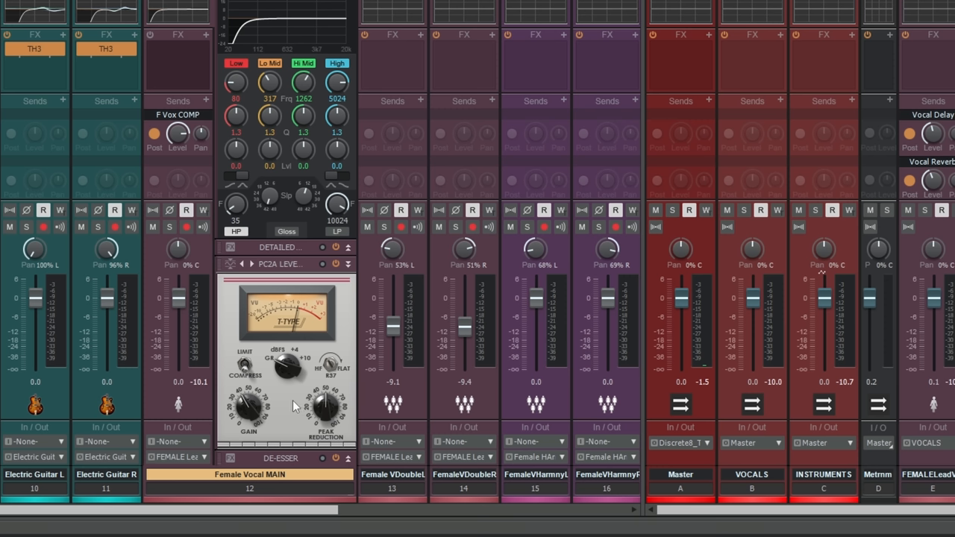
pyautogui.moveTo(298, 391)
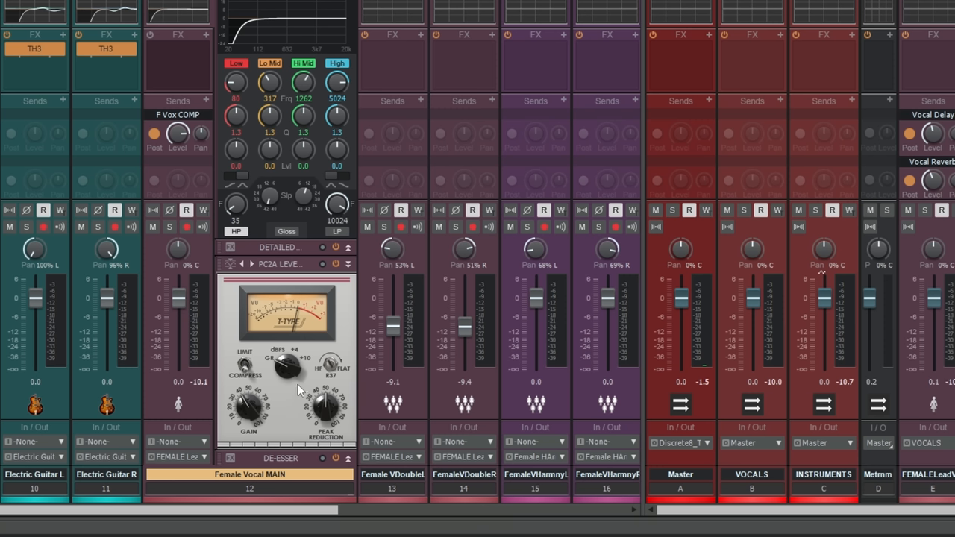
pyautogui.moveTo(289, 396)
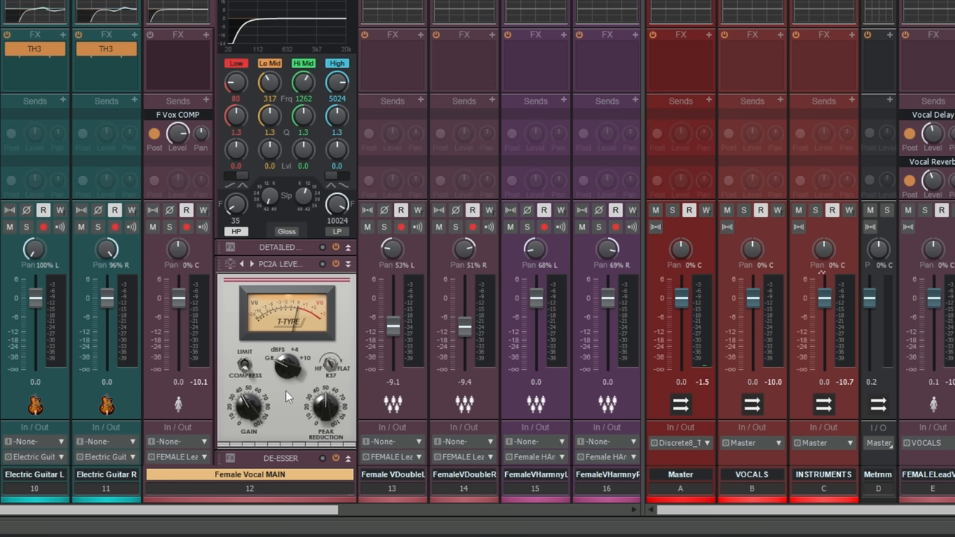
pyautogui.moveTo(285, 396)
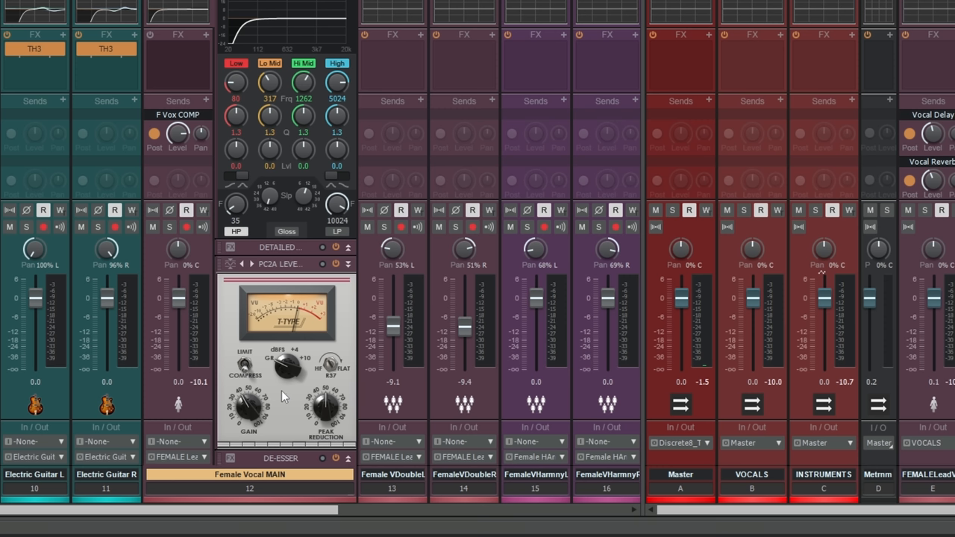
pyautogui.moveTo(287, 398)
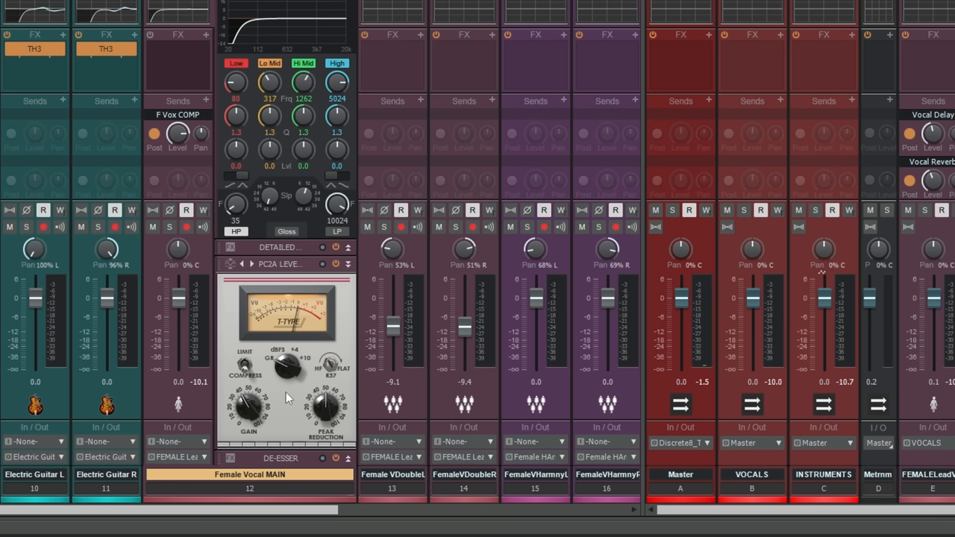
pyautogui.moveTo(289, 392)
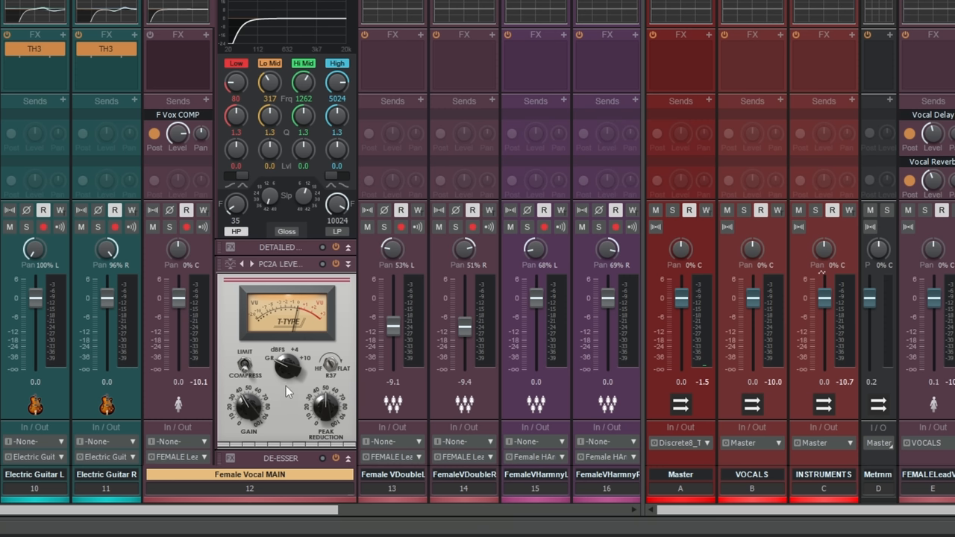
pyautogui.moveTo(292, 398)
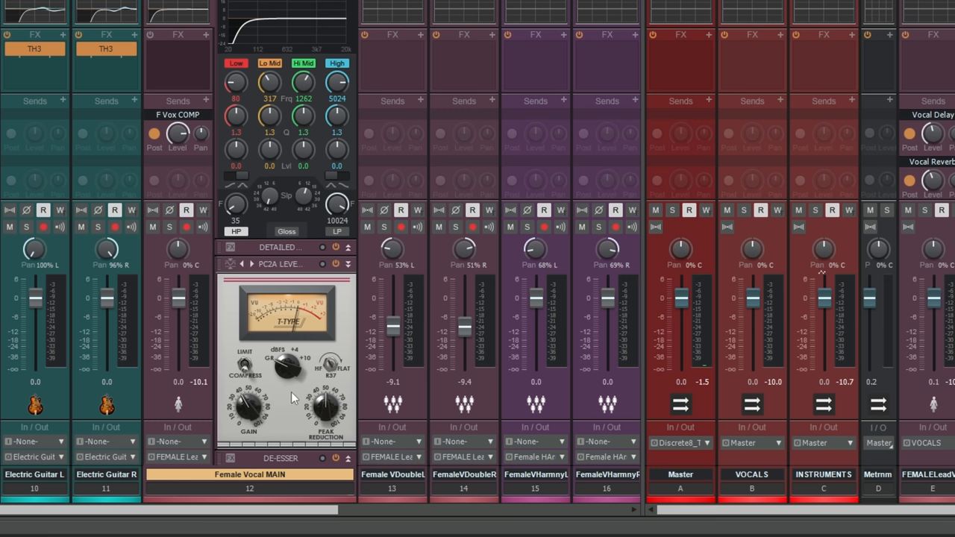
pyautogui.moveTo(290, 394)
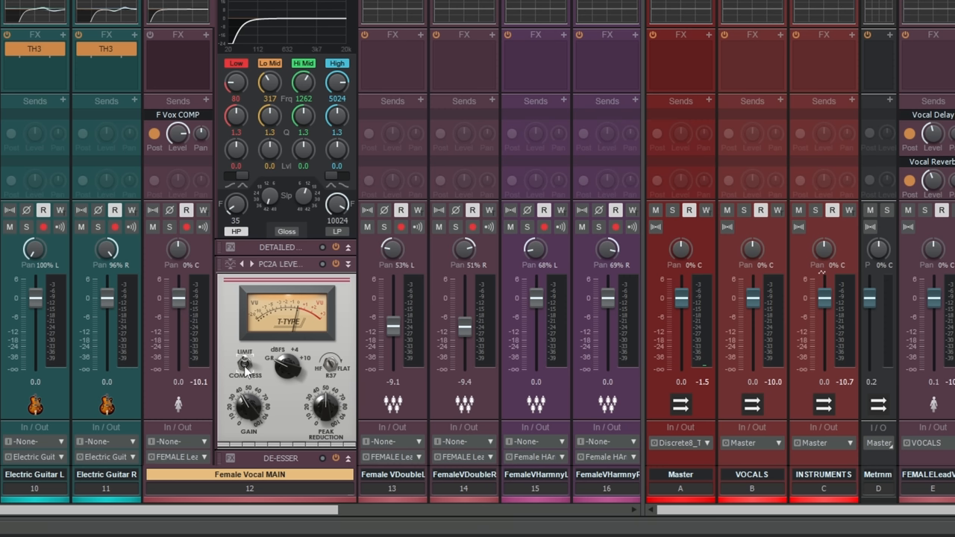
pyautogui.moveTo(245, 366)
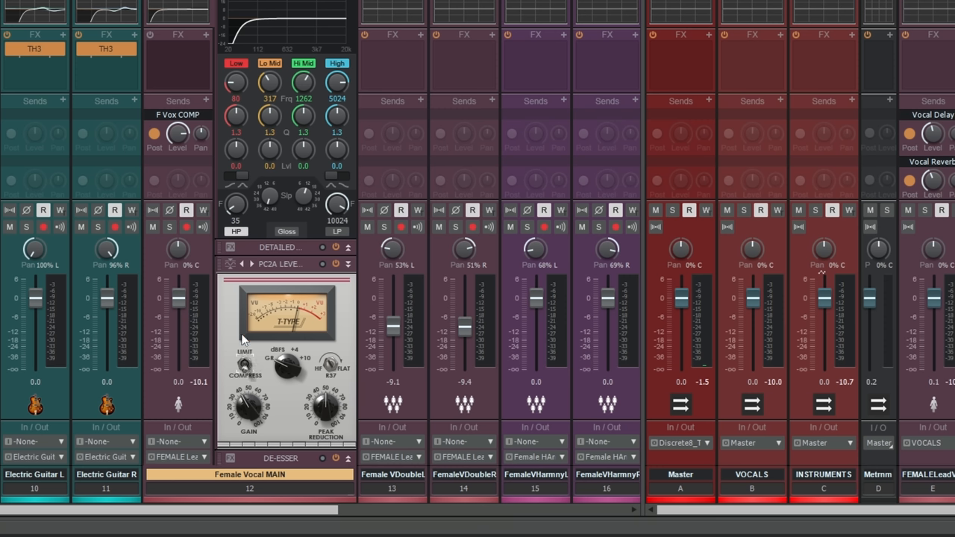
pyautogui.moveTo(264, 306)
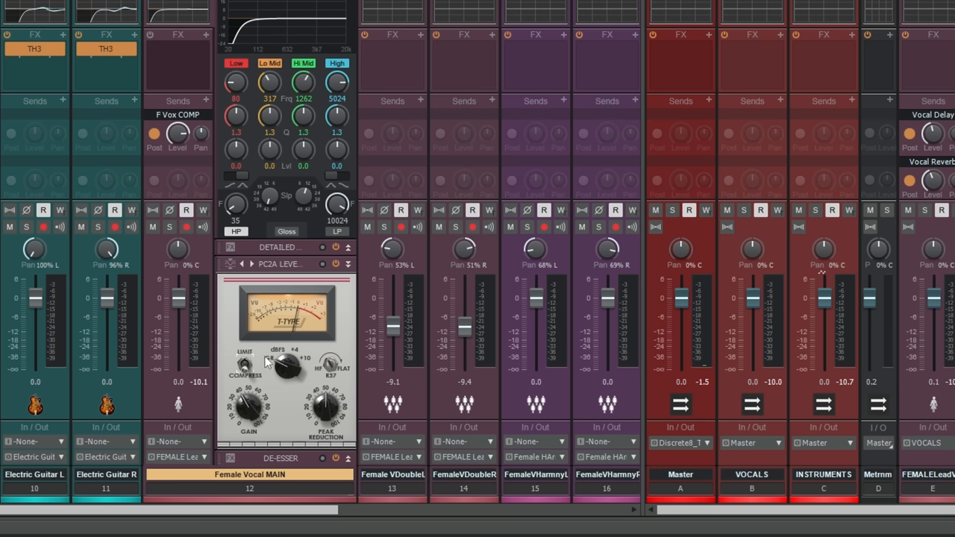
pyautogui.moveTo(289, 373)
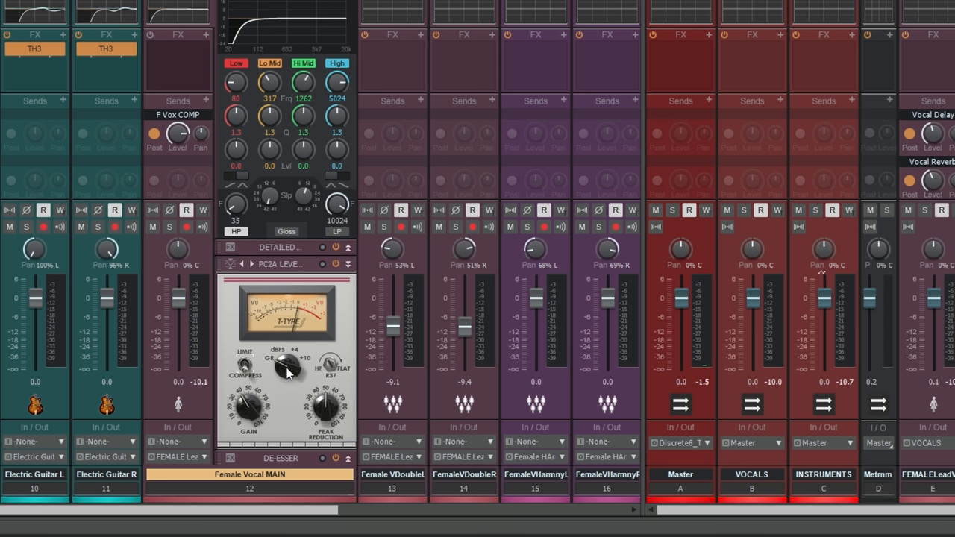
pyautogui.moveTo(294, 406)
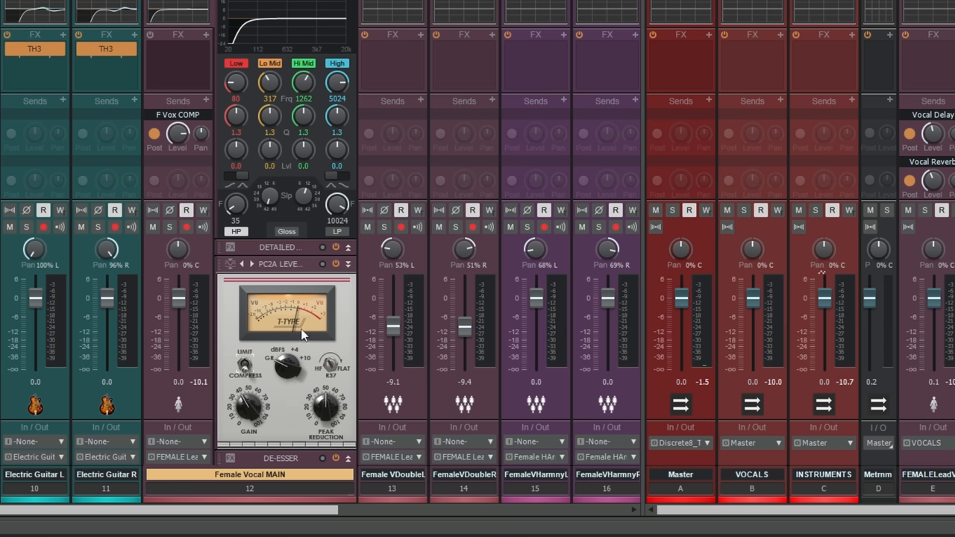
pyautogui.moveTo(291, 400)
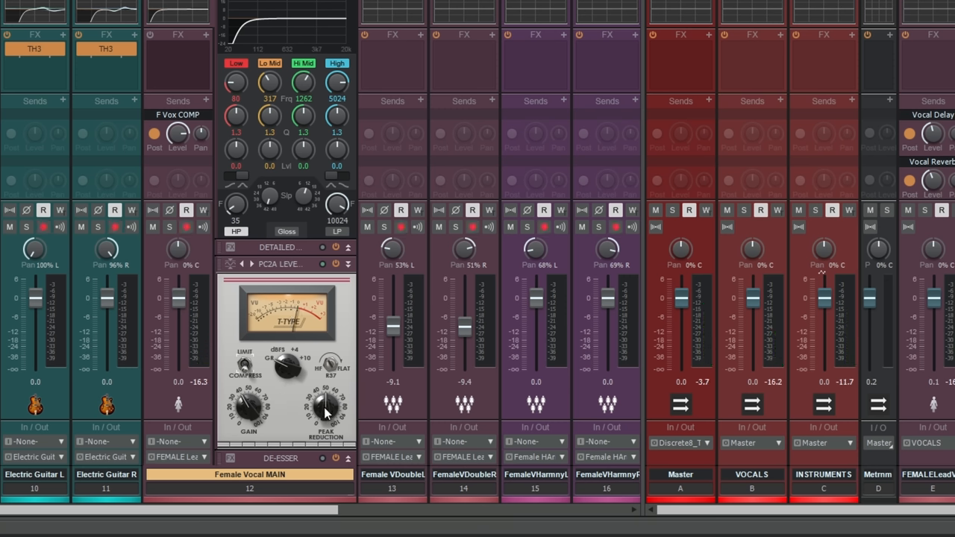
# - Set the PC2A Leveler peak reduction to about 37% and R37 emphasis to 13%
pyautogui.moveTo(325, 407); pyautogui.dragTo(325, 409)
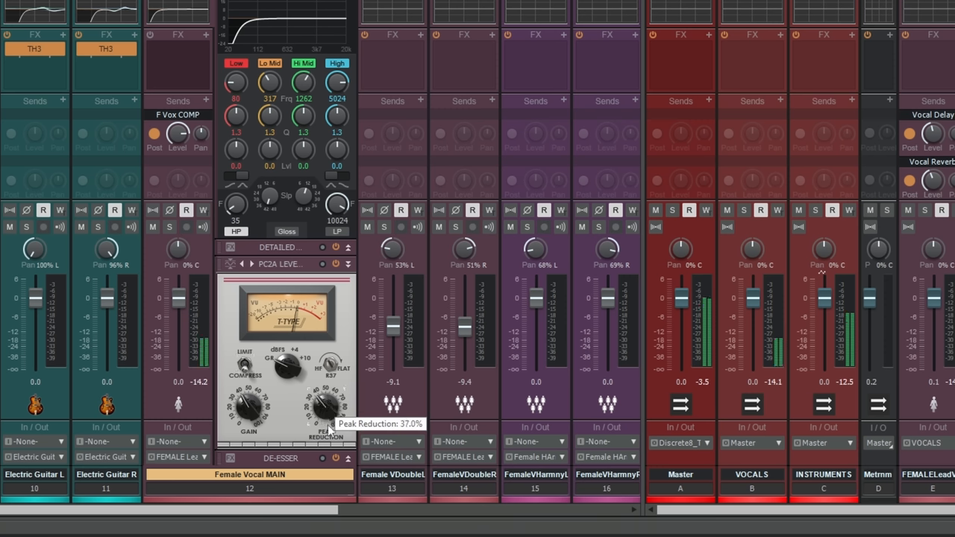
pyautogui.moveTo(326, 403); pyautogui.dragTo(332, 418)
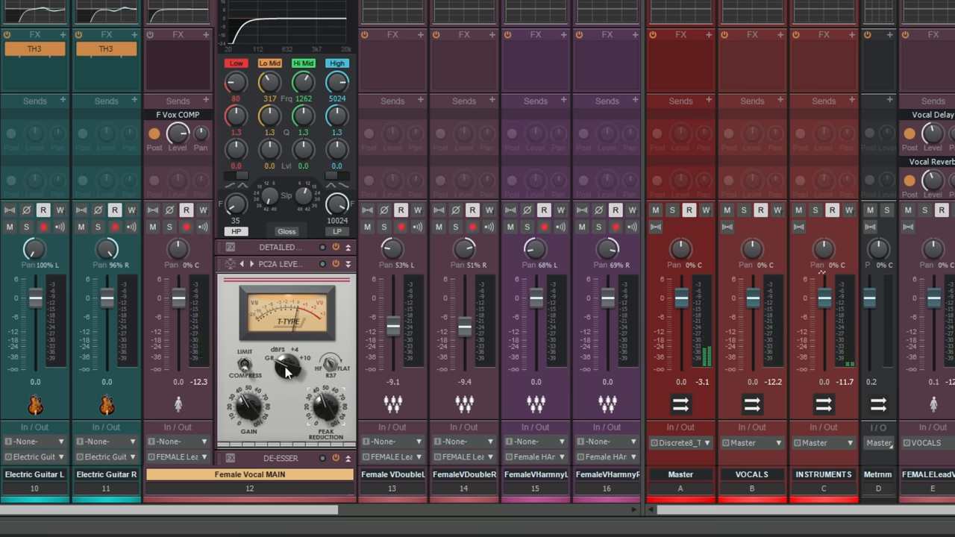
pyautogui.moveTo(286, 365)
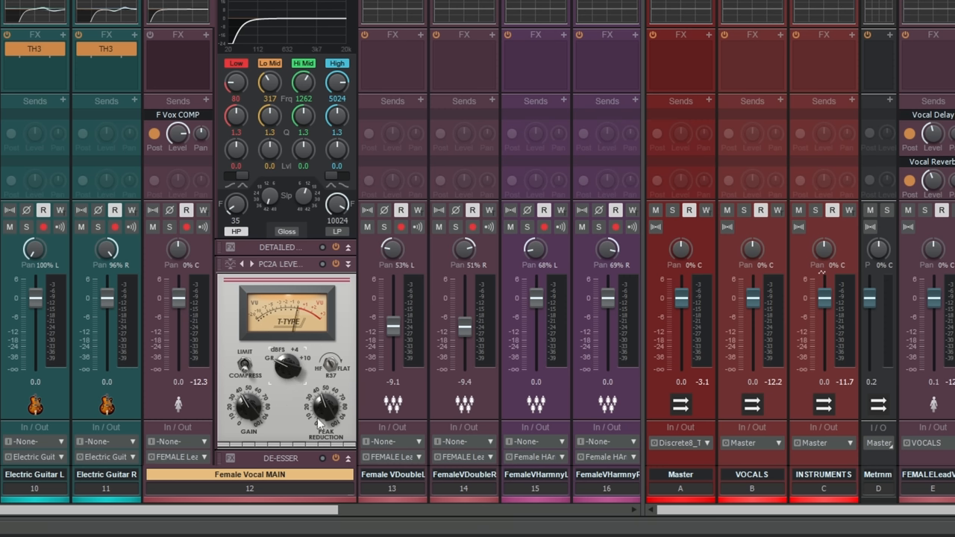
pyautogui.moveTo(332, 384)
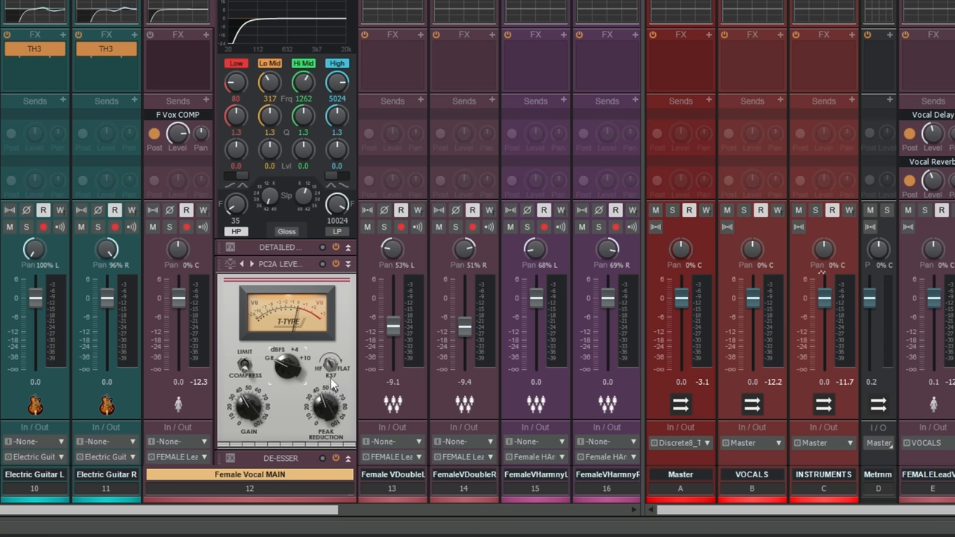
pyautogui.moveTo(335, 384)
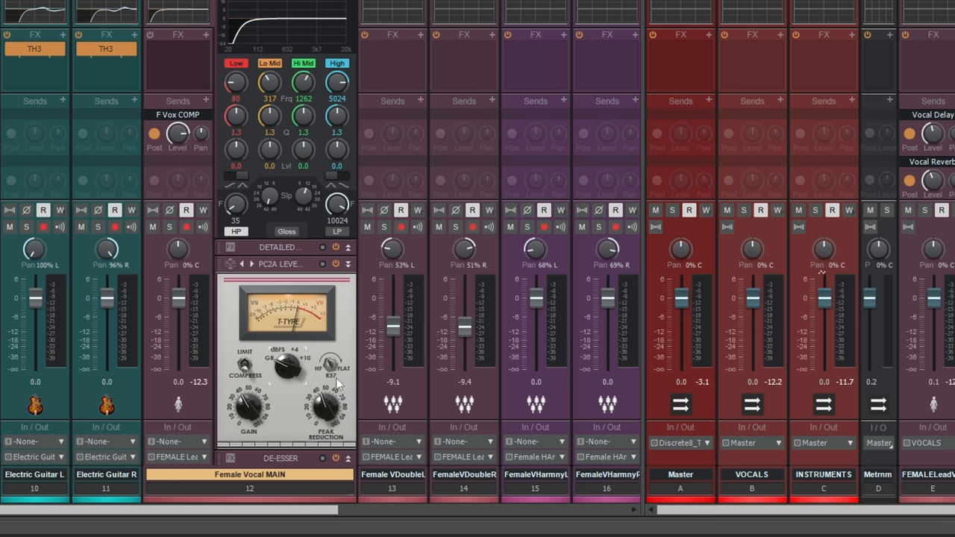
pyautogui.moveTo(339, 377)
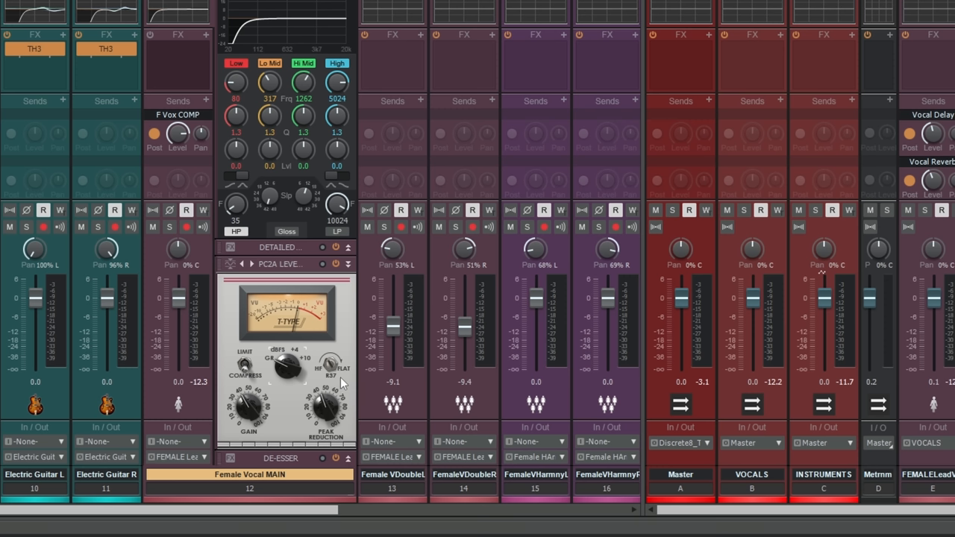
pyautogui.moveTo(340, 382)
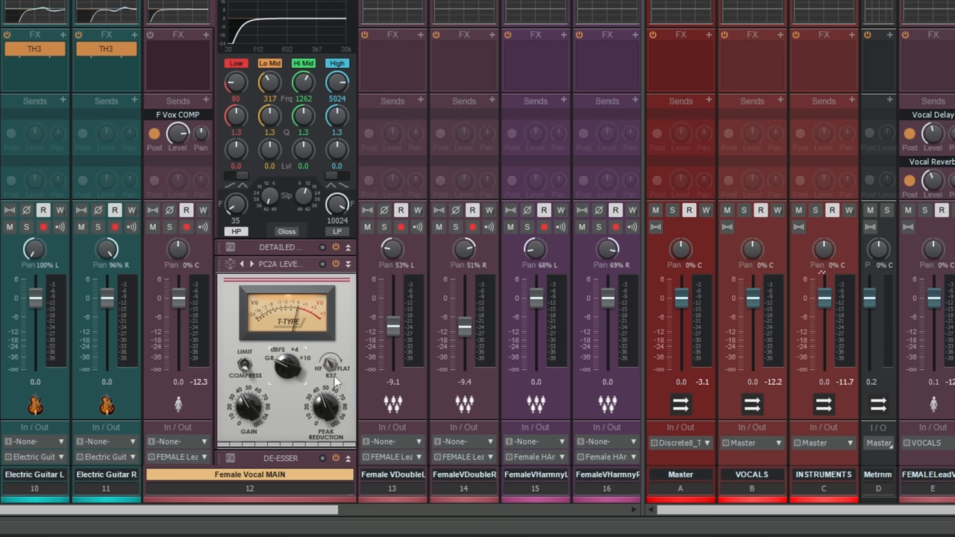
pyautogui.moveTo(334, 386)
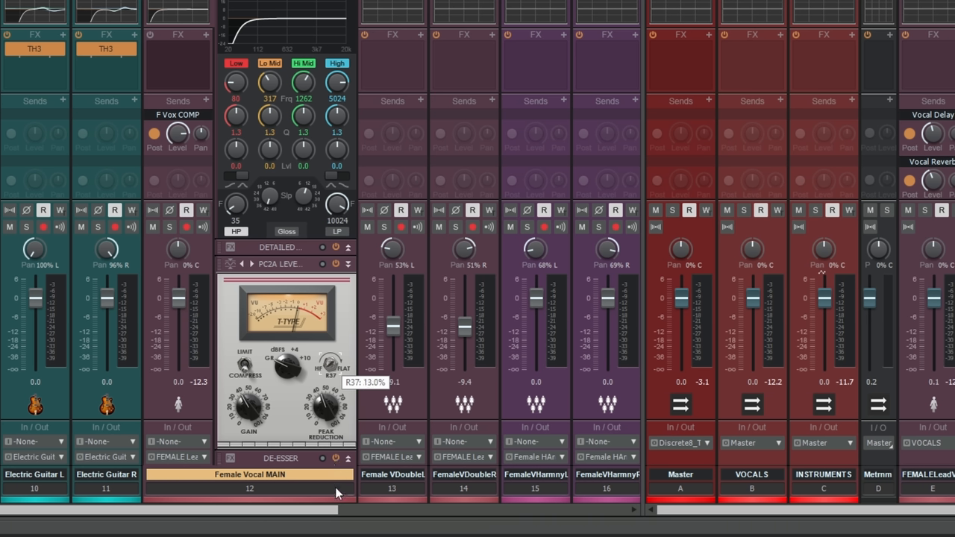
pyautogui.moveTo(334, 365); pyautogui.dragTo(321, 377)
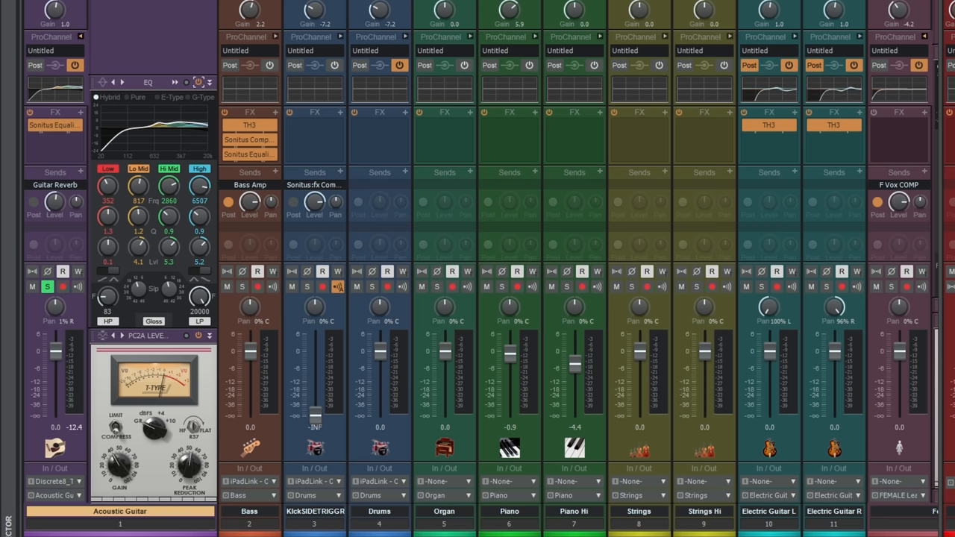
pyautogui.moveTo(149, 86)
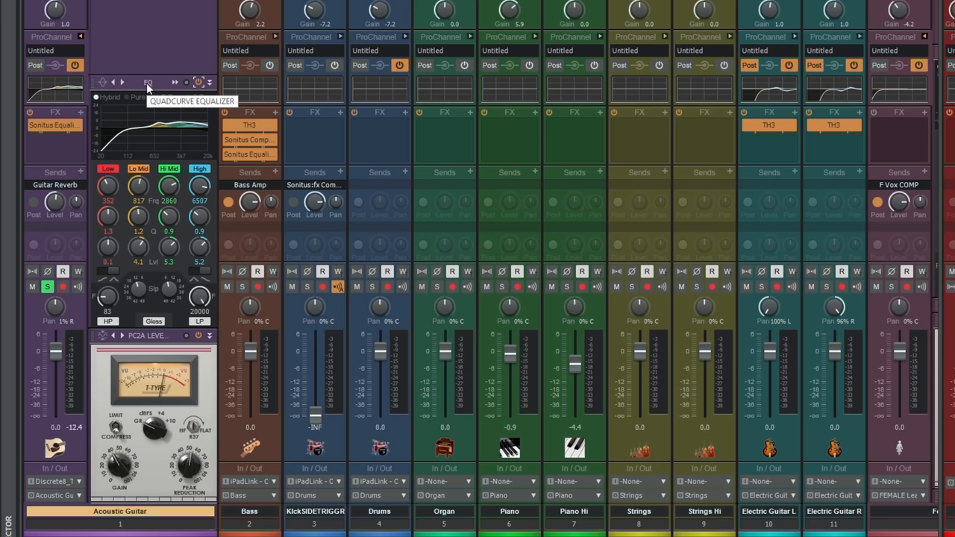
pyautogui.moveTo(151, 85)
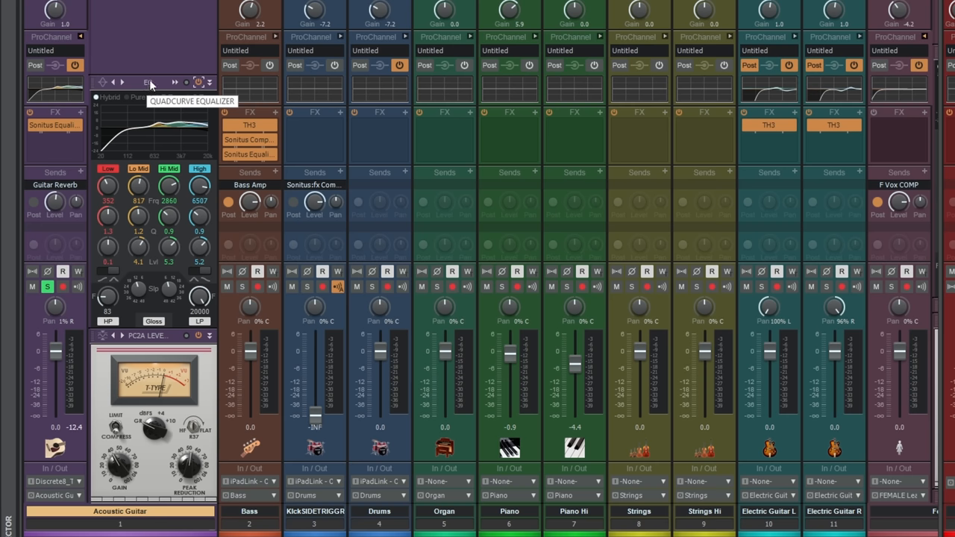
pyautogui.moveTo(82, 38)
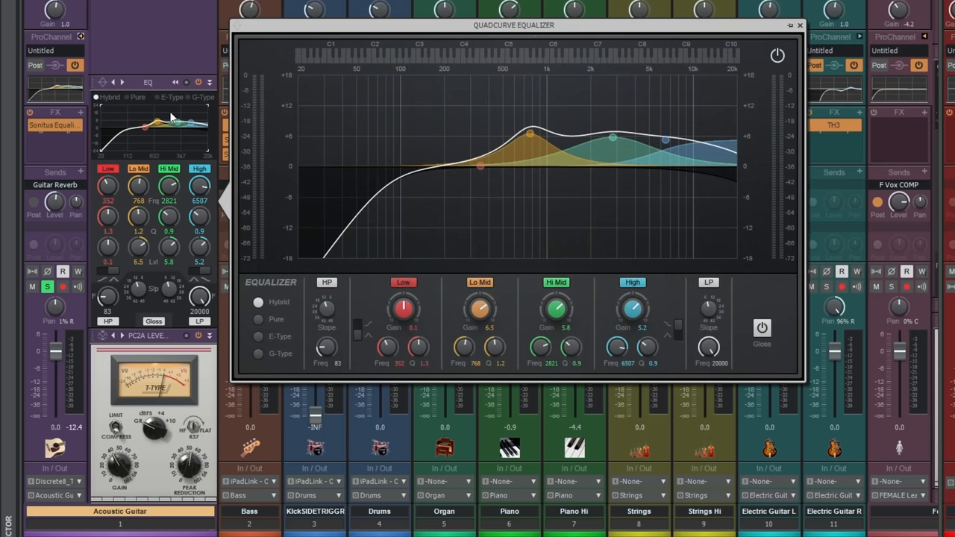
pyautogui.moveTo(369, 300)
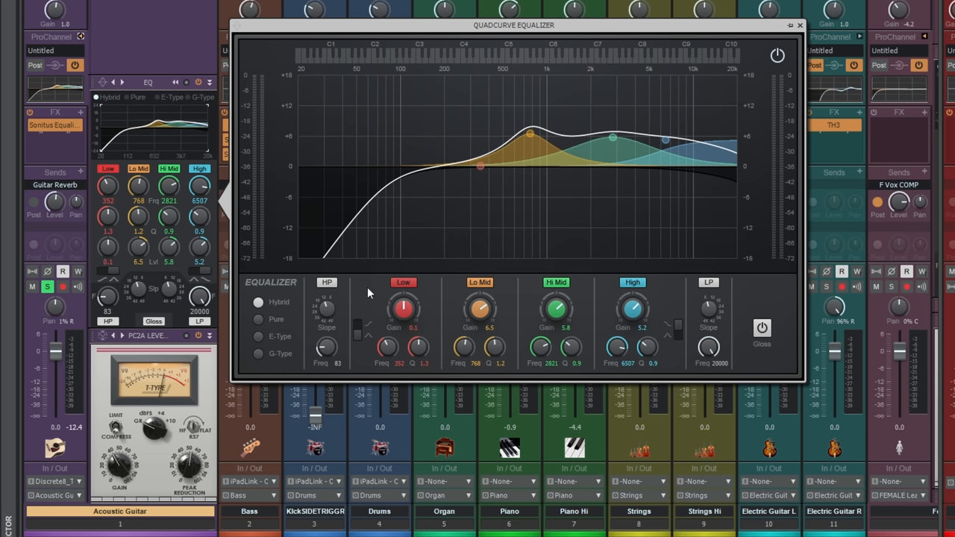
pyautogui.moveTo(365, 291)
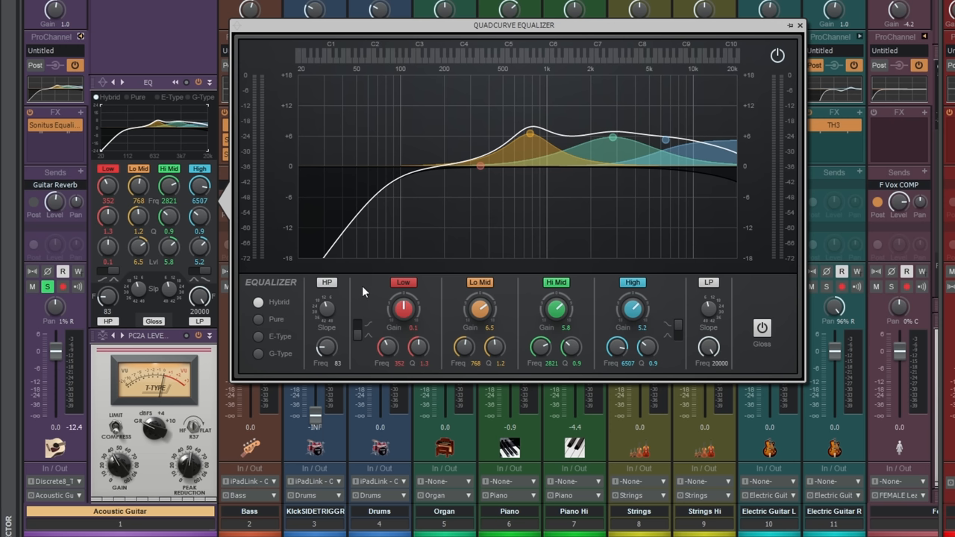
pyautogui.moveTo(374, 282)
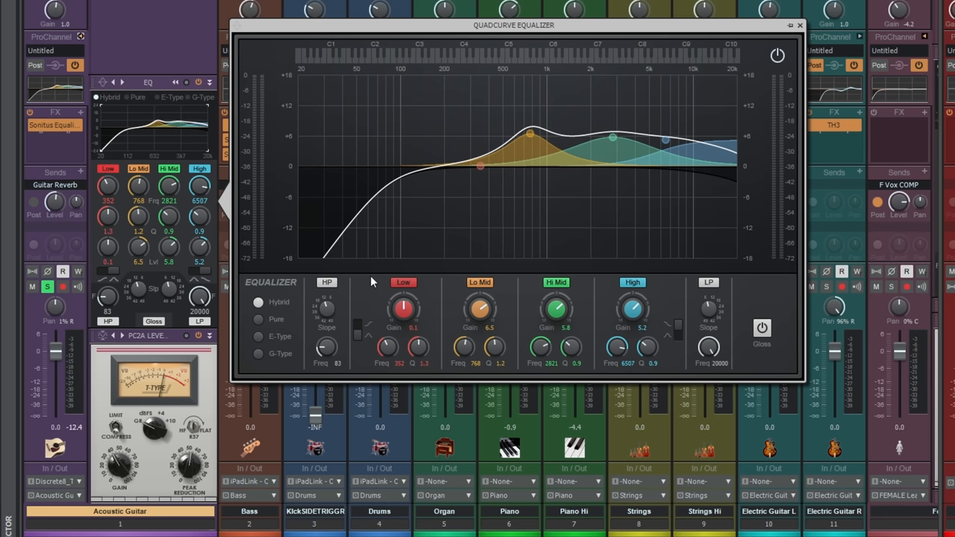
pyautogui.moveTo(415, 306)
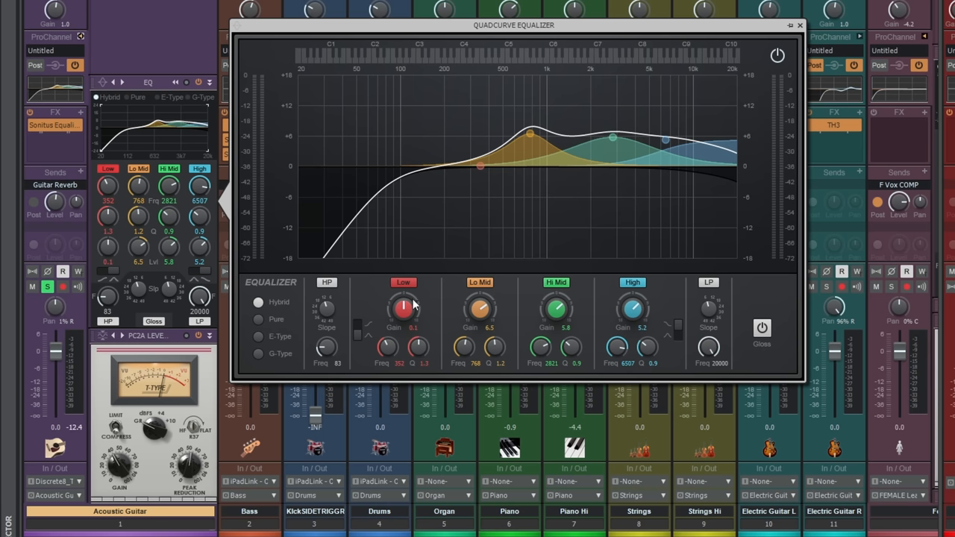
pyautogui.moveTo(529, 179)
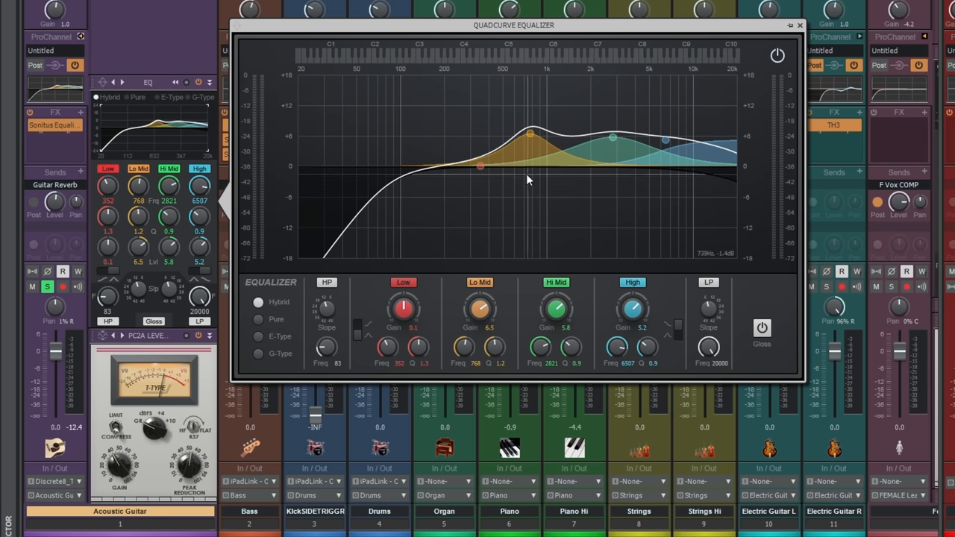
pyautogui.moveTo(498, 170)
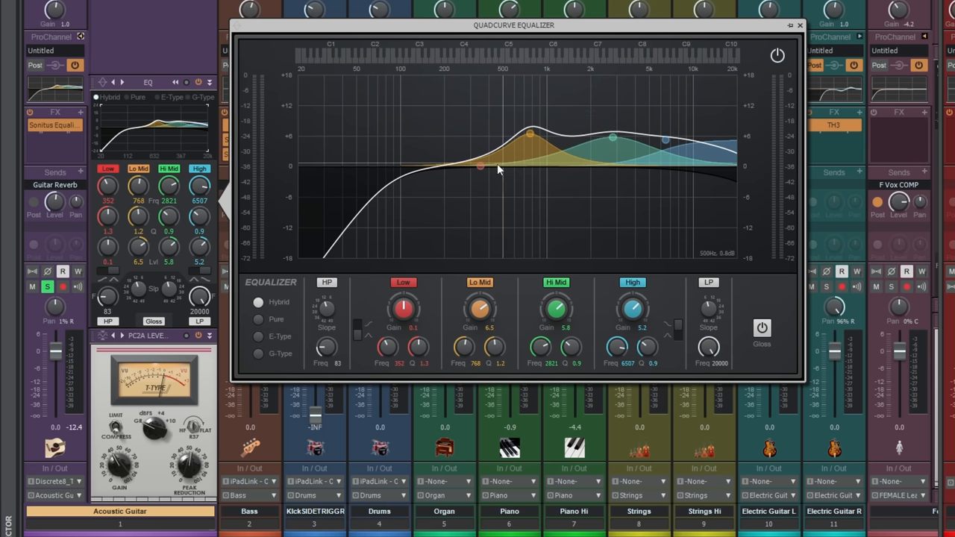
# - Shape the QuadCurve Low band into a narrow -1.6 dB cut near 279 Hz, Q 4.4
pyautogui.moveTo(482, 166); pyautogui.dragTo(478, 174)
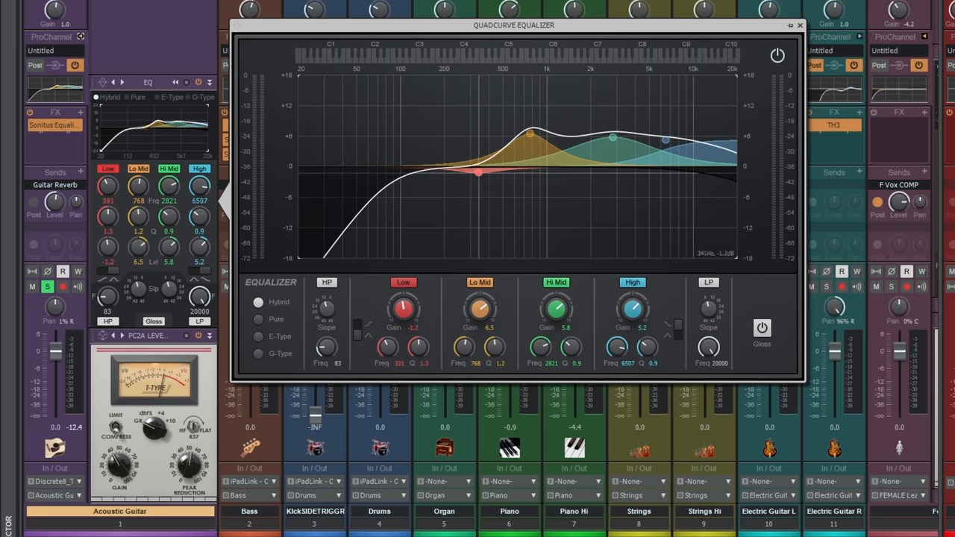
pyautogui.moveTo(478, 175); pyautogui.dragTo(471, 184)
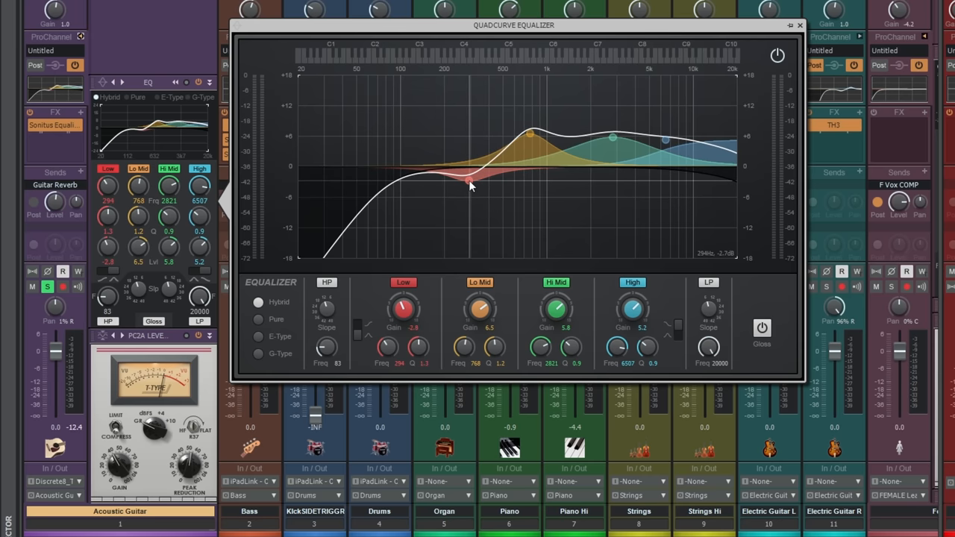
pyautogui.moveTo(469, 183); pyautogui.dragTo(469, 181)
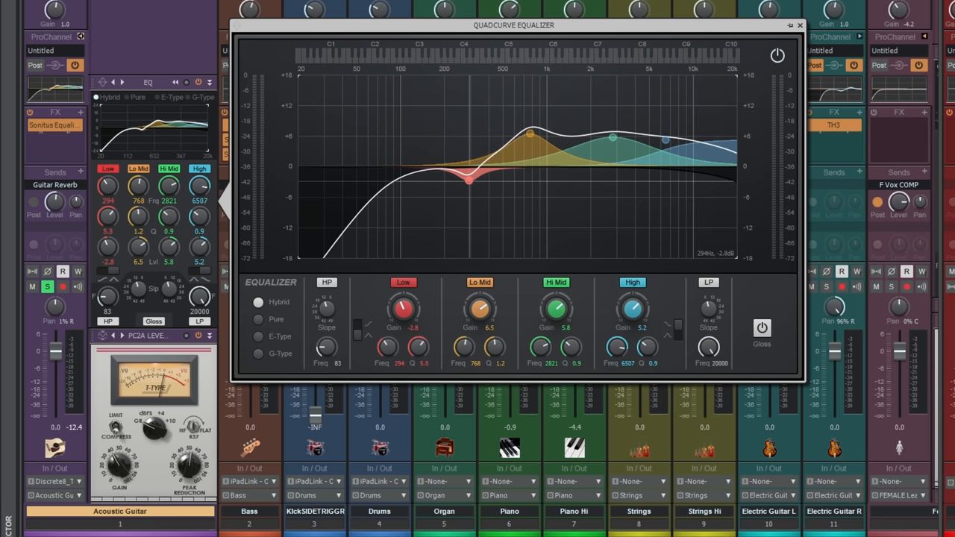
pyautogui.moveTo(468, 179); pyautogui.dragTo(469, 179)
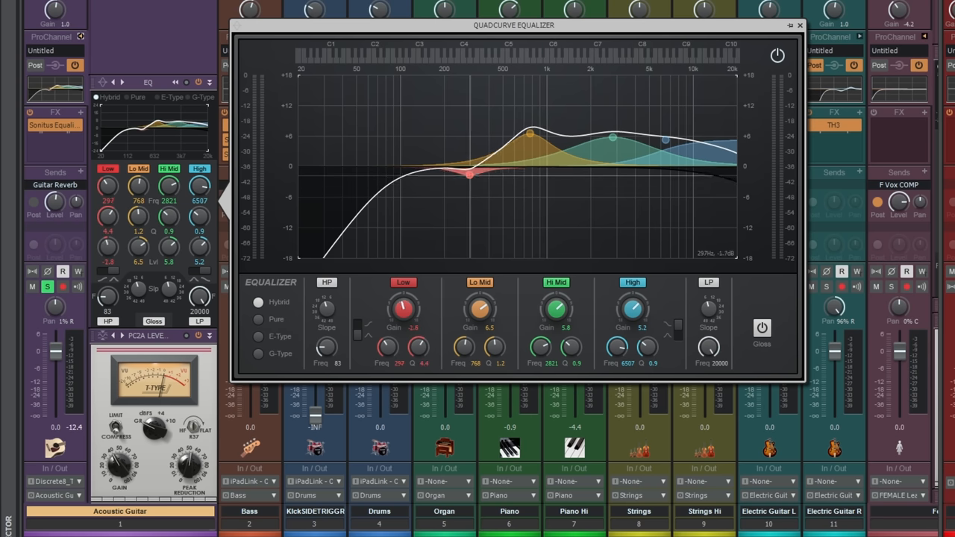
pyautogui.moveTo(469, 175); pyautogui.dragTo(466, 137)
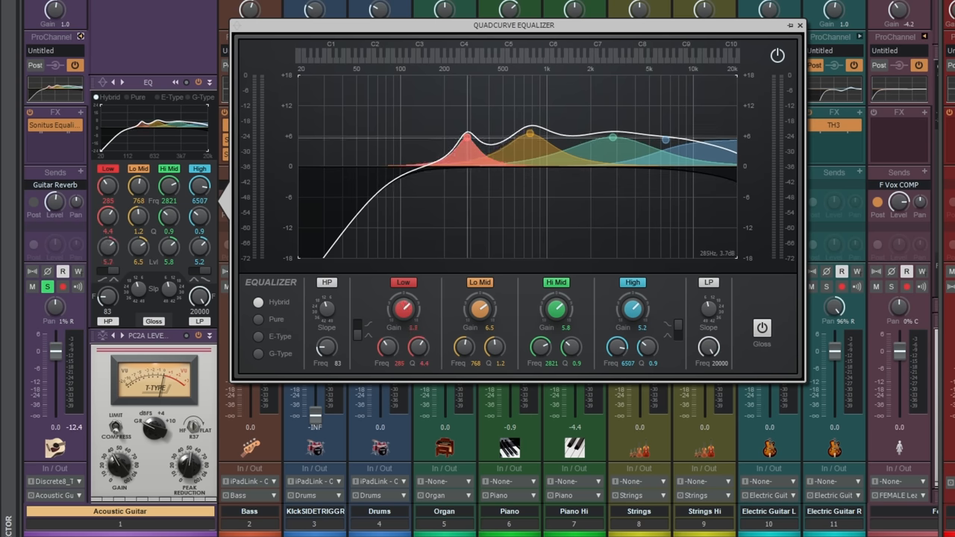
pyautogui.moveTo(467, 138); pyautogui.dragTo(468, 179)
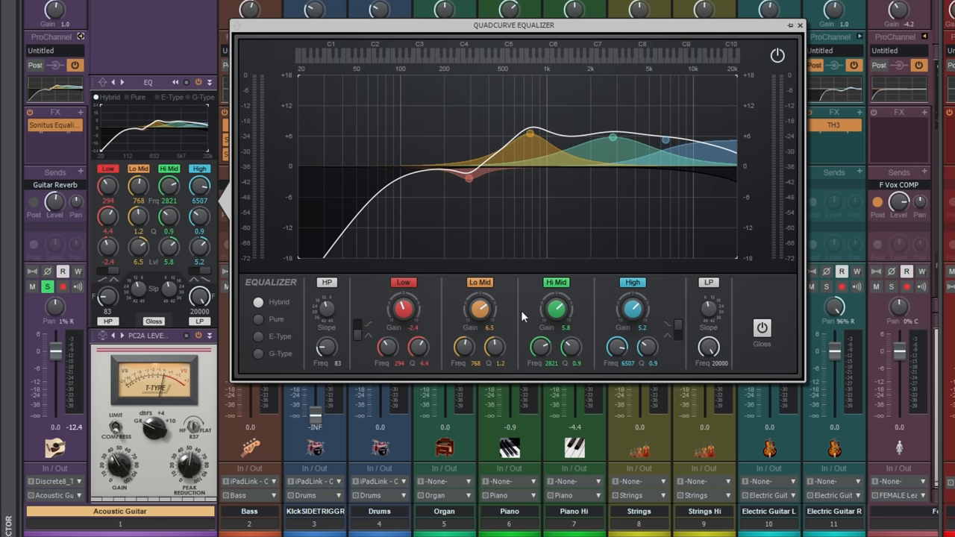
pyautogui.moveTo(510, 297)
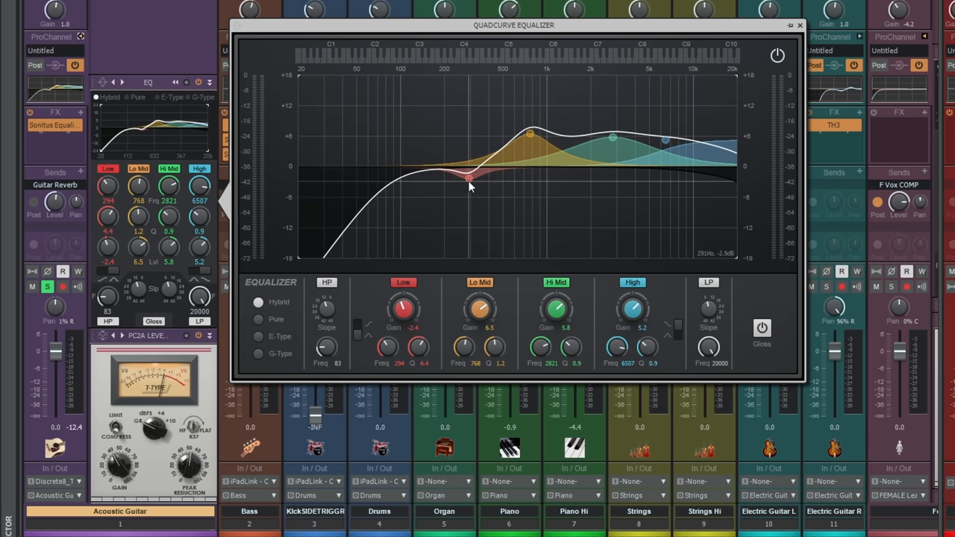
pyautogui.moveTo(469, 185); pyautogui.dragTo(465, 176)
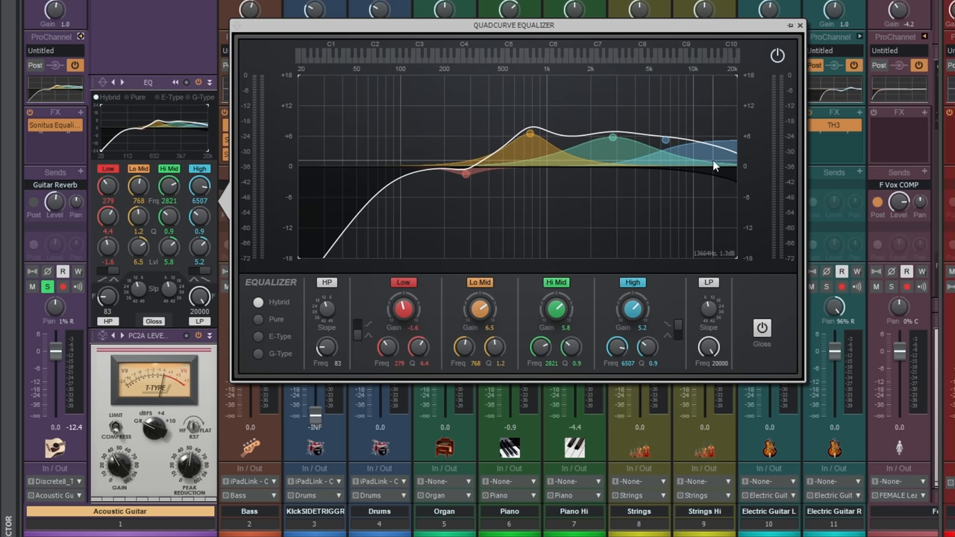
pyautogui.moveTo(373, 216)
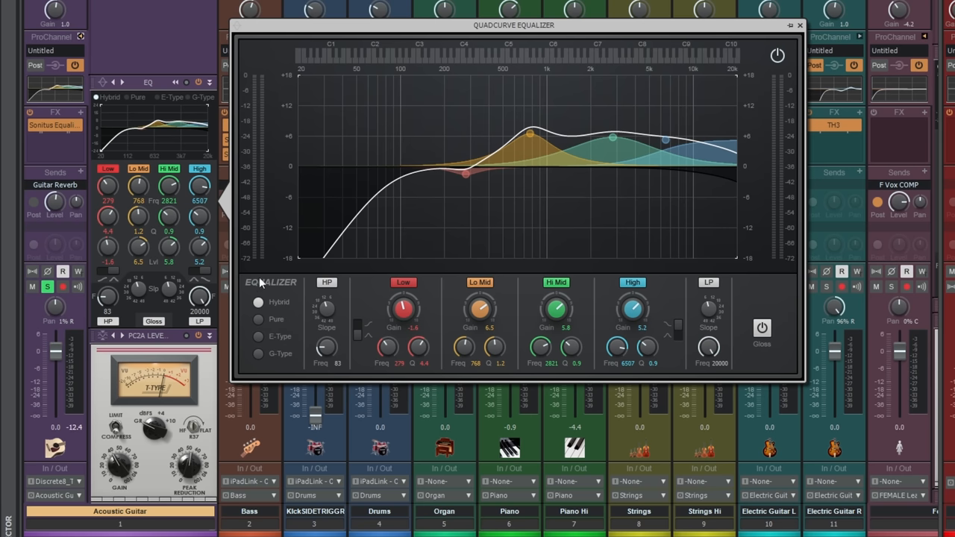
pyautogui.moveTo(276, 291)
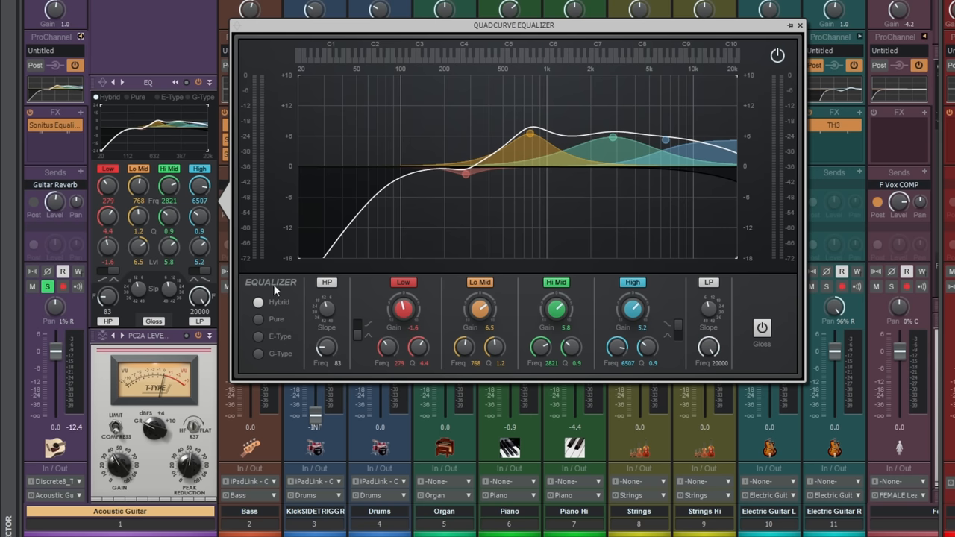
pyautogui.moveTo(262, 342)
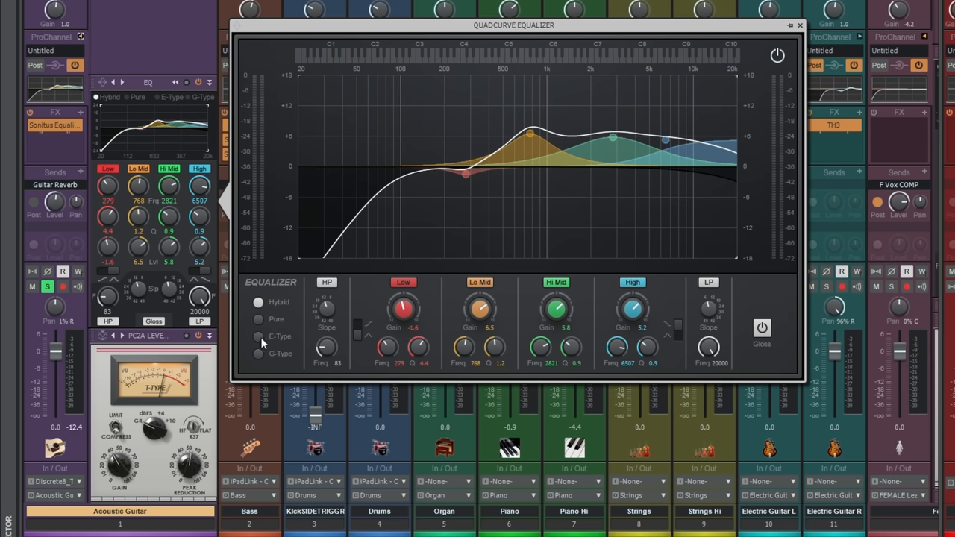
pyautogui.moveTo(261, 327)
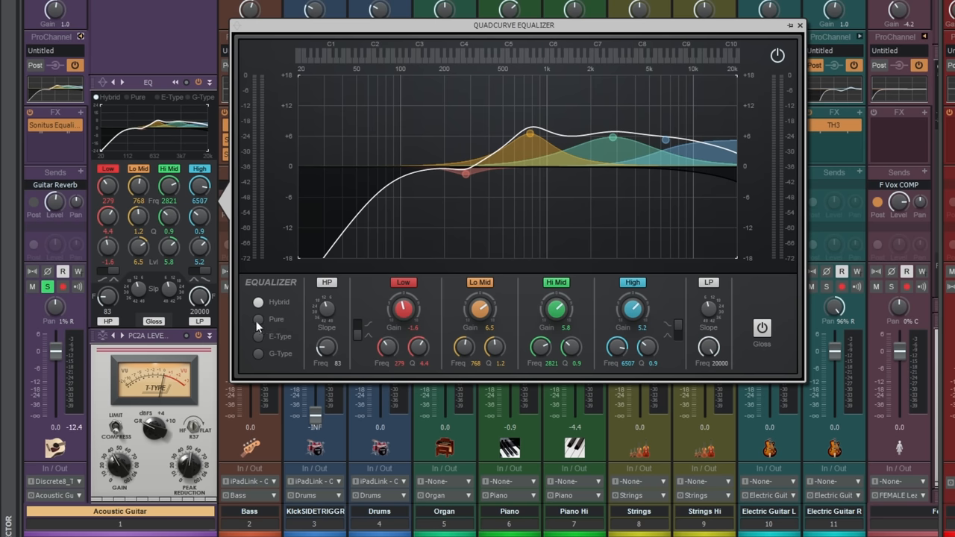
pyautogui.moveTo(258, 317)
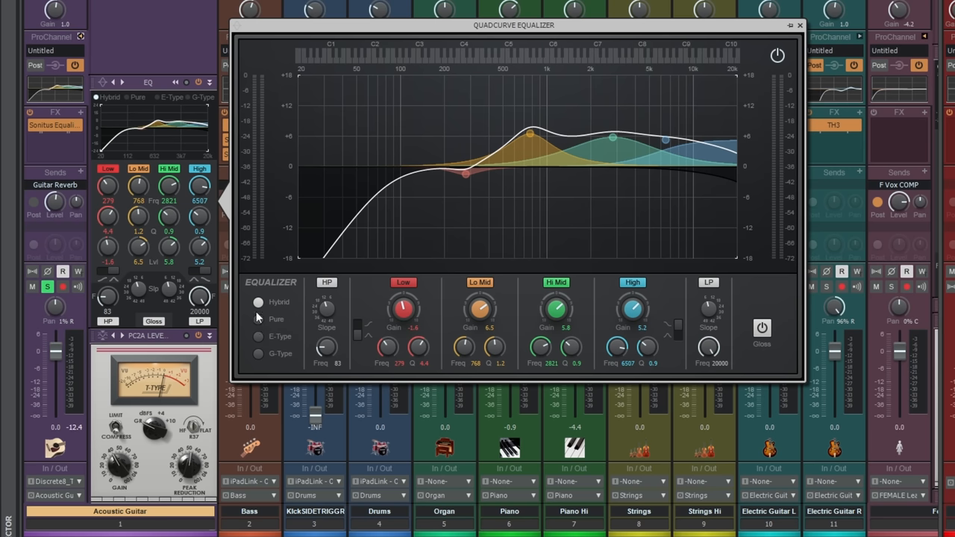
# - Audition the E-Type and G-Type EQ modes, then settle on Pure
pyautogui.click(258, 319)
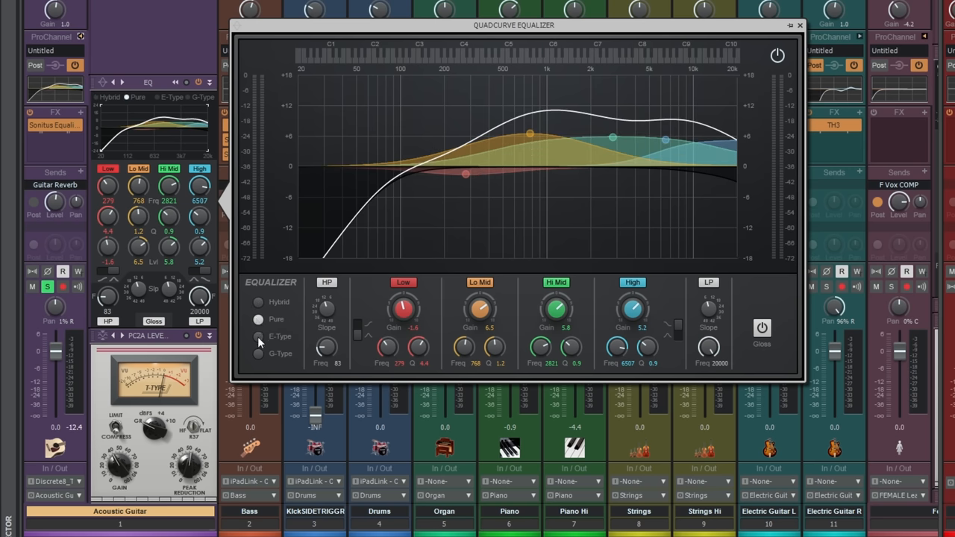
pyautogui.click(259, 337)
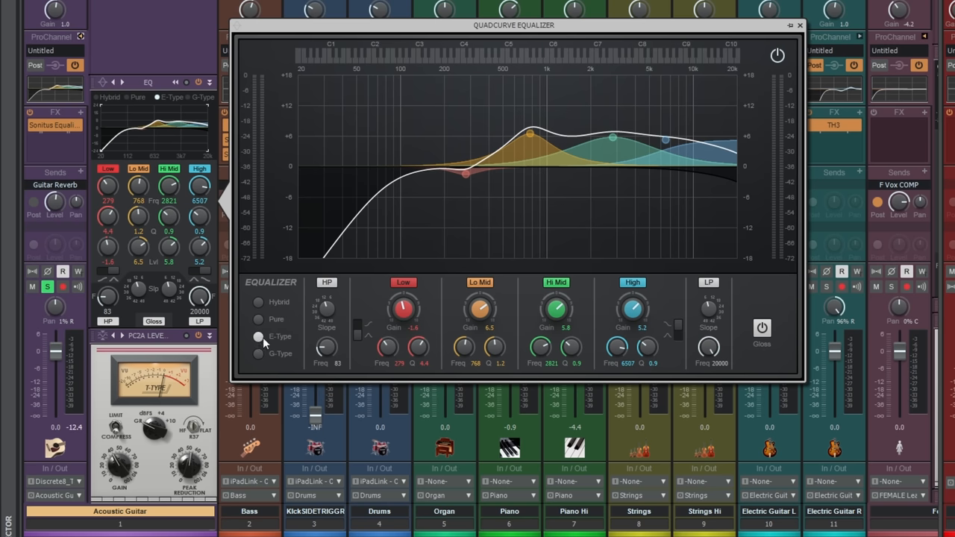
pyautogui.click(259, 353)
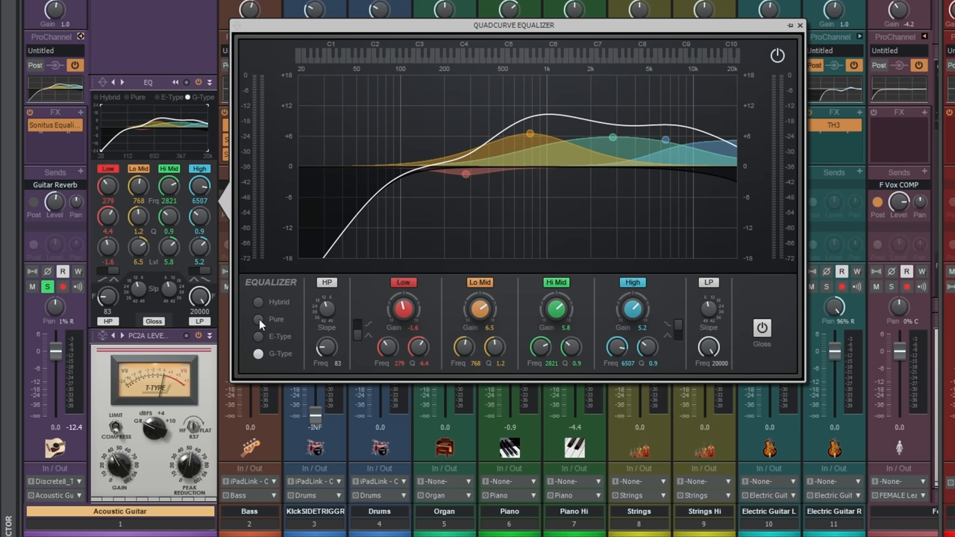
pyautogui.click(259, 319)
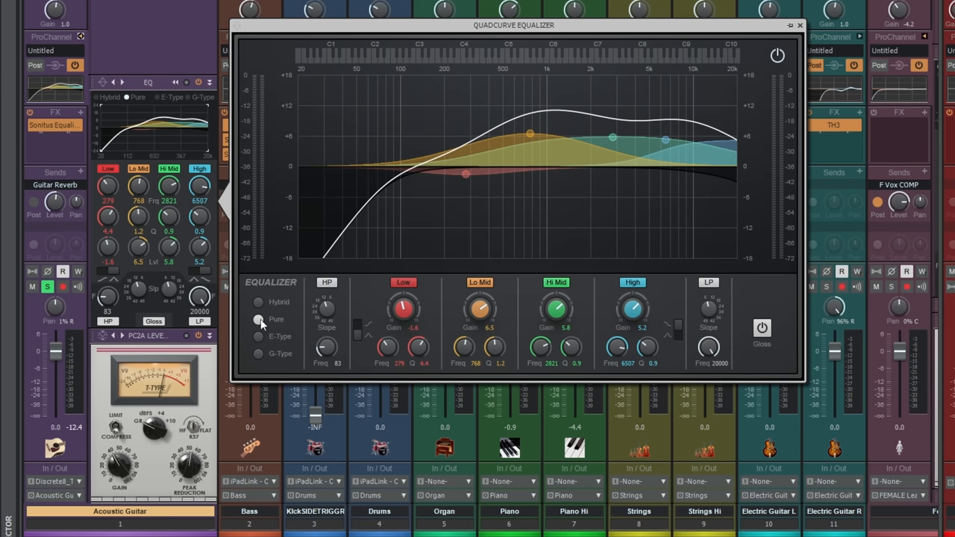
pyautogui.moveTo(283, 311)
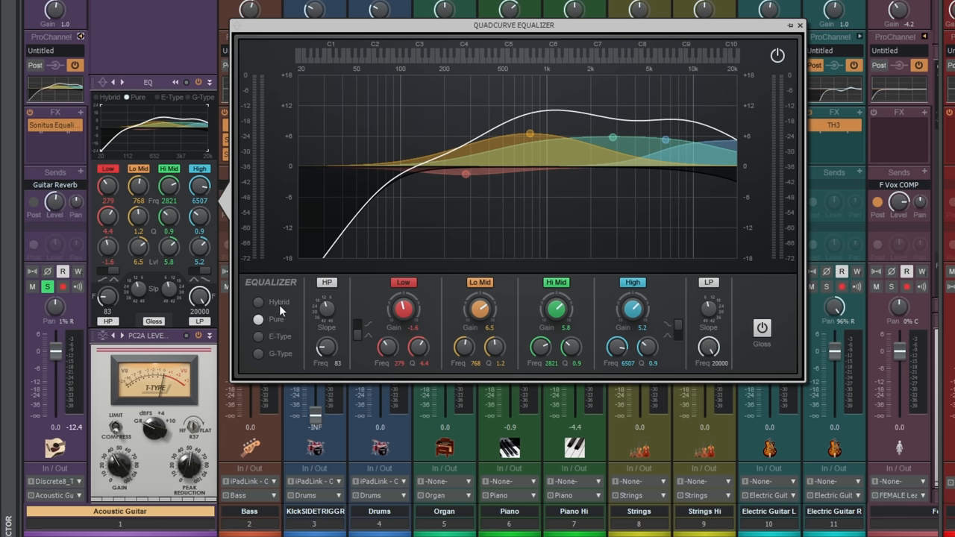
pyautogui.moveTo(542, 333)
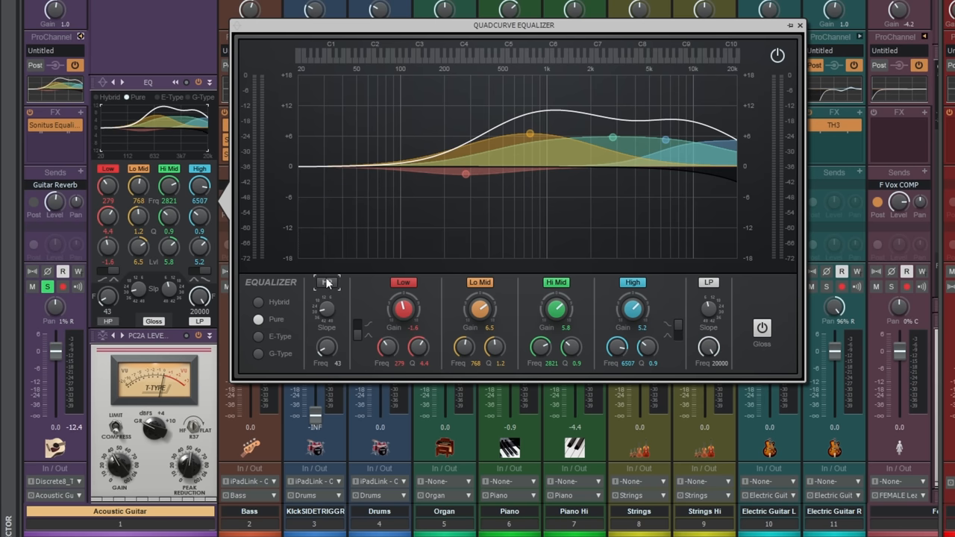
# - Enable the 43 Hz high-pass and boost the Low shelf 5.1 dB with Q 1.3
pyautogui.click(327, 282)
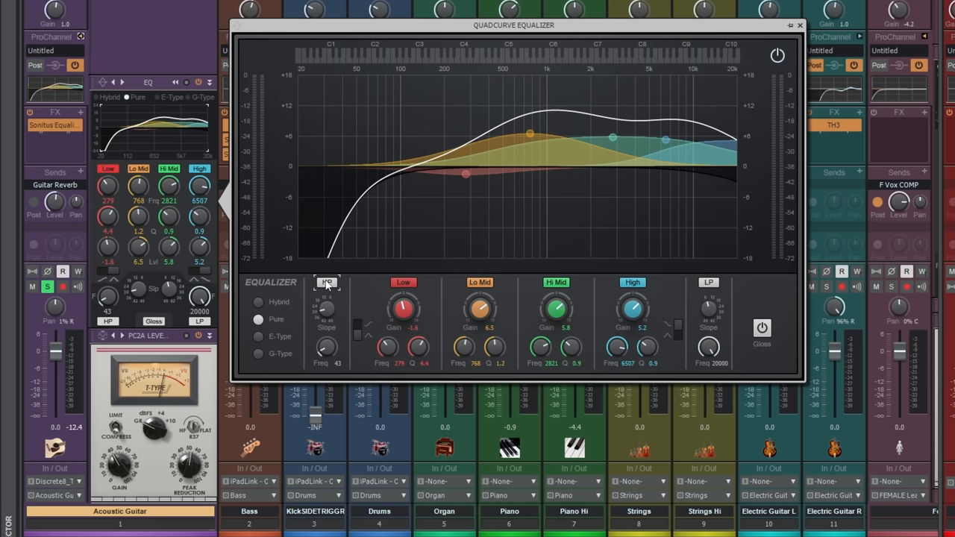
pyautogui.moveTo(368, 291)
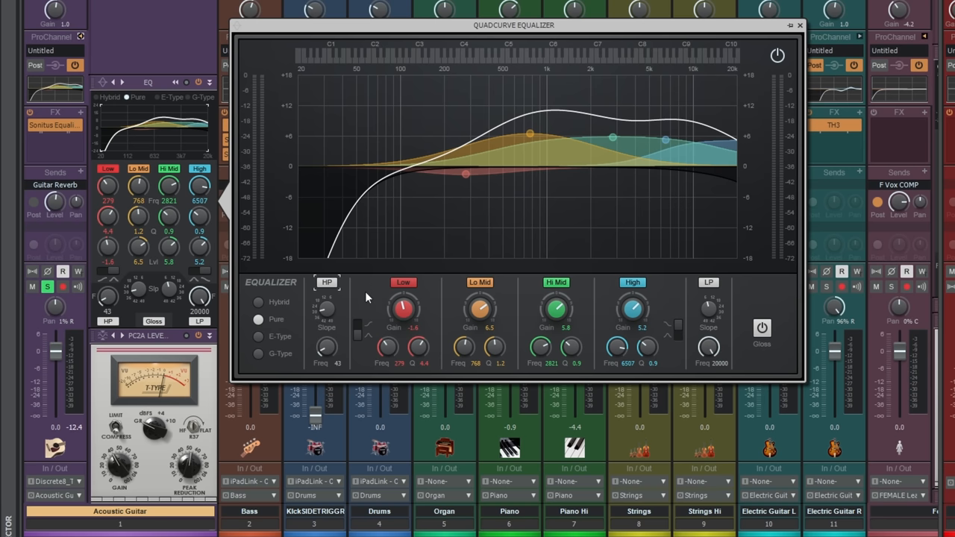
pyautogui.moveTo(648, 301)
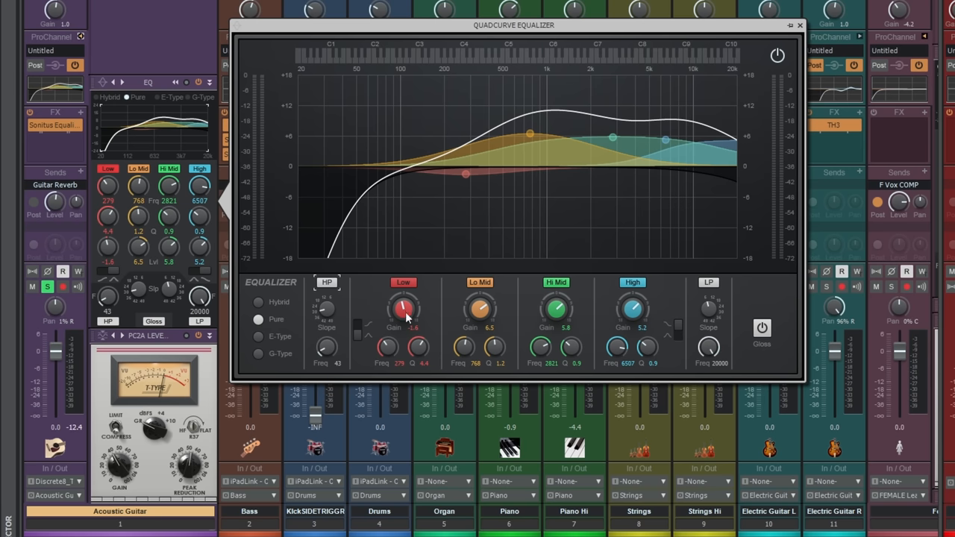
pyautogui.moveTo(403, 310); pyautogui.dragTo(403, 295)
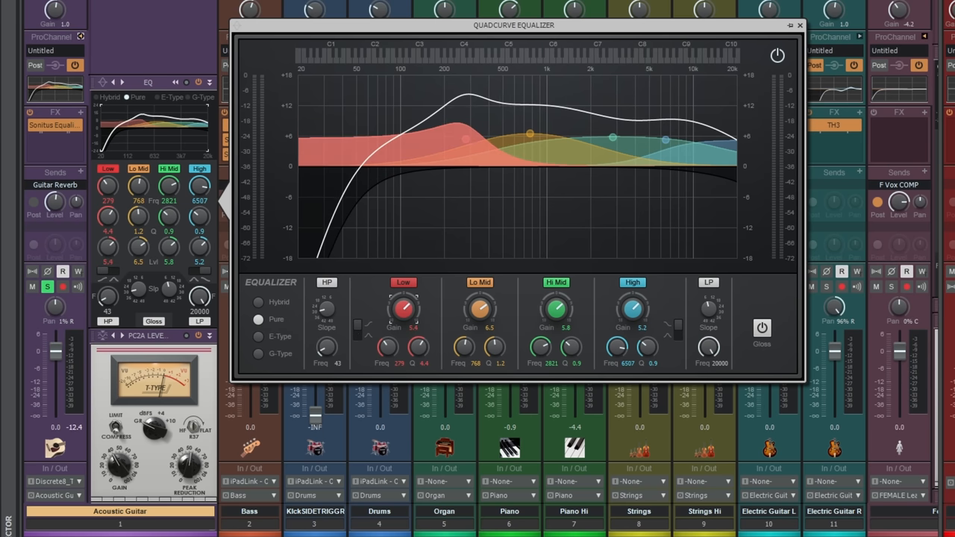
pyautogui.moveTo(403, 309); pyautogui.dragTo(402, 313)
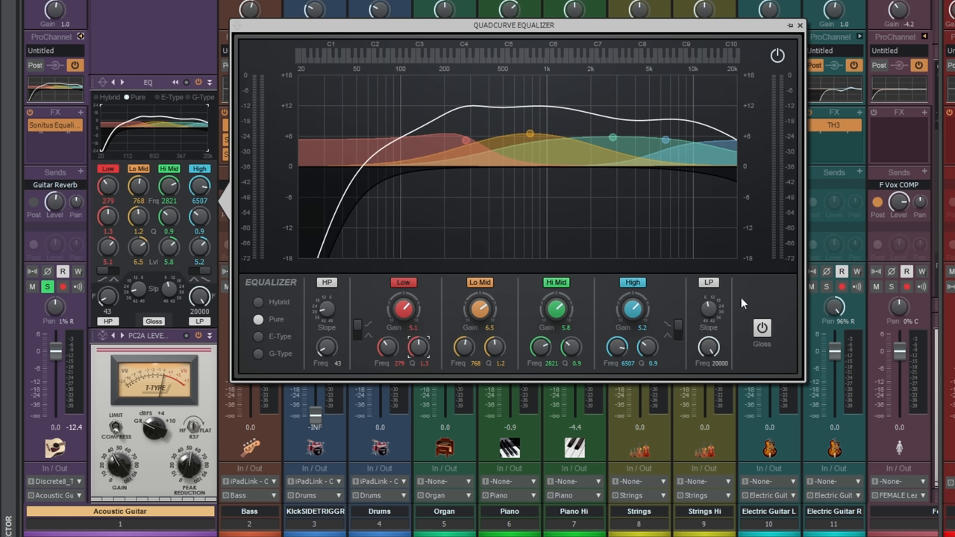
pyautogui.moveTo(757, 297)
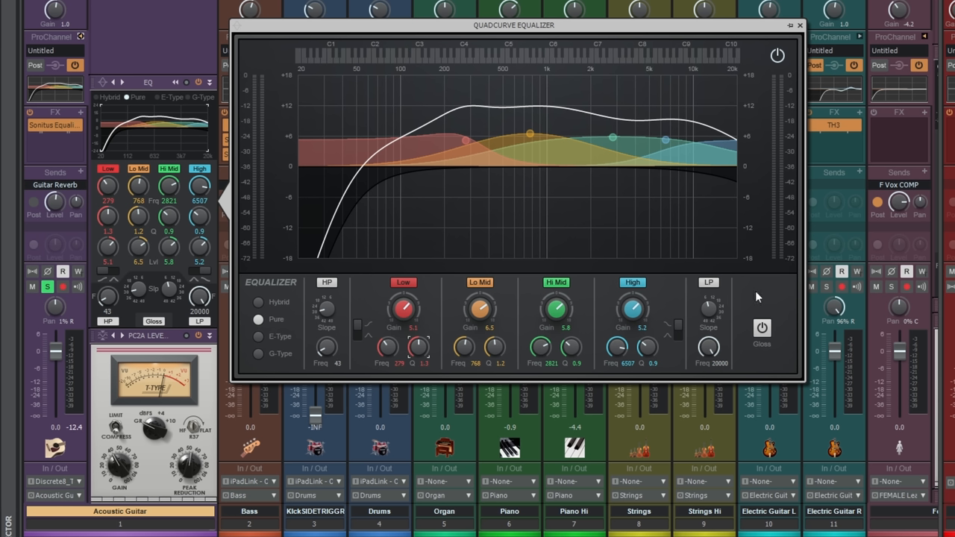